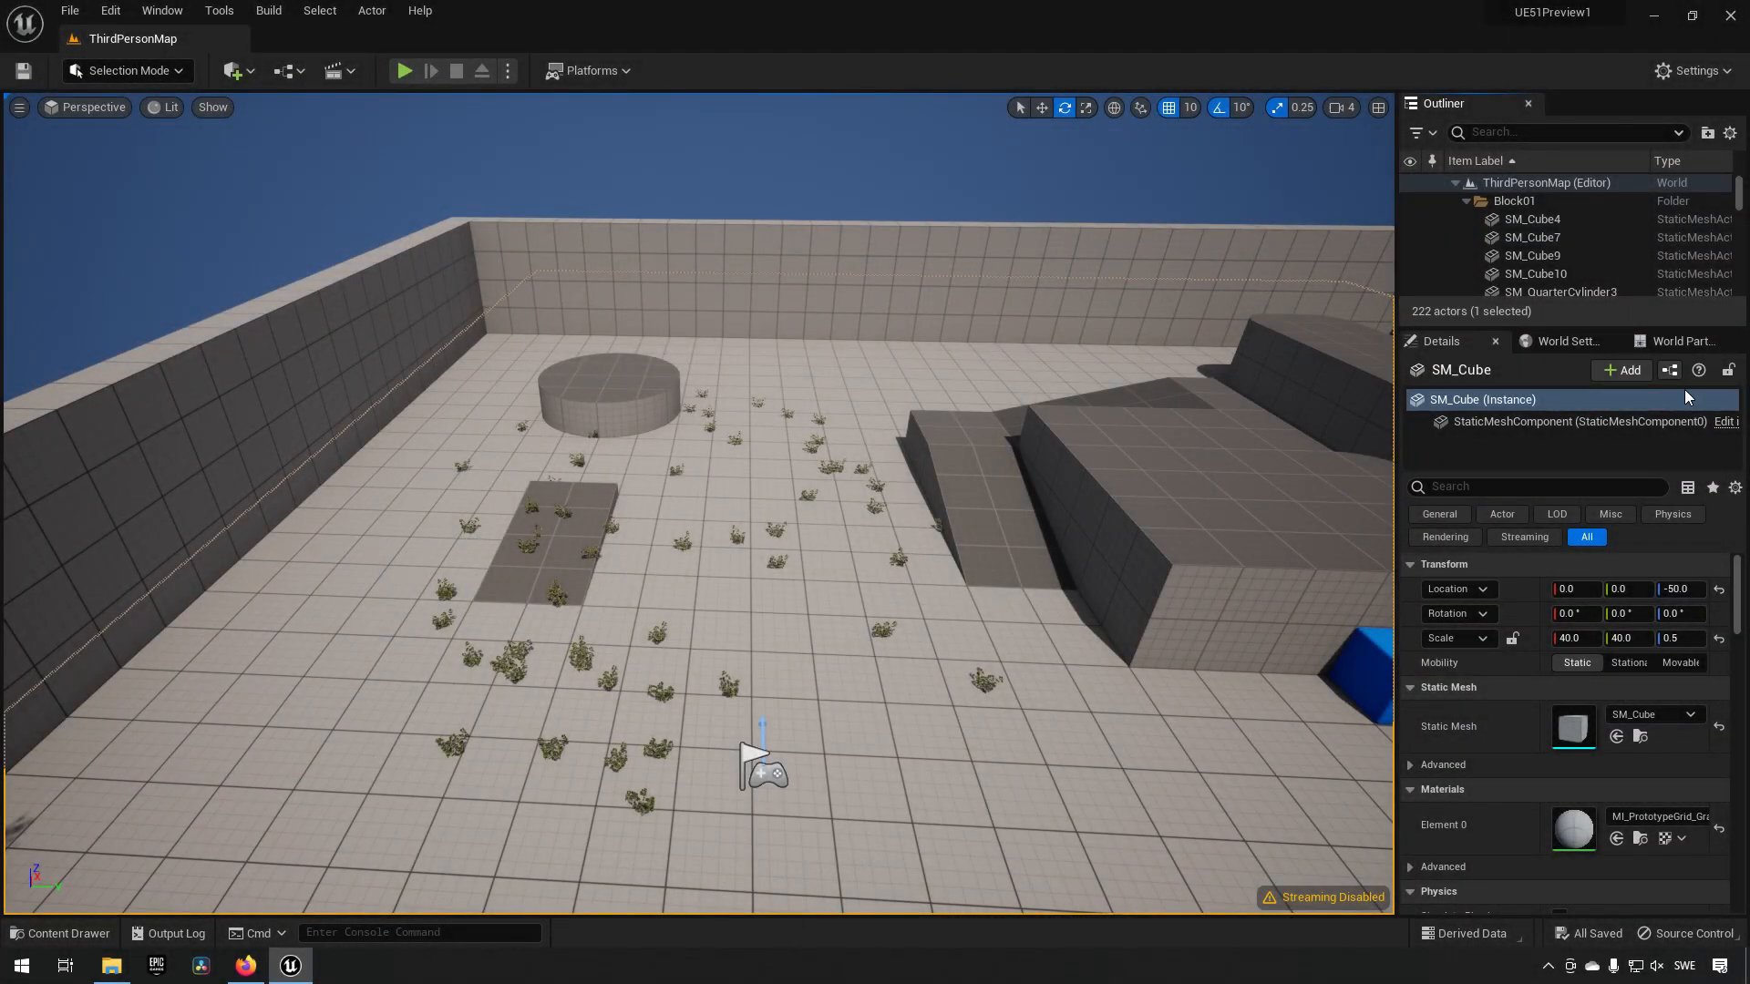
Step: Create a new Niagara emitter from a template in the Niagara content folder, named NE_Burst
{"action": "left_click", "coordinate": [61, 933]}
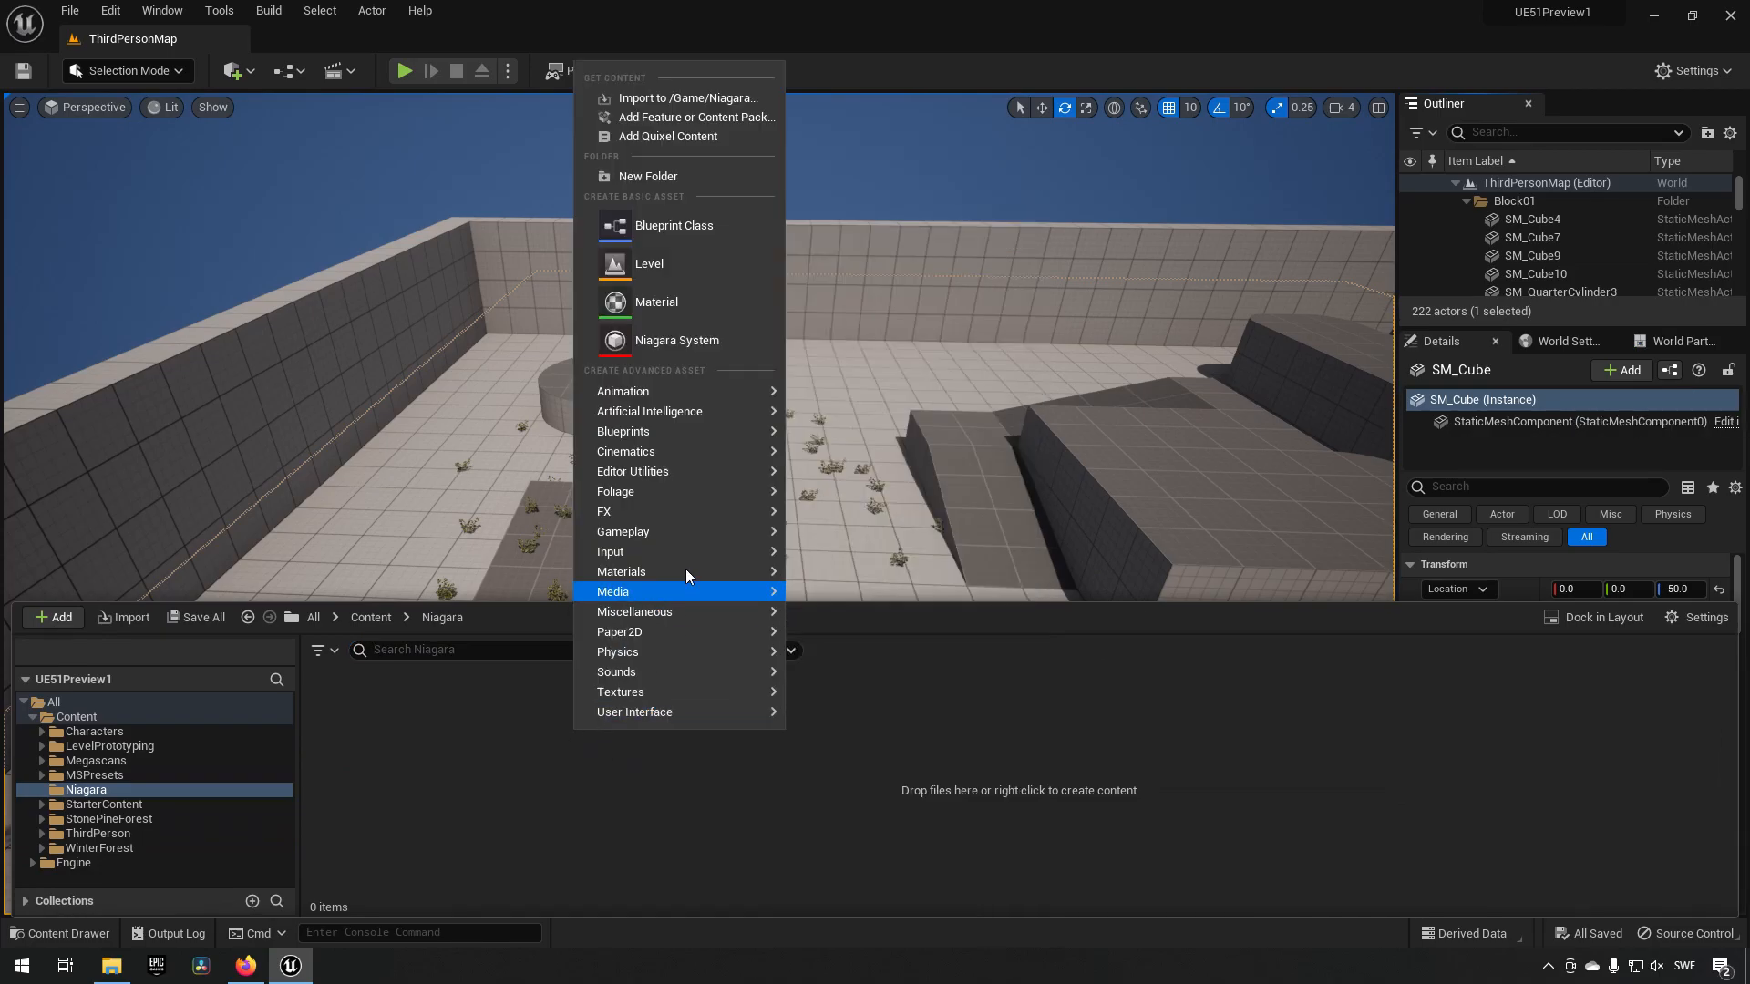
{"action": "mouse_move", "coordinate": [642, 510]}
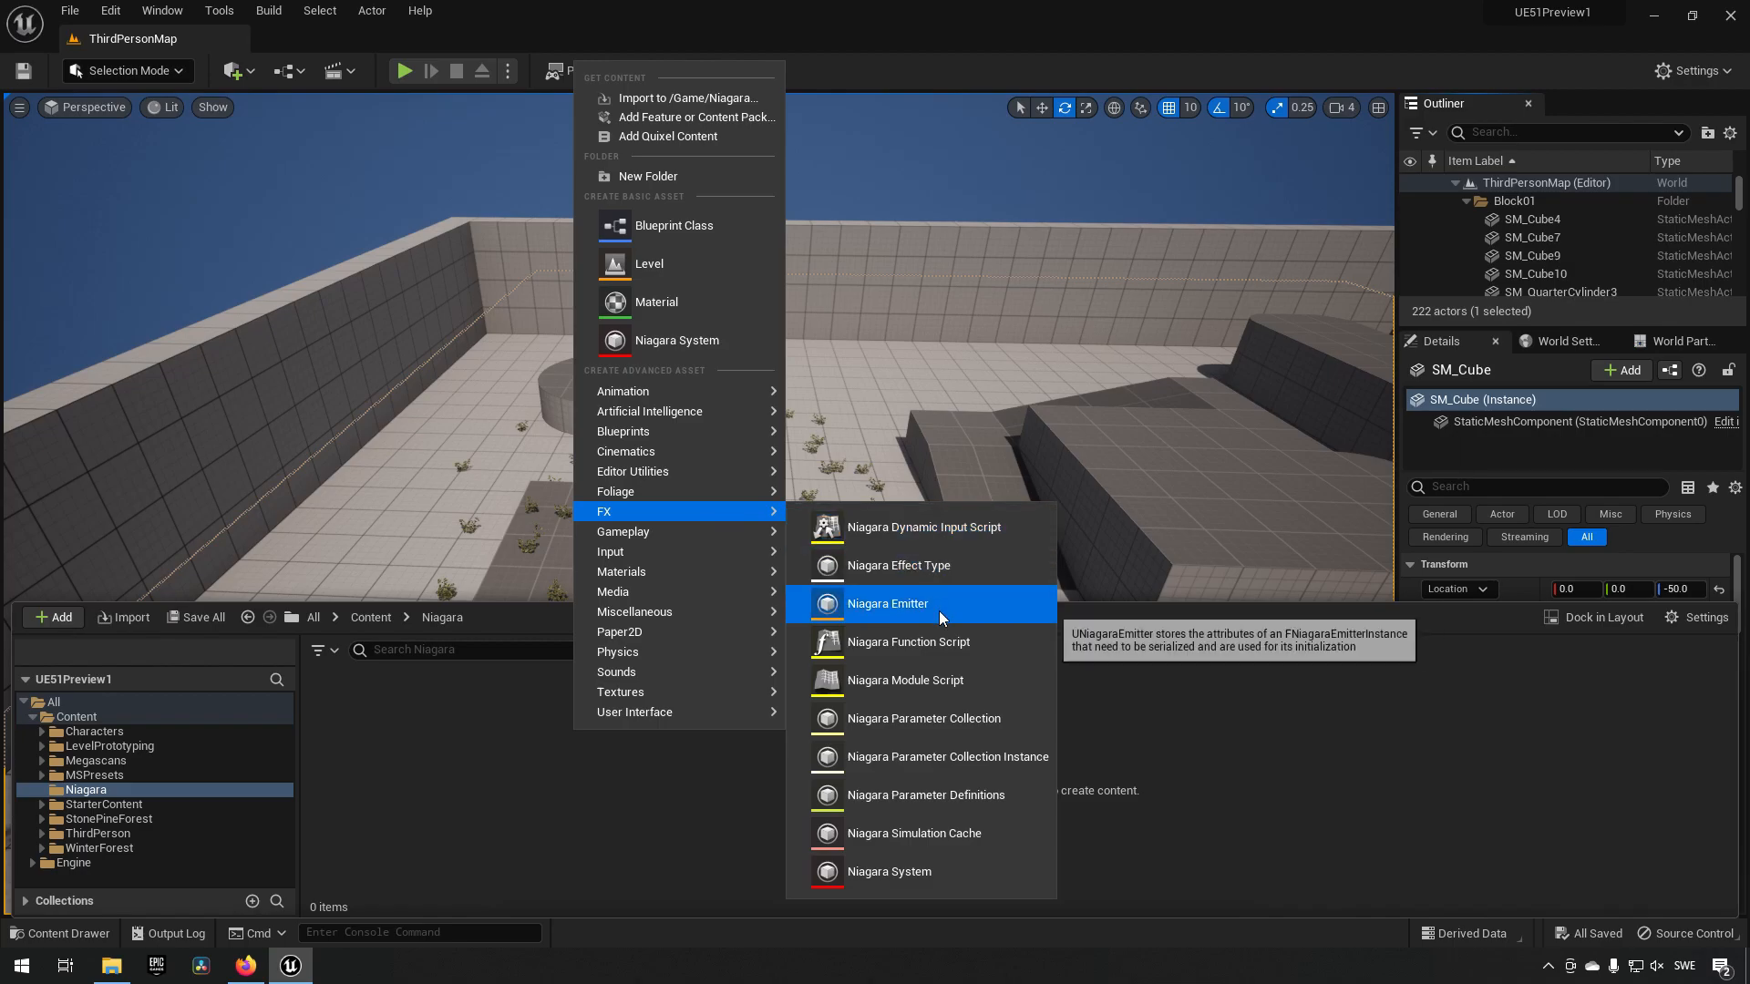
{"action": "left_click", "coordinate": [888, 603]}
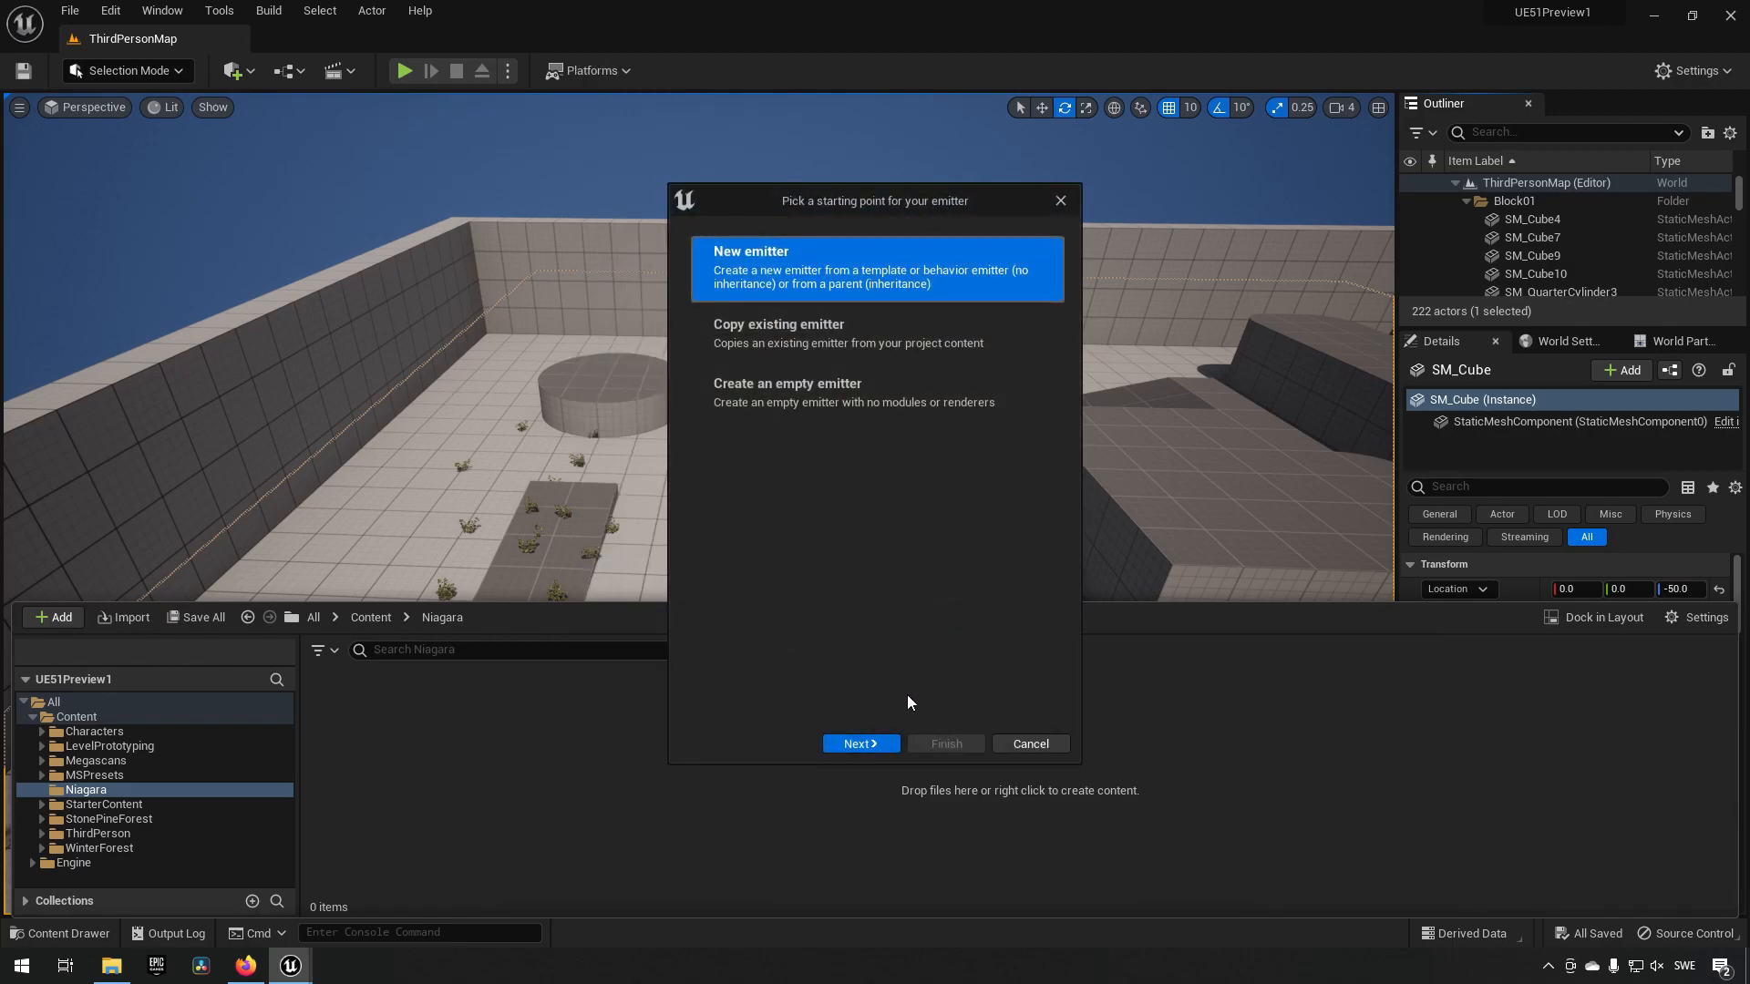
{"action": "left_click", "coordinate": [860, 743]}
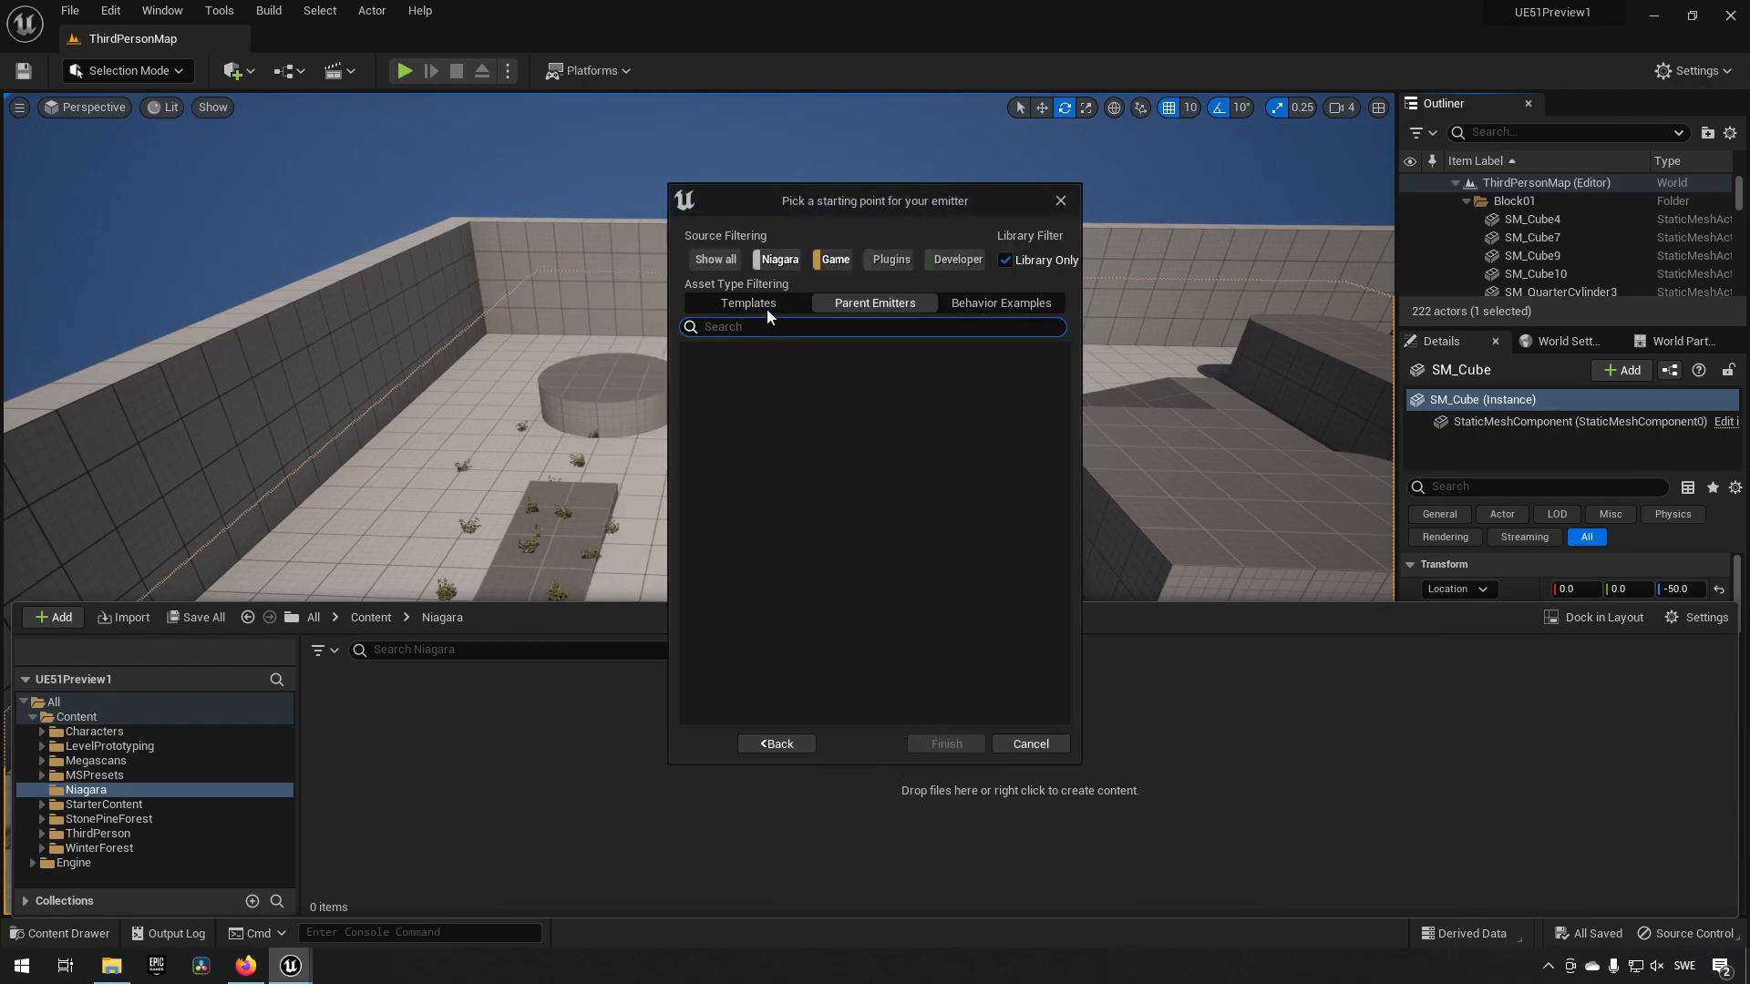
{"action": "left_click", "coordinate": [747, 303]}
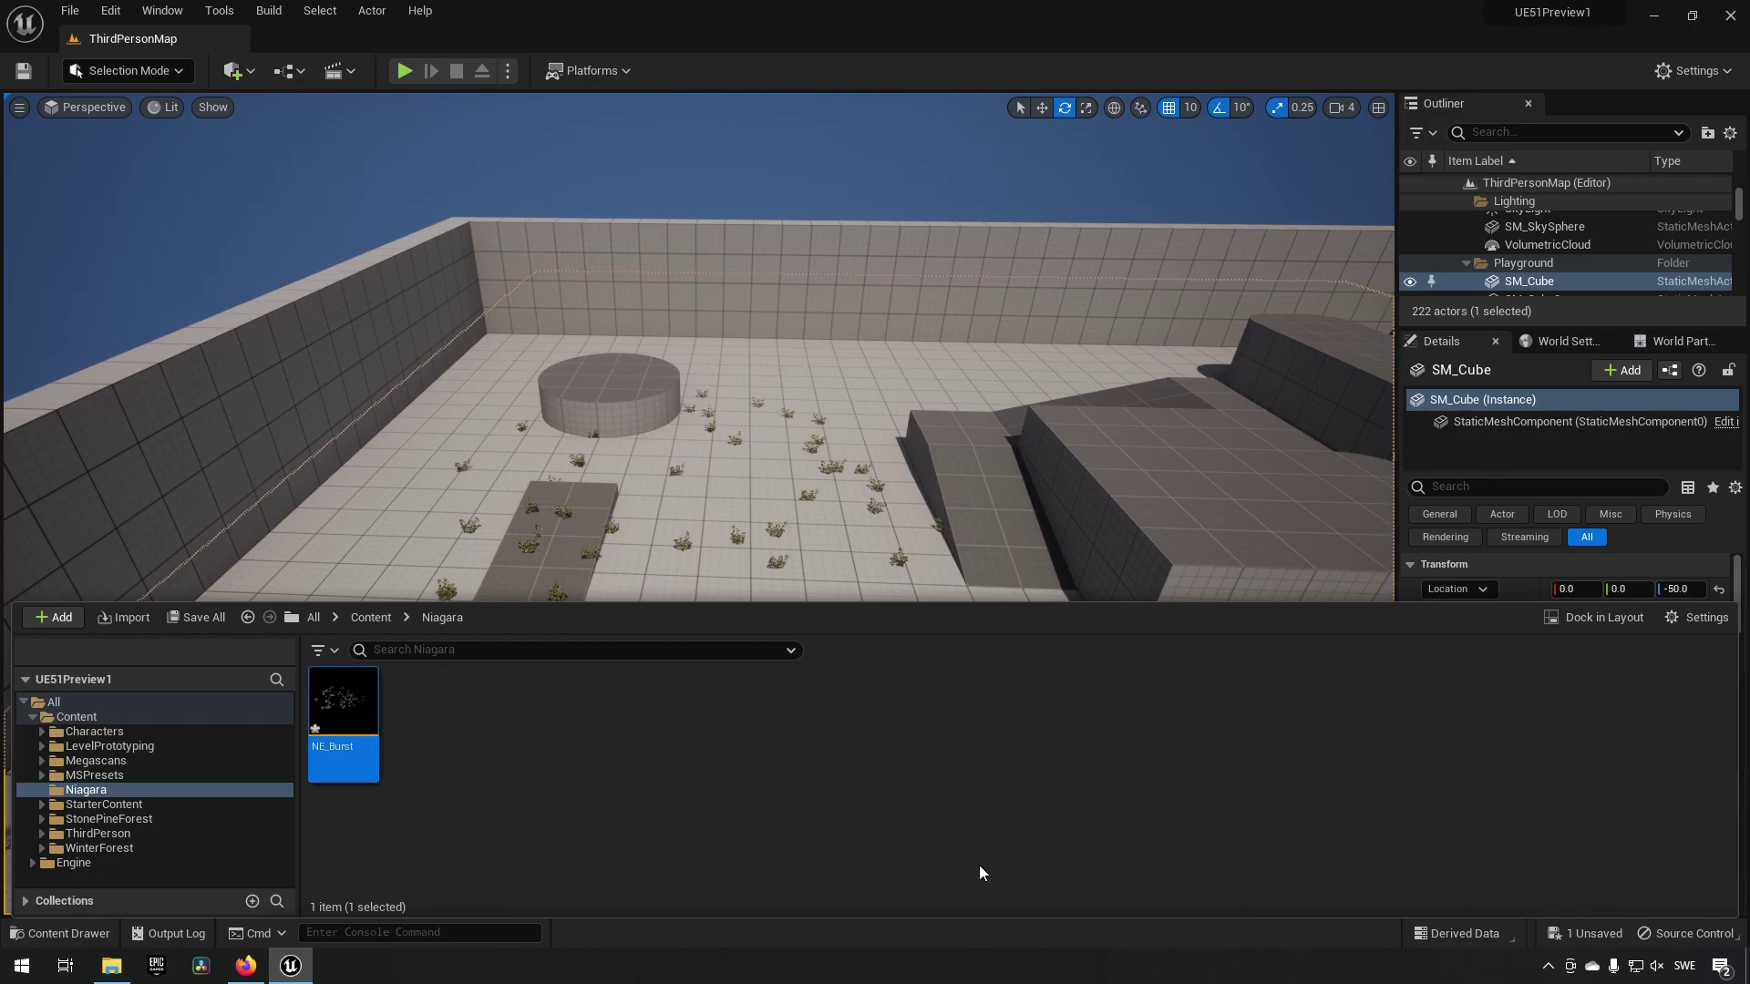
Step: Enable versioning on NE_Burst via the Versioning panel, exposing it as version 1.0
{"action": "double_click", "coordinate": [343, 700]}
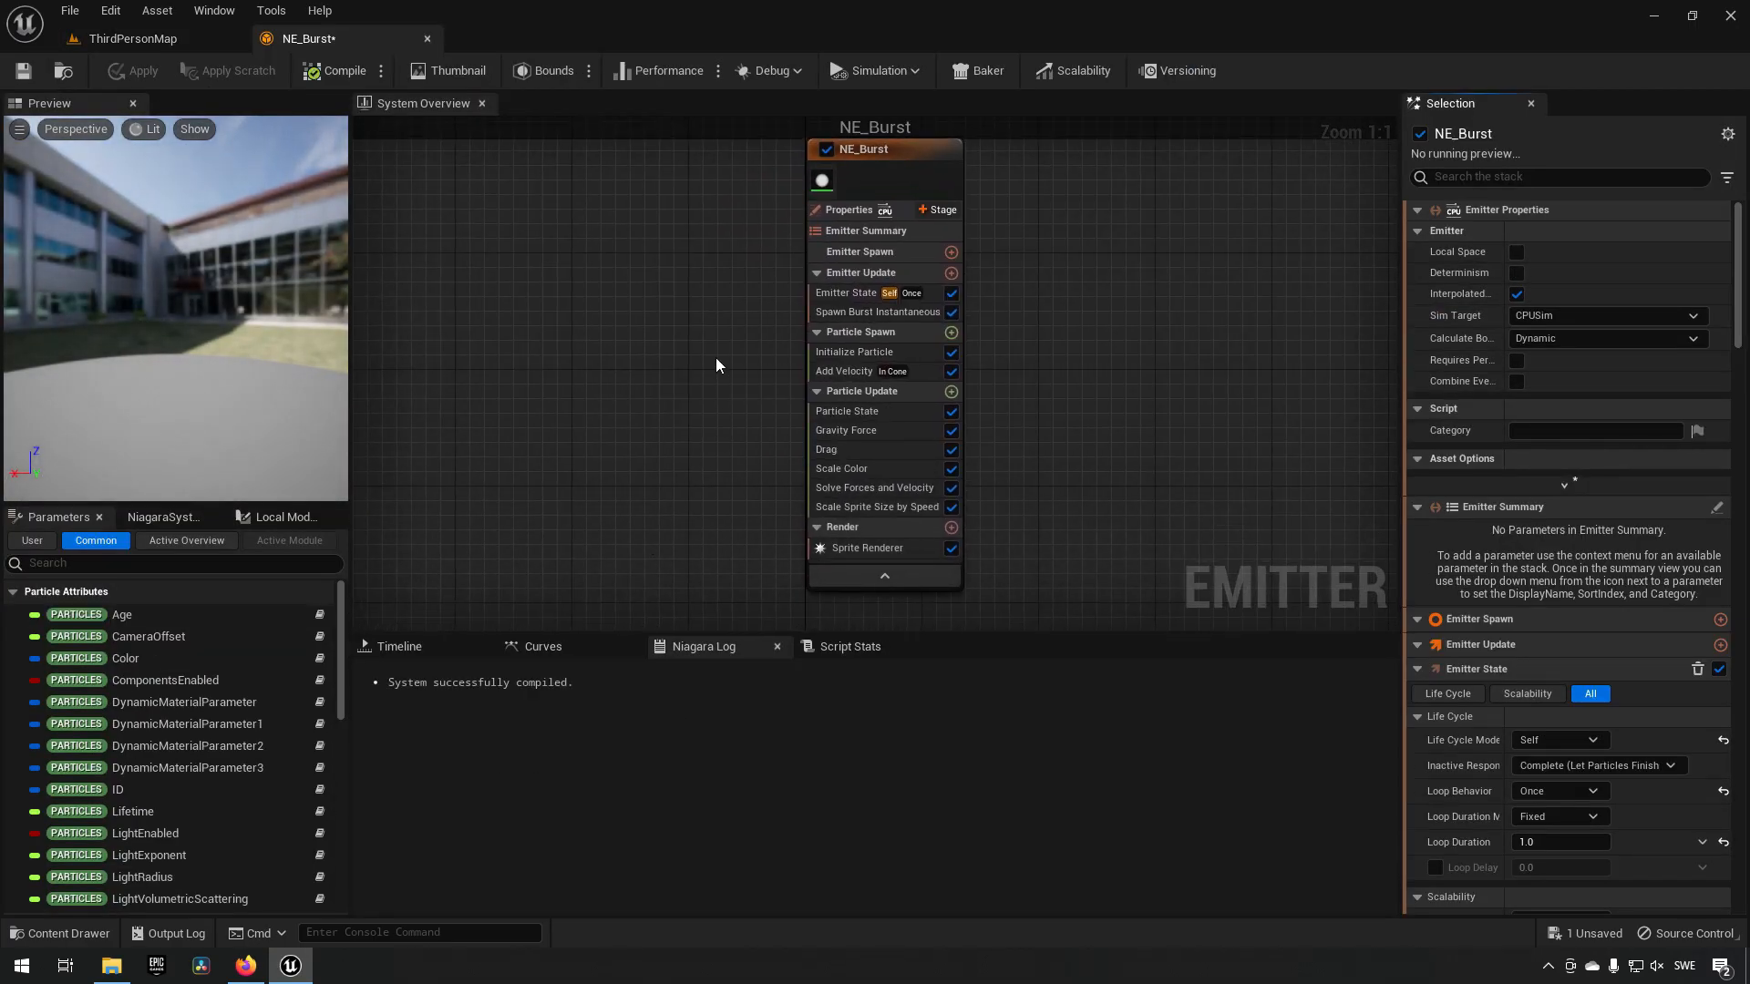
{"action": "left_click", "coordinate": [214, 11]}
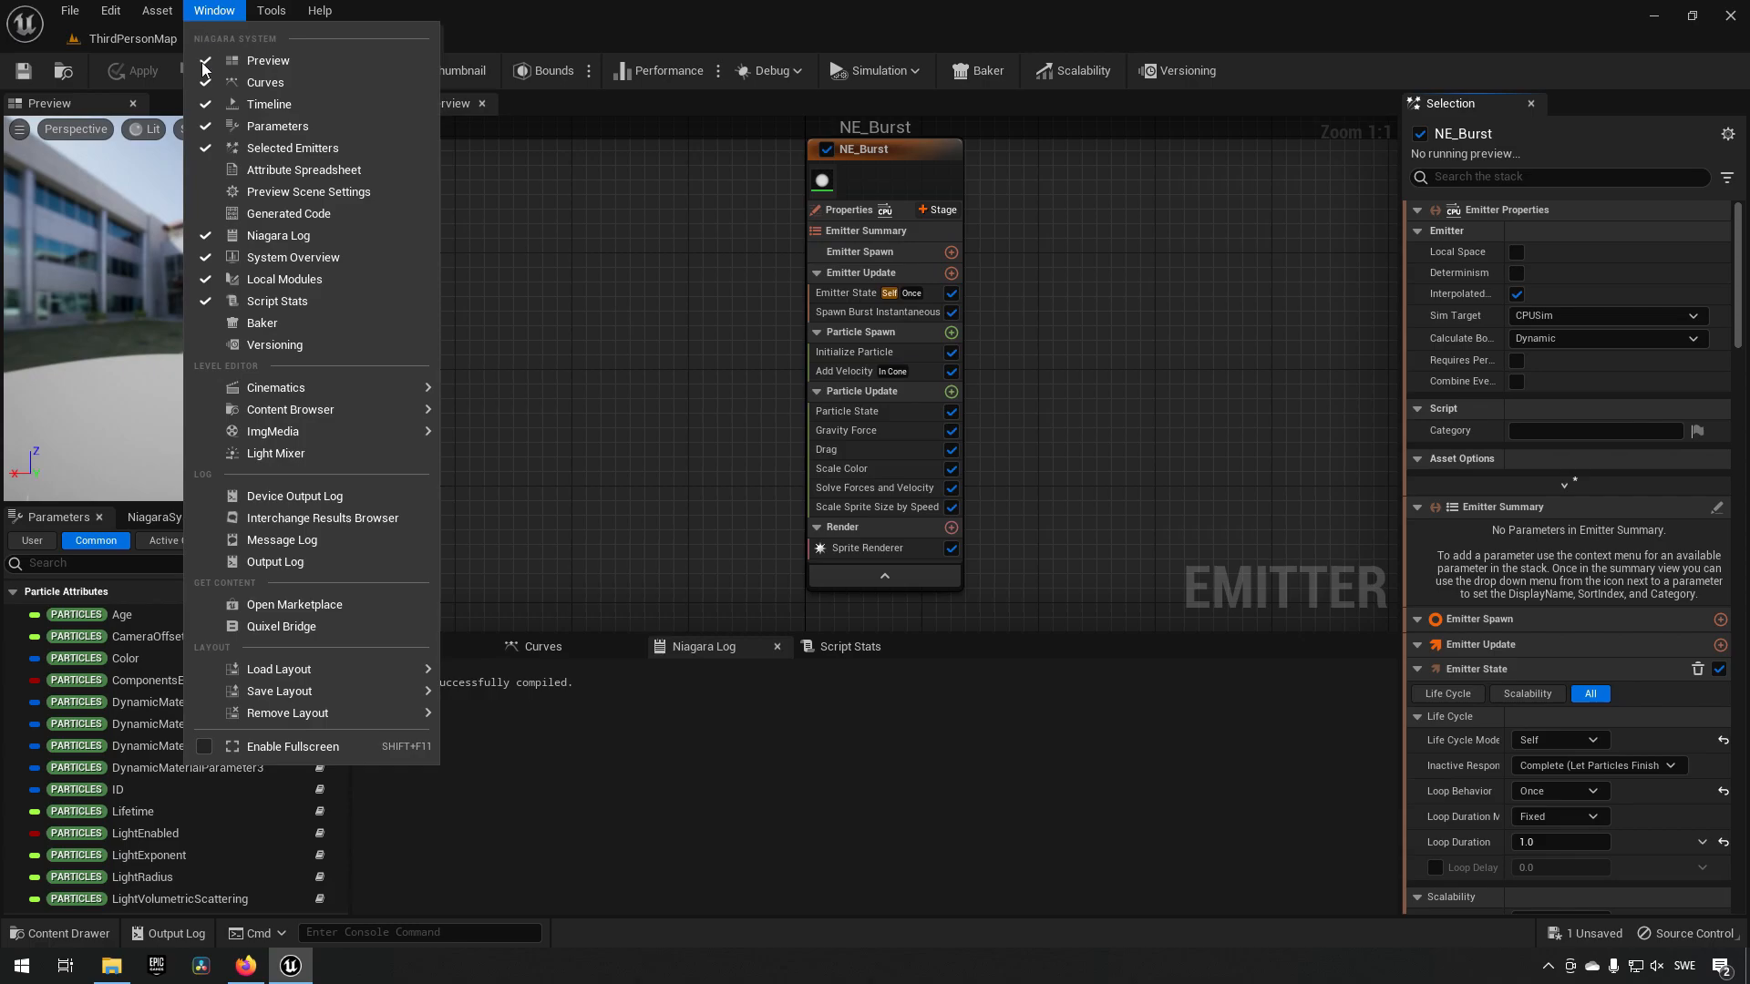
{"action": "left_click", "coordinate": [275, 344]}
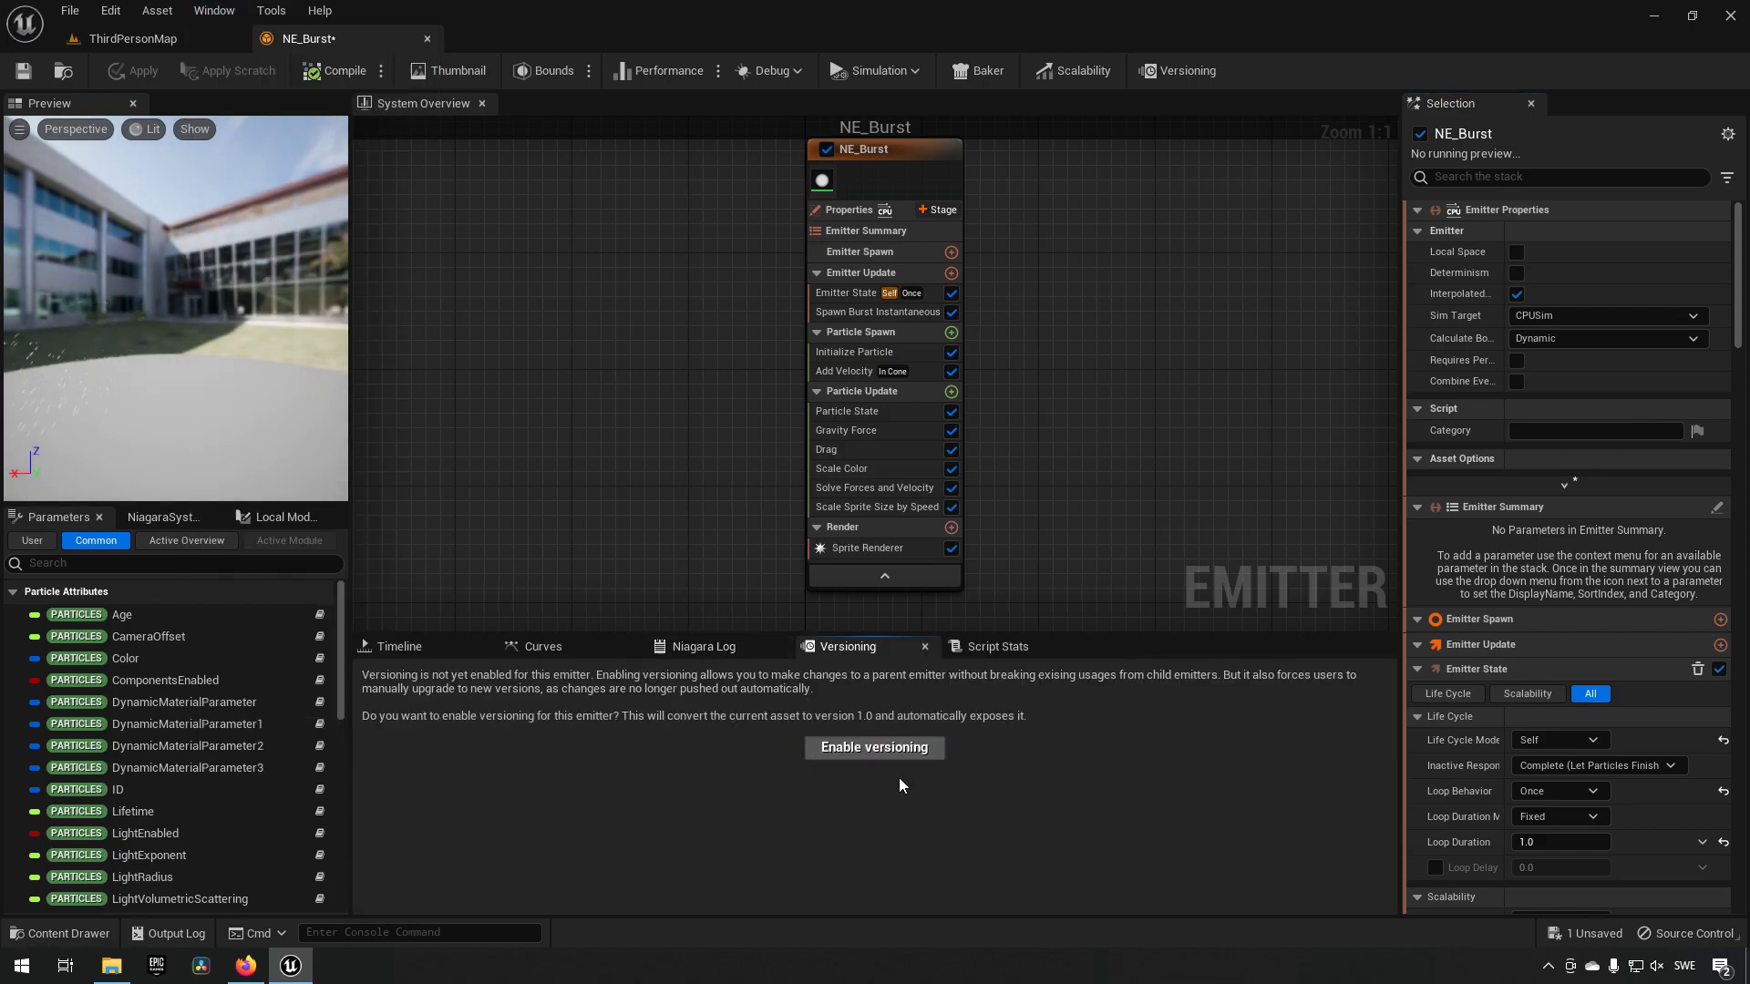
{"action": "left_click", "coordinate": [873, 747]}
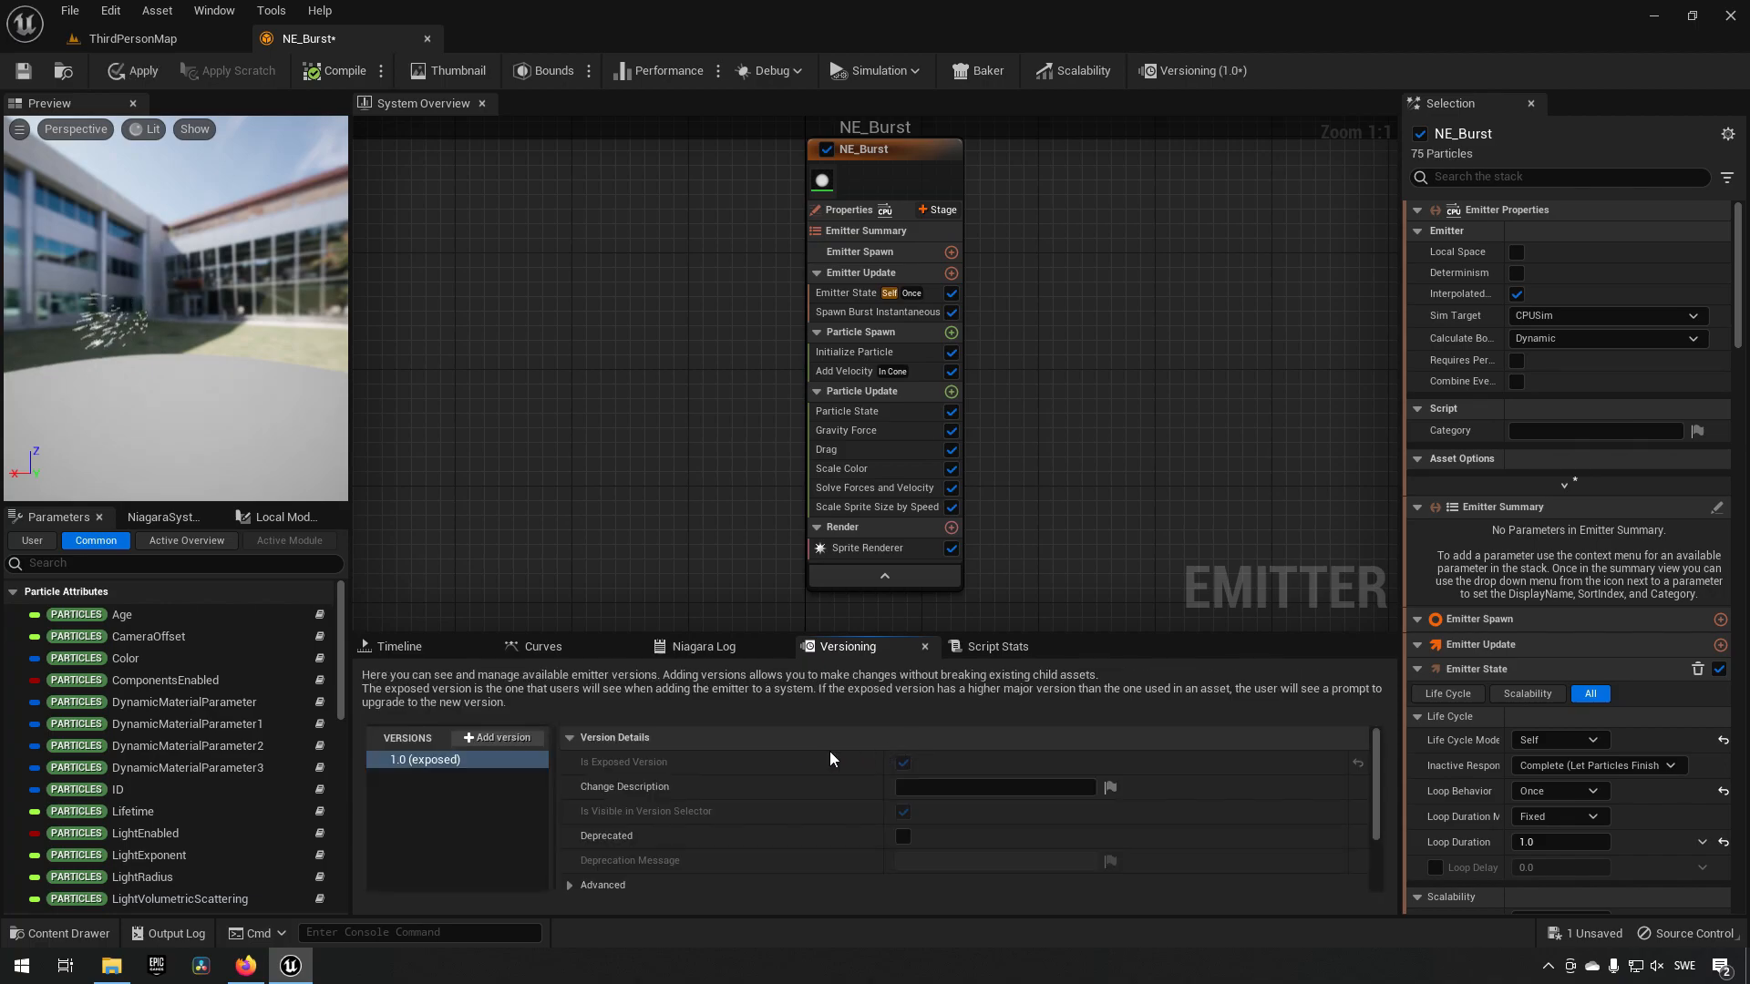
{"action": "mouse_move", "coordinate": [753, 529]}
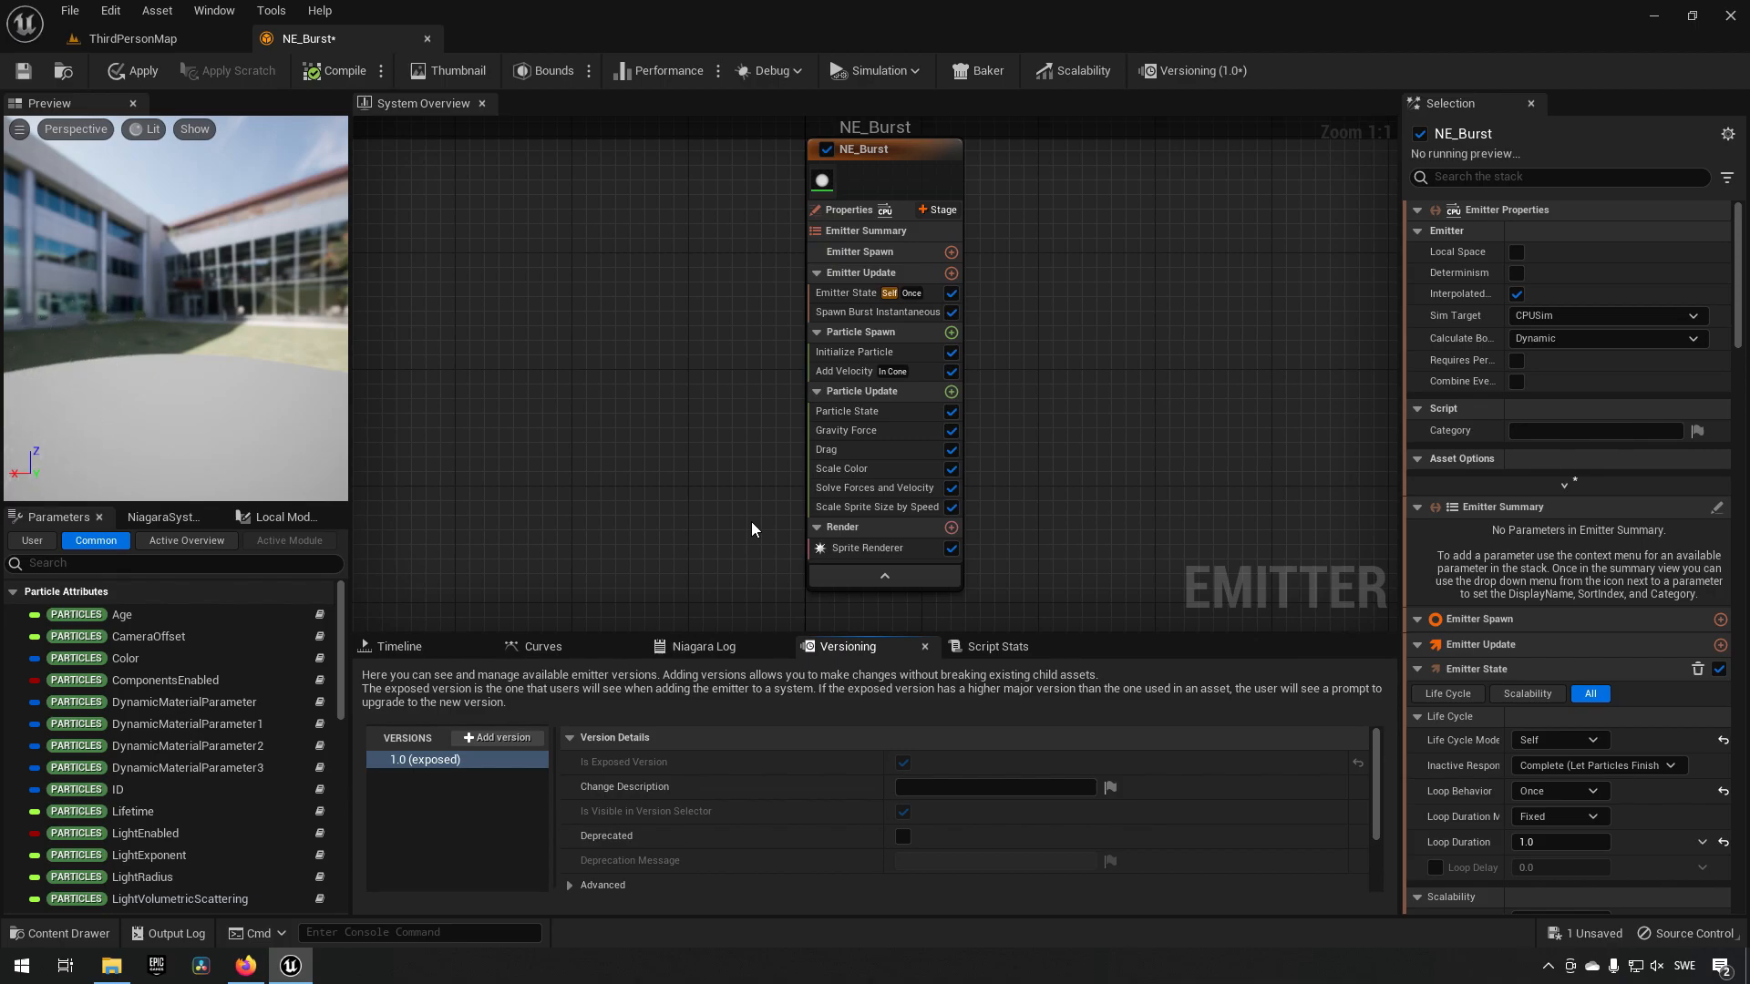
{"action": "mouse_move", "coordinate": [465, 806]}
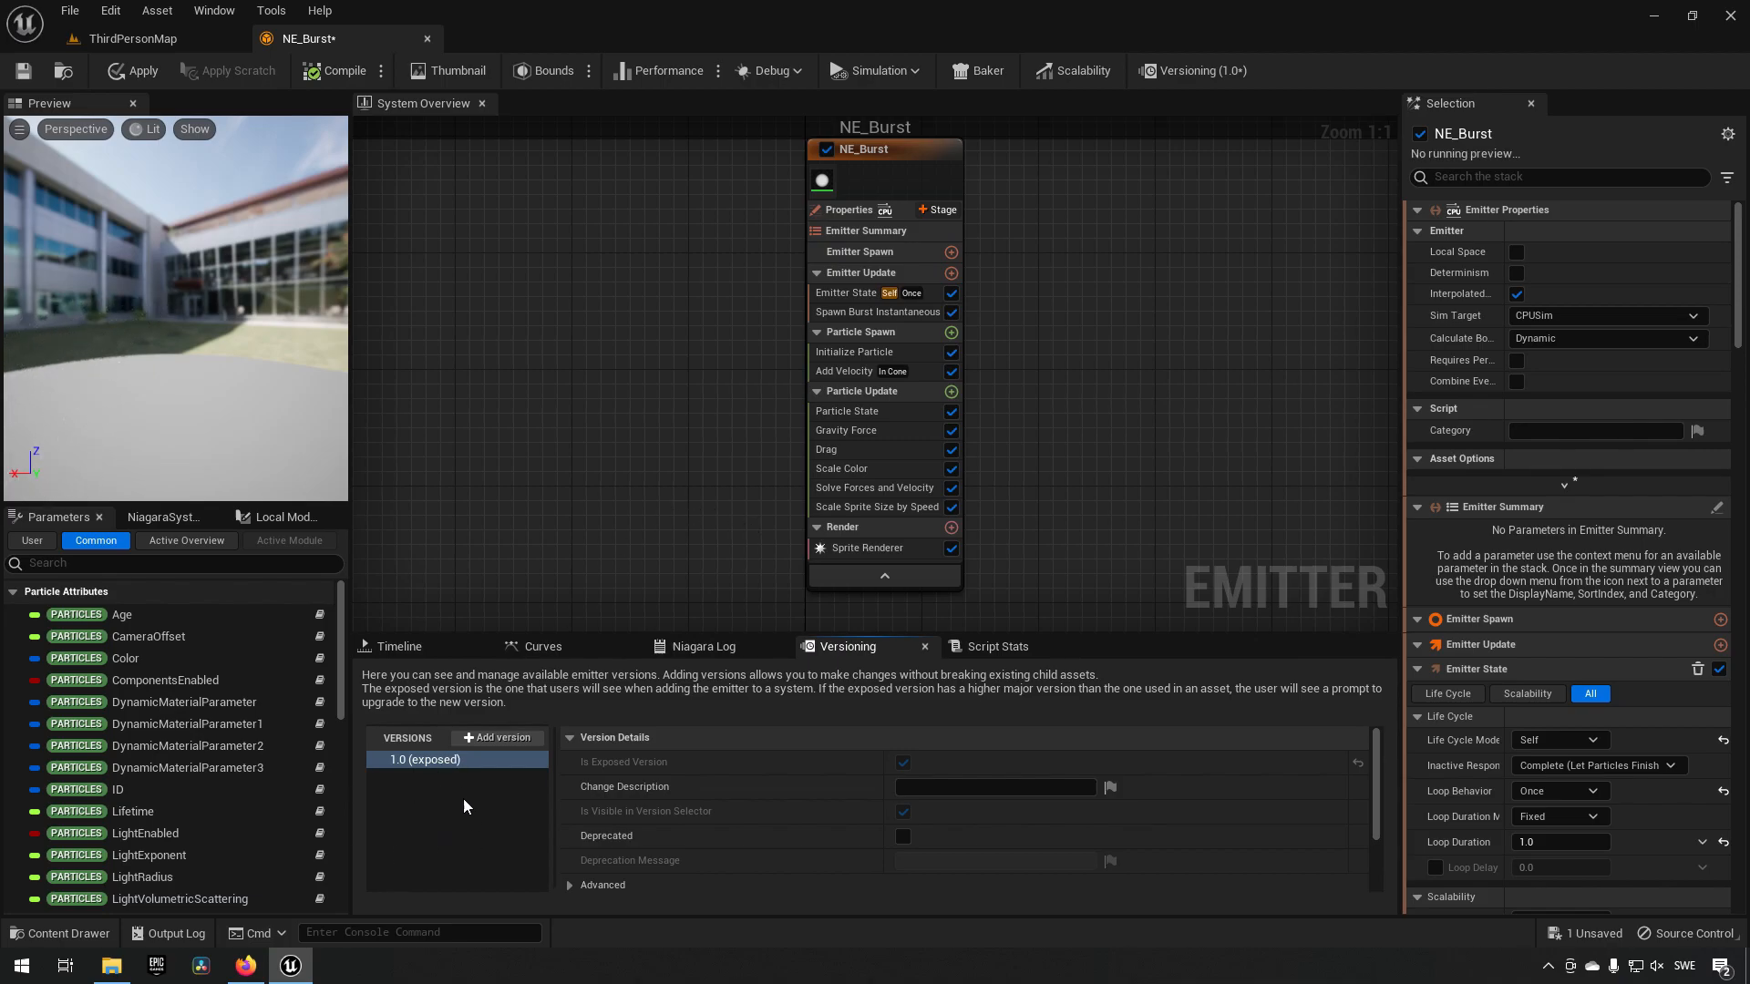
{"action": "mouse_move", "coordinate": [445, 788]}
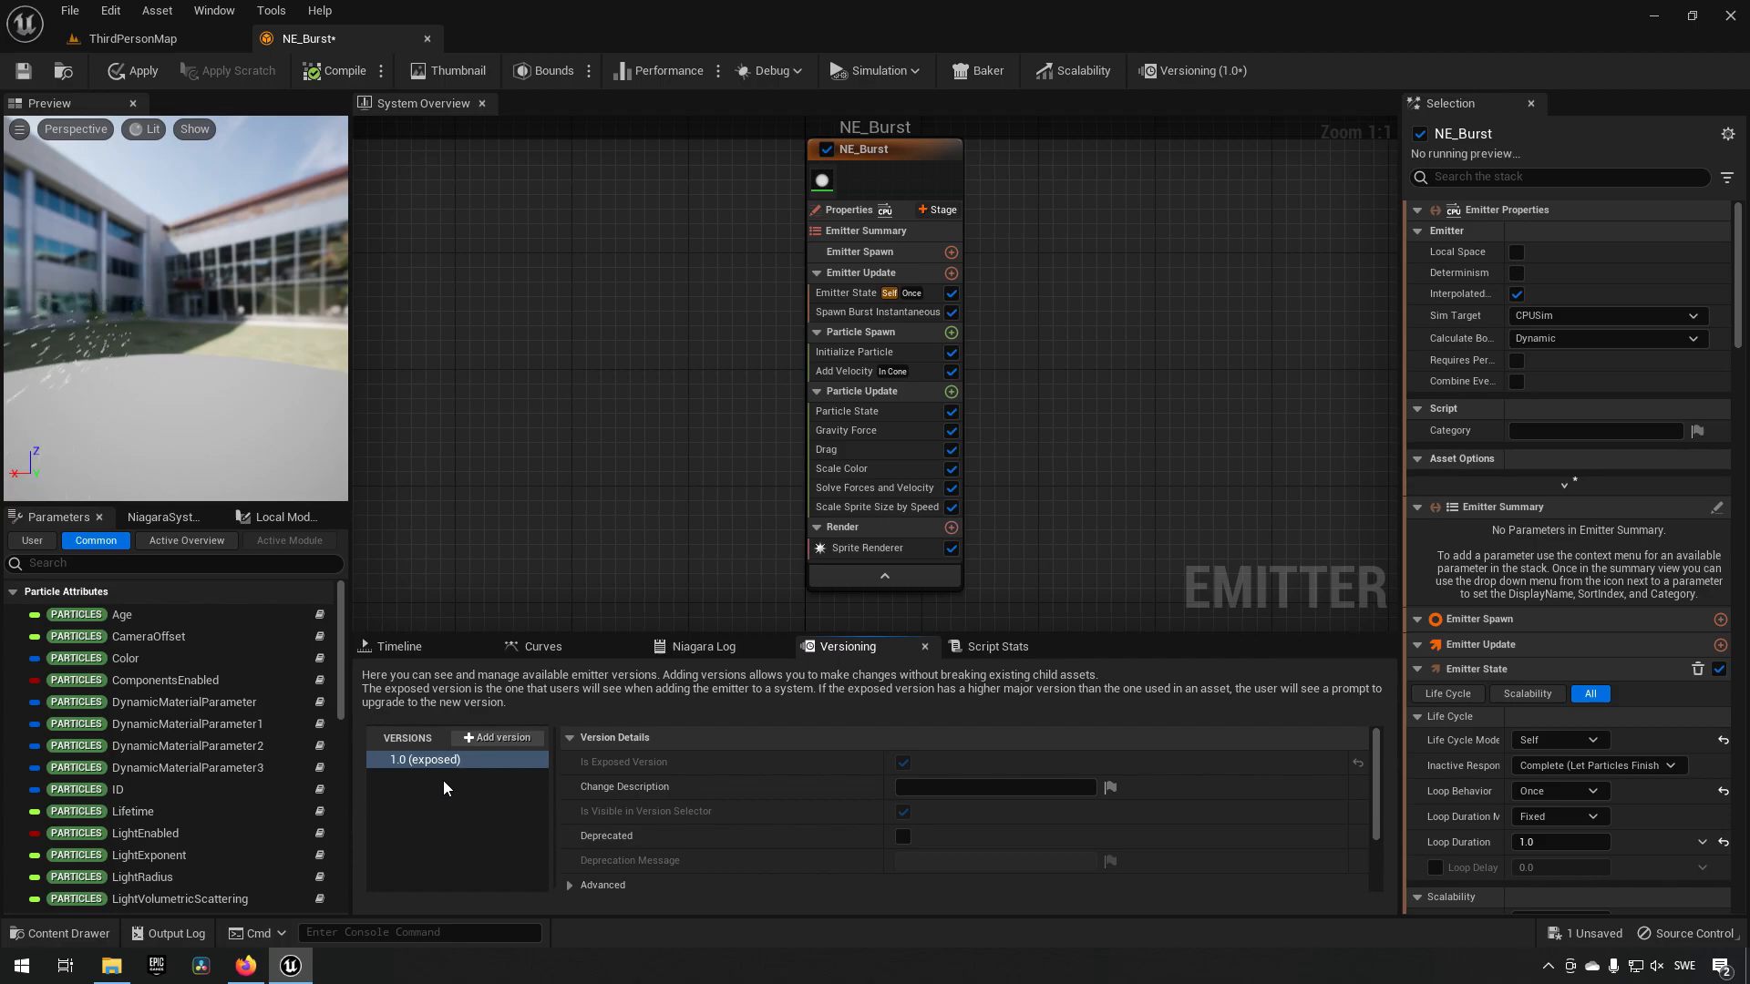
{"action": "mouse_move", "coordinate": [83, 266]}
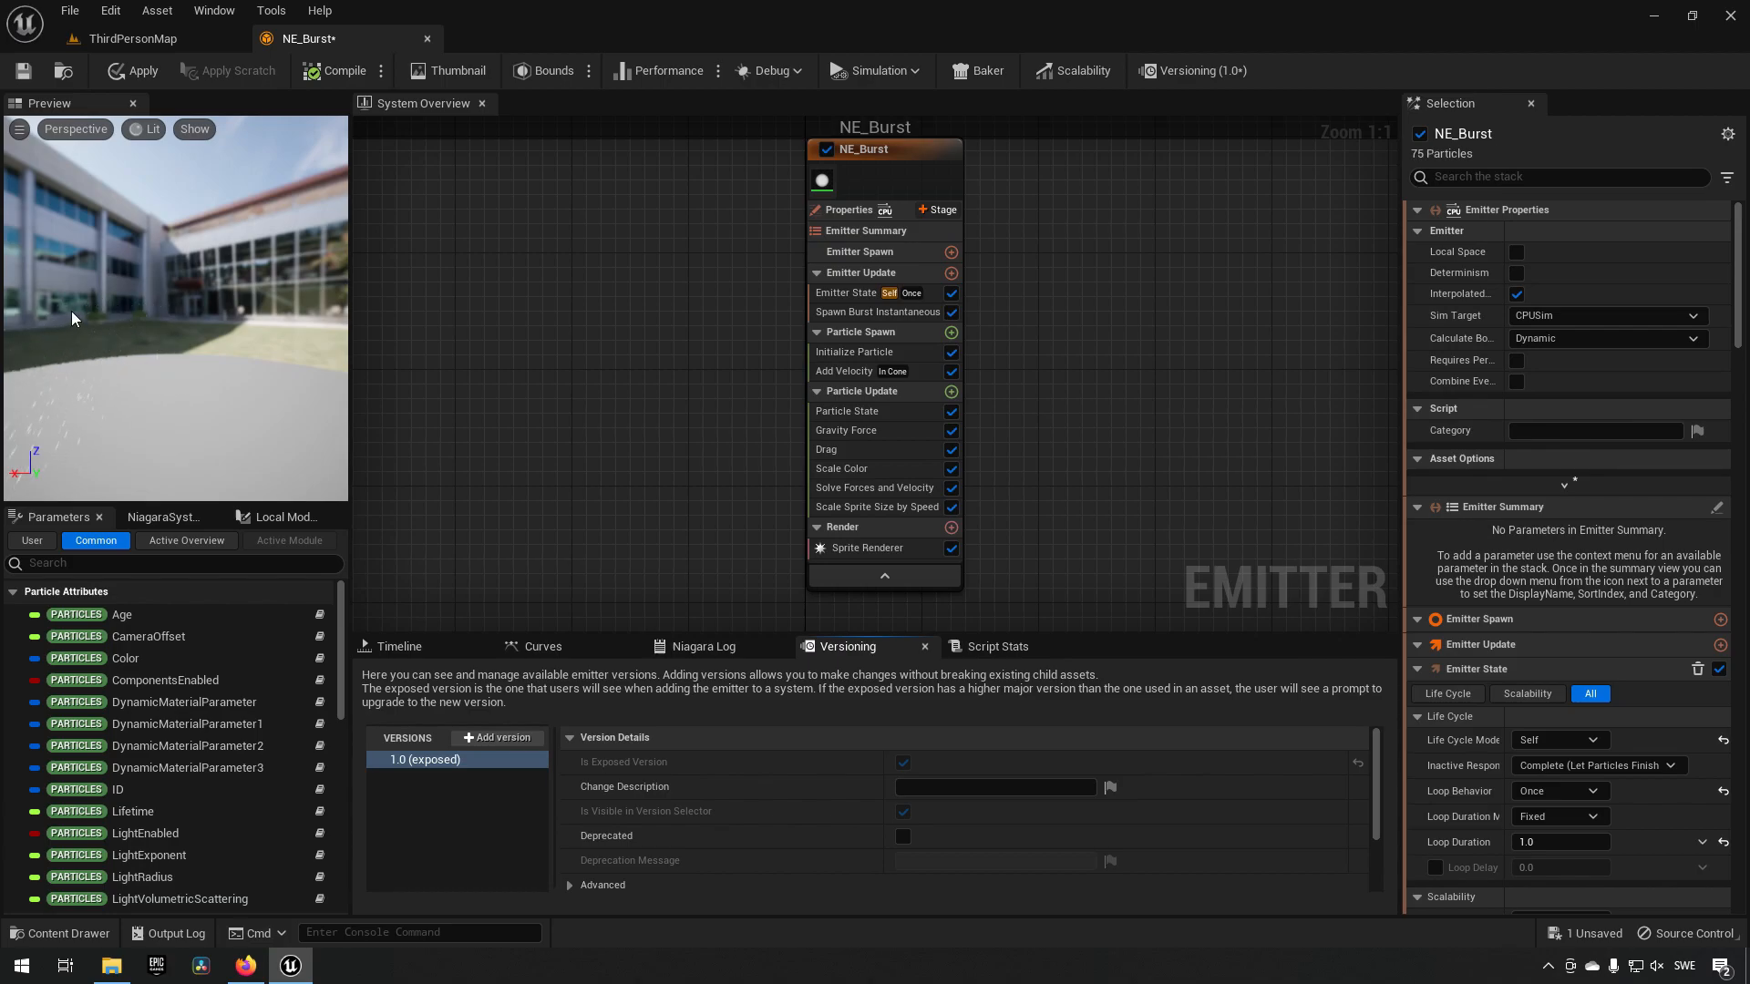
{"action": "mouse_move", "coordinate": [547, 860]}
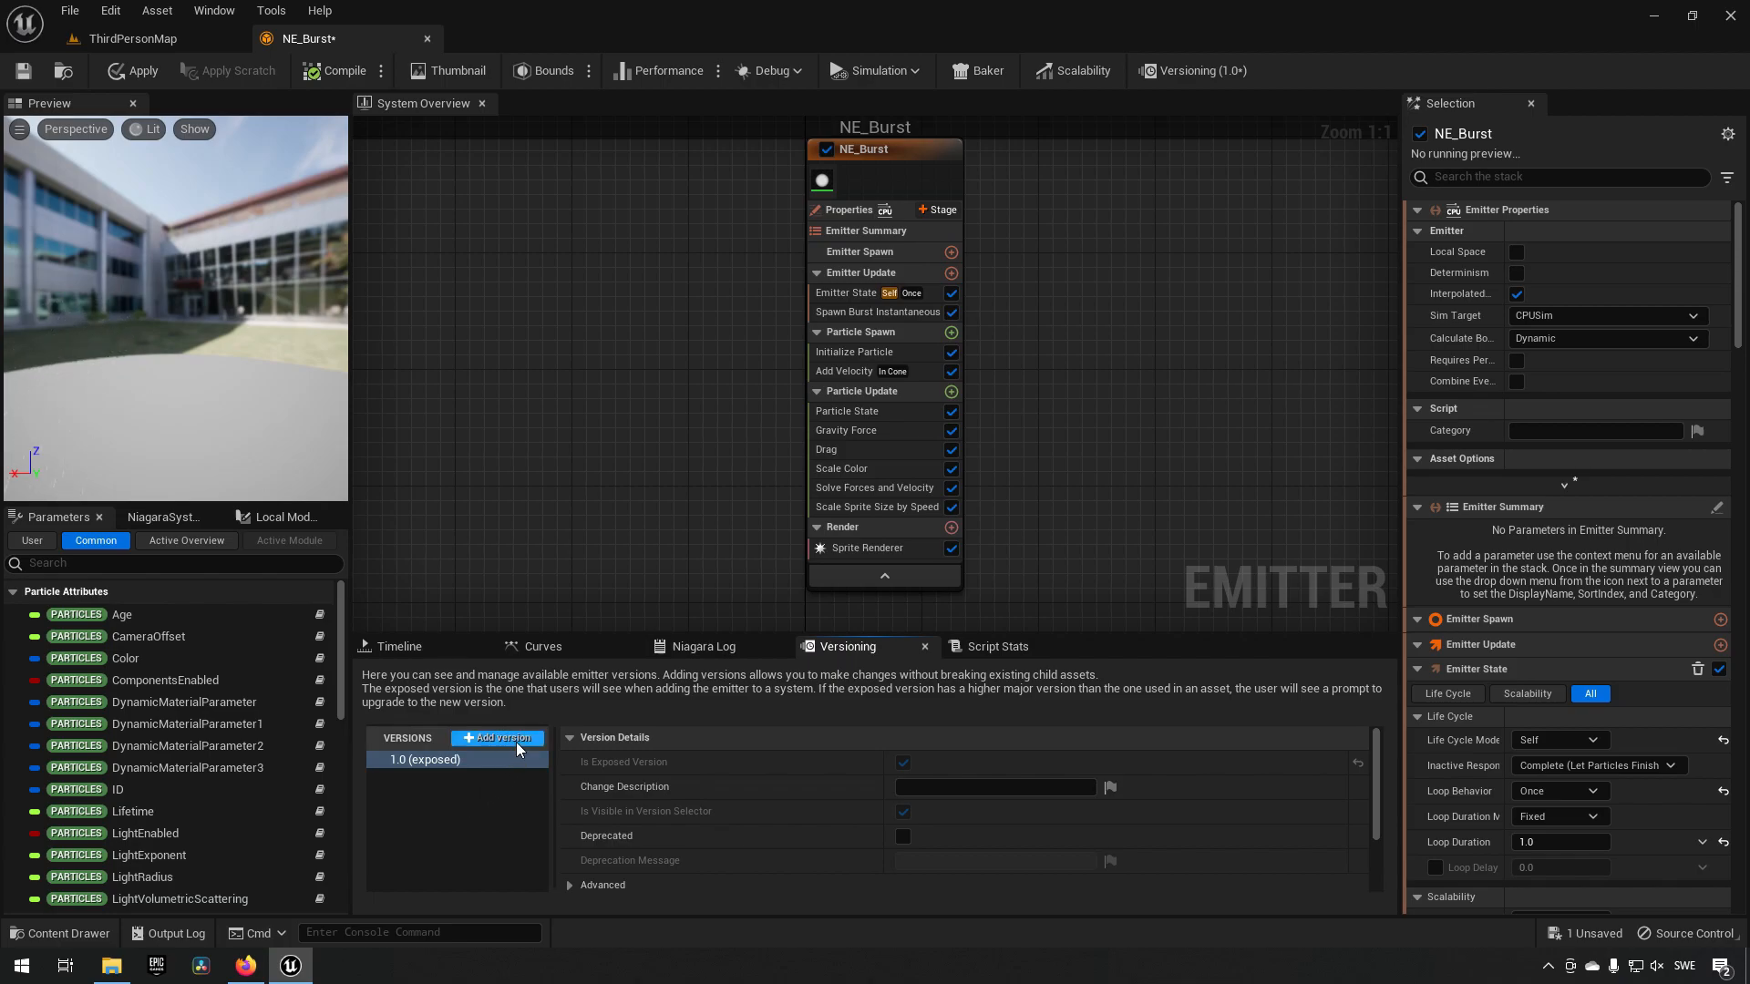
Step: Add minor version 1.1 with Gravity Force disabled and Scale RGB X set to 10
{"action": "left_click", "coordinate": [497, 738]}
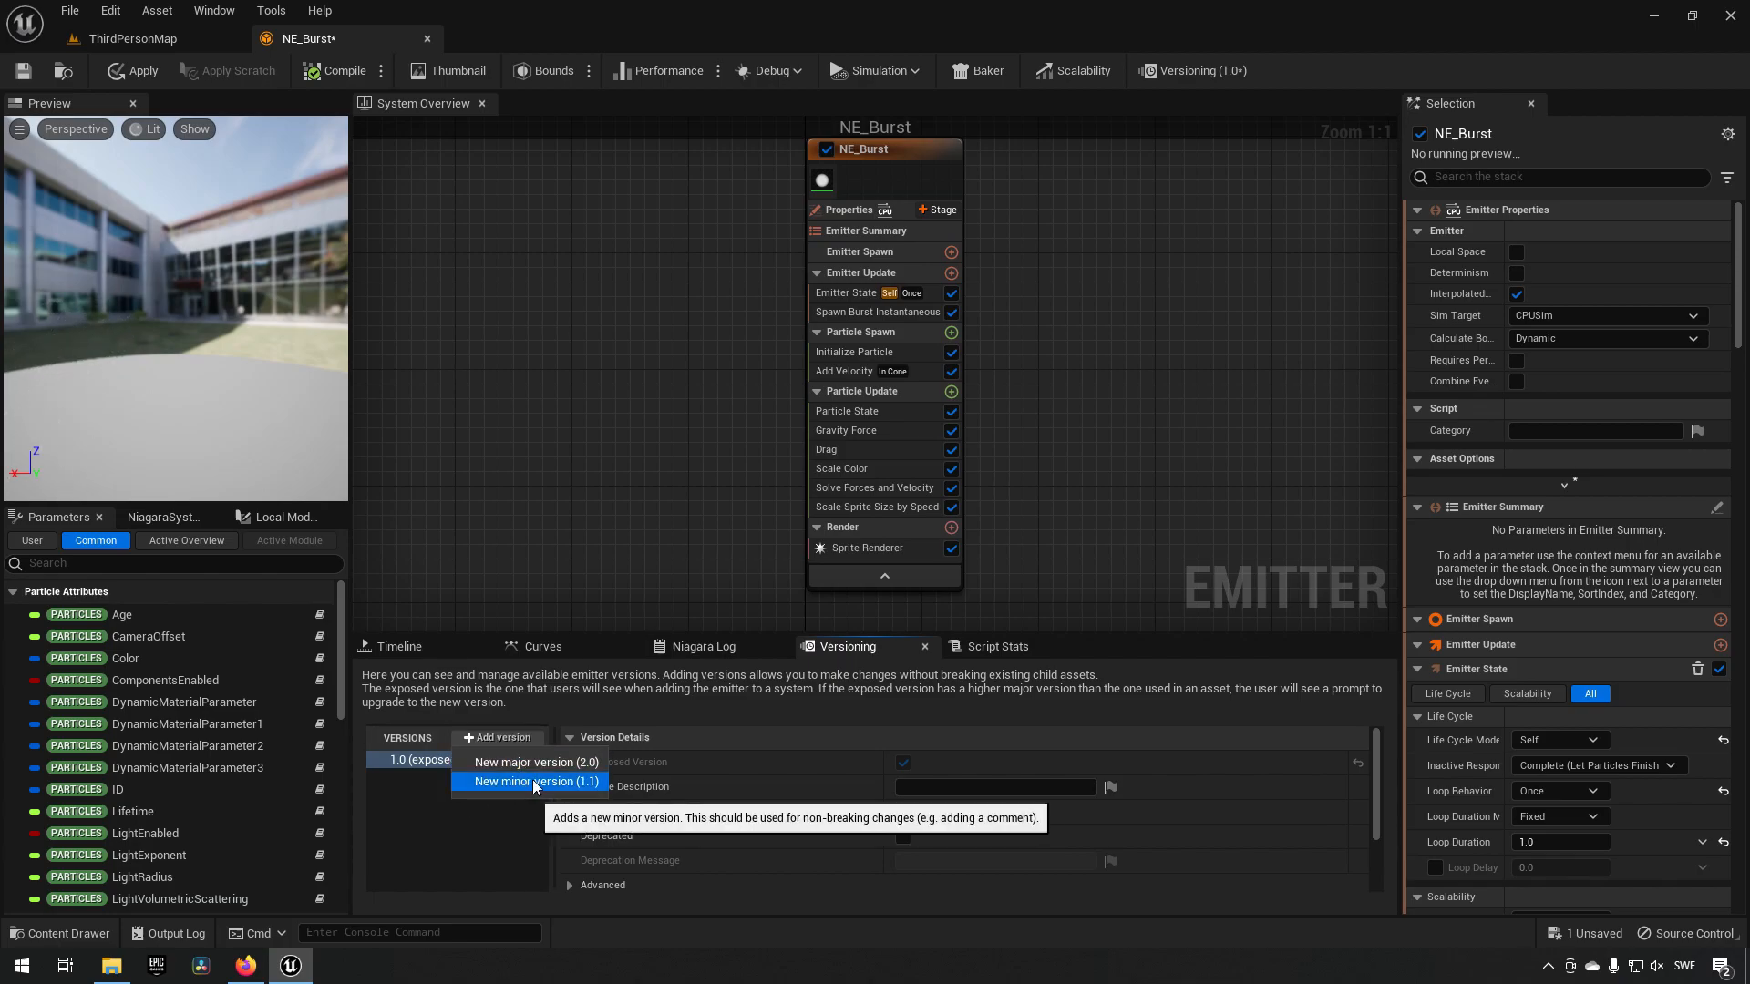
{"action": "mouse_move", "coordinate": [536, 762]}
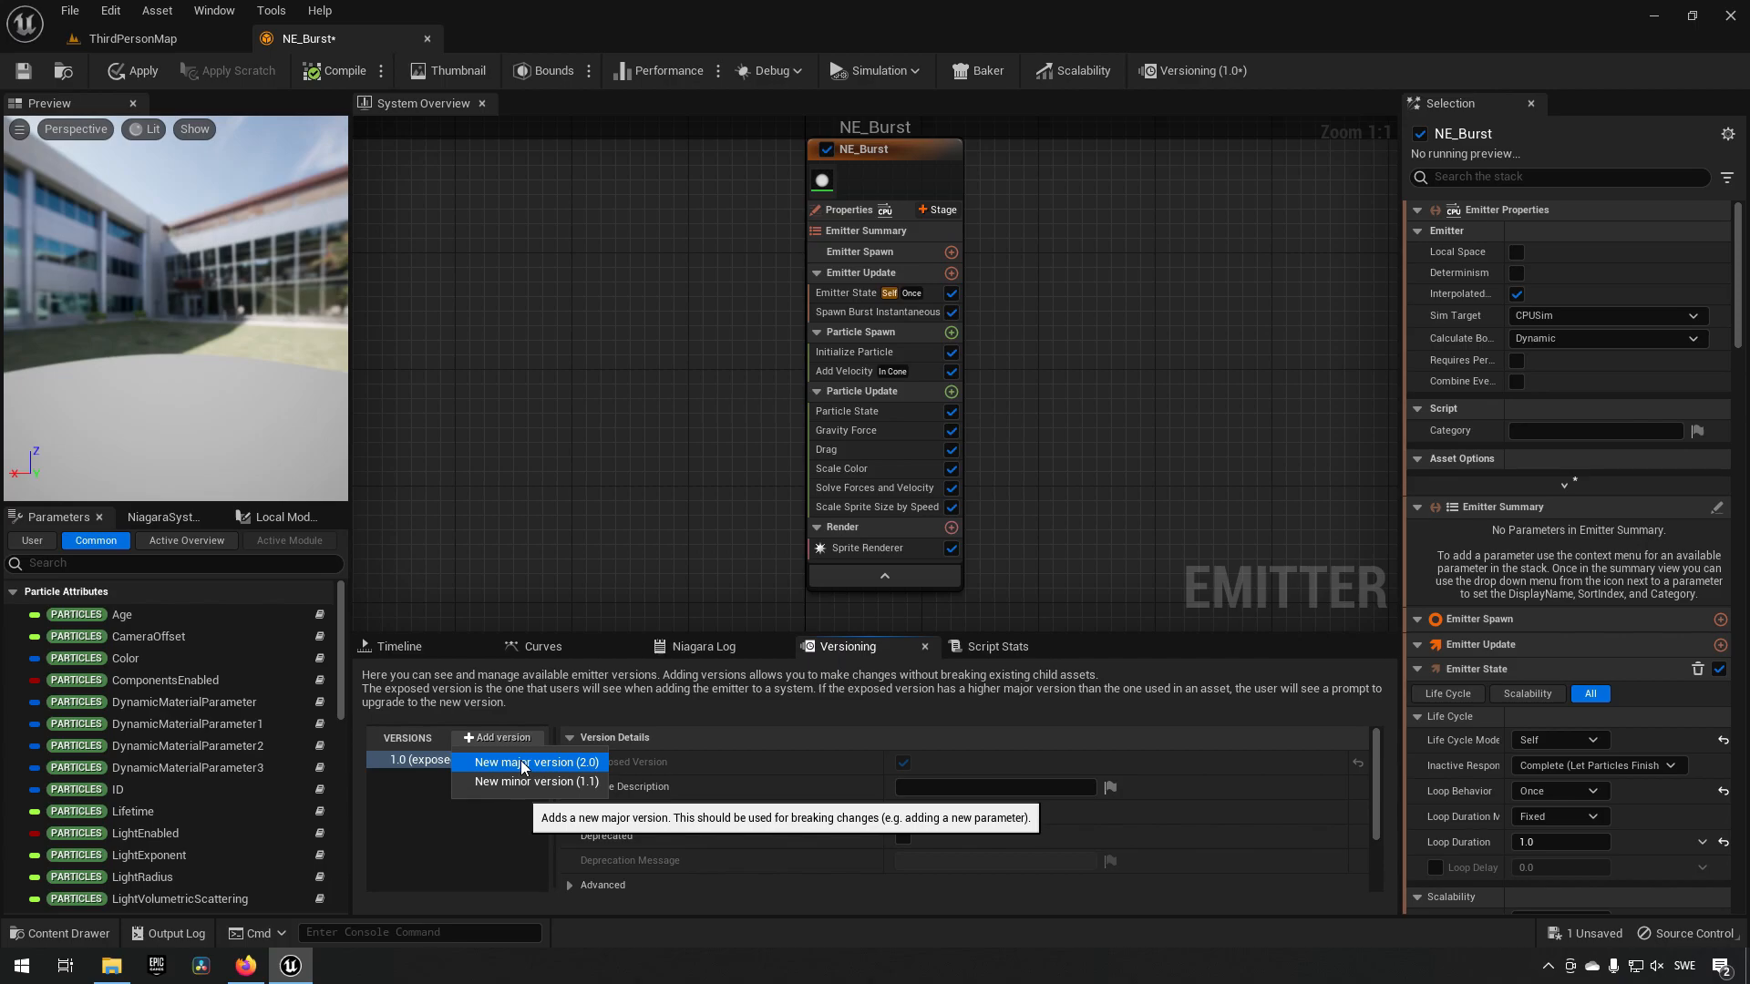
{"action": "mouse_move", "coordinate": [536, 782]}
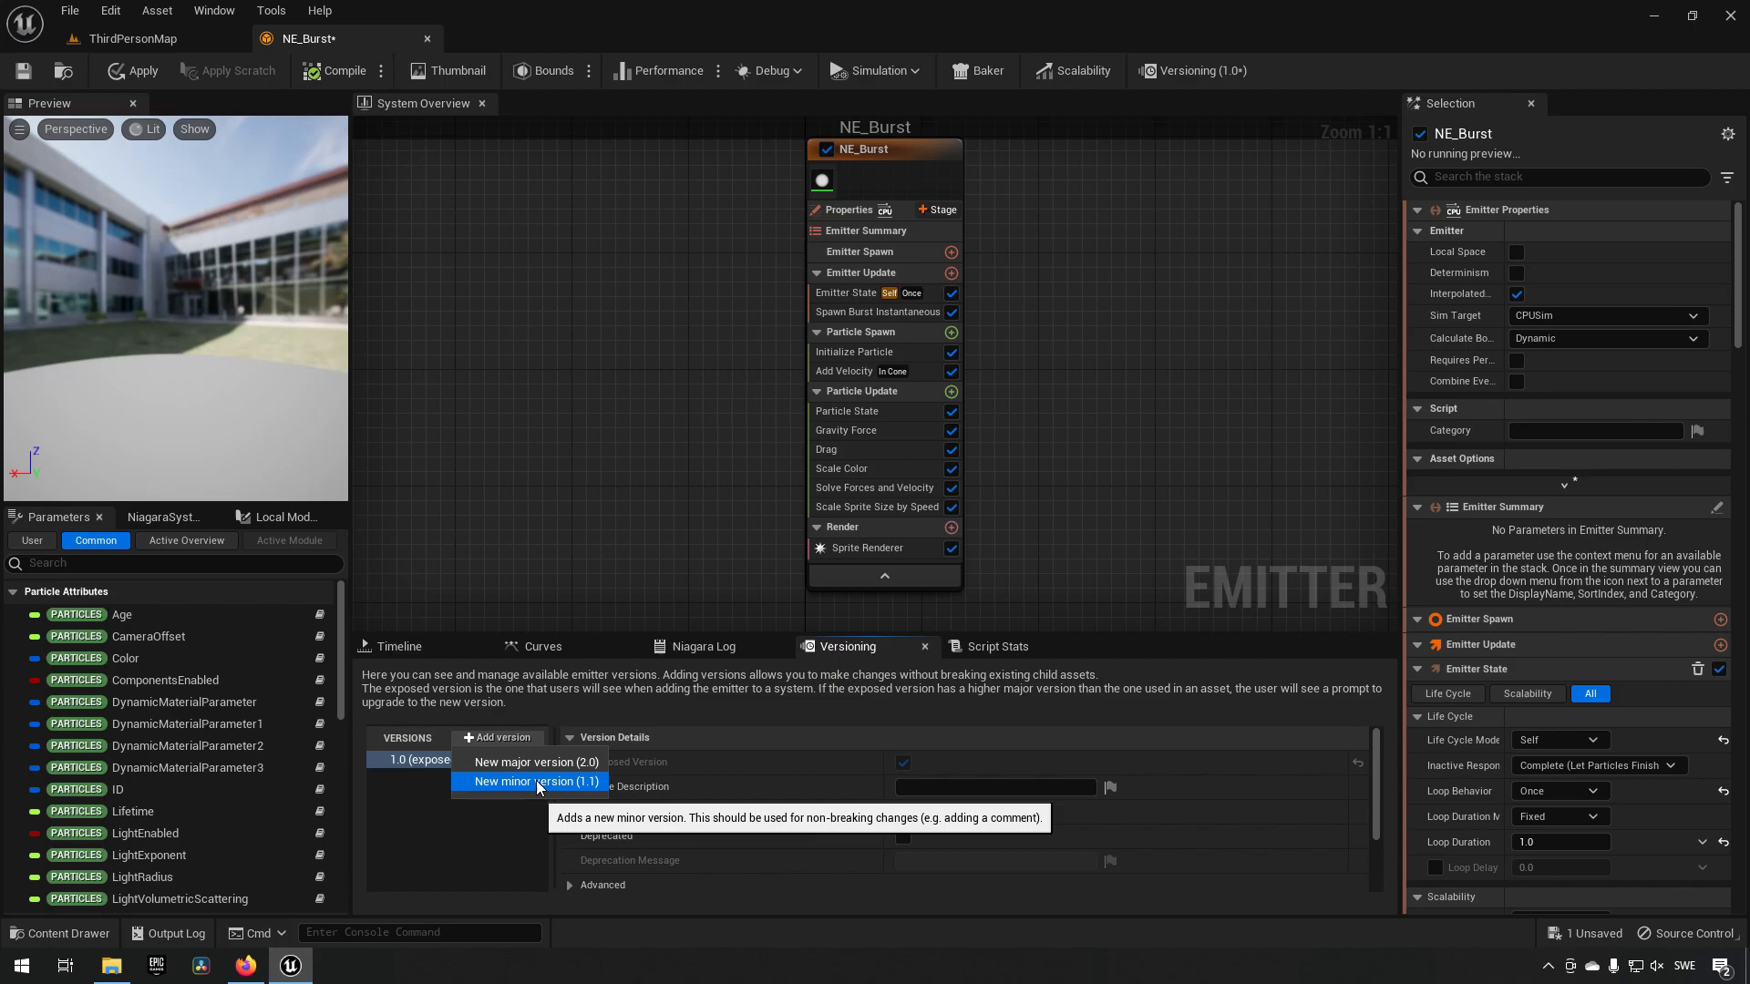
{"action": "left_click", "coordinate": [532, 782]}
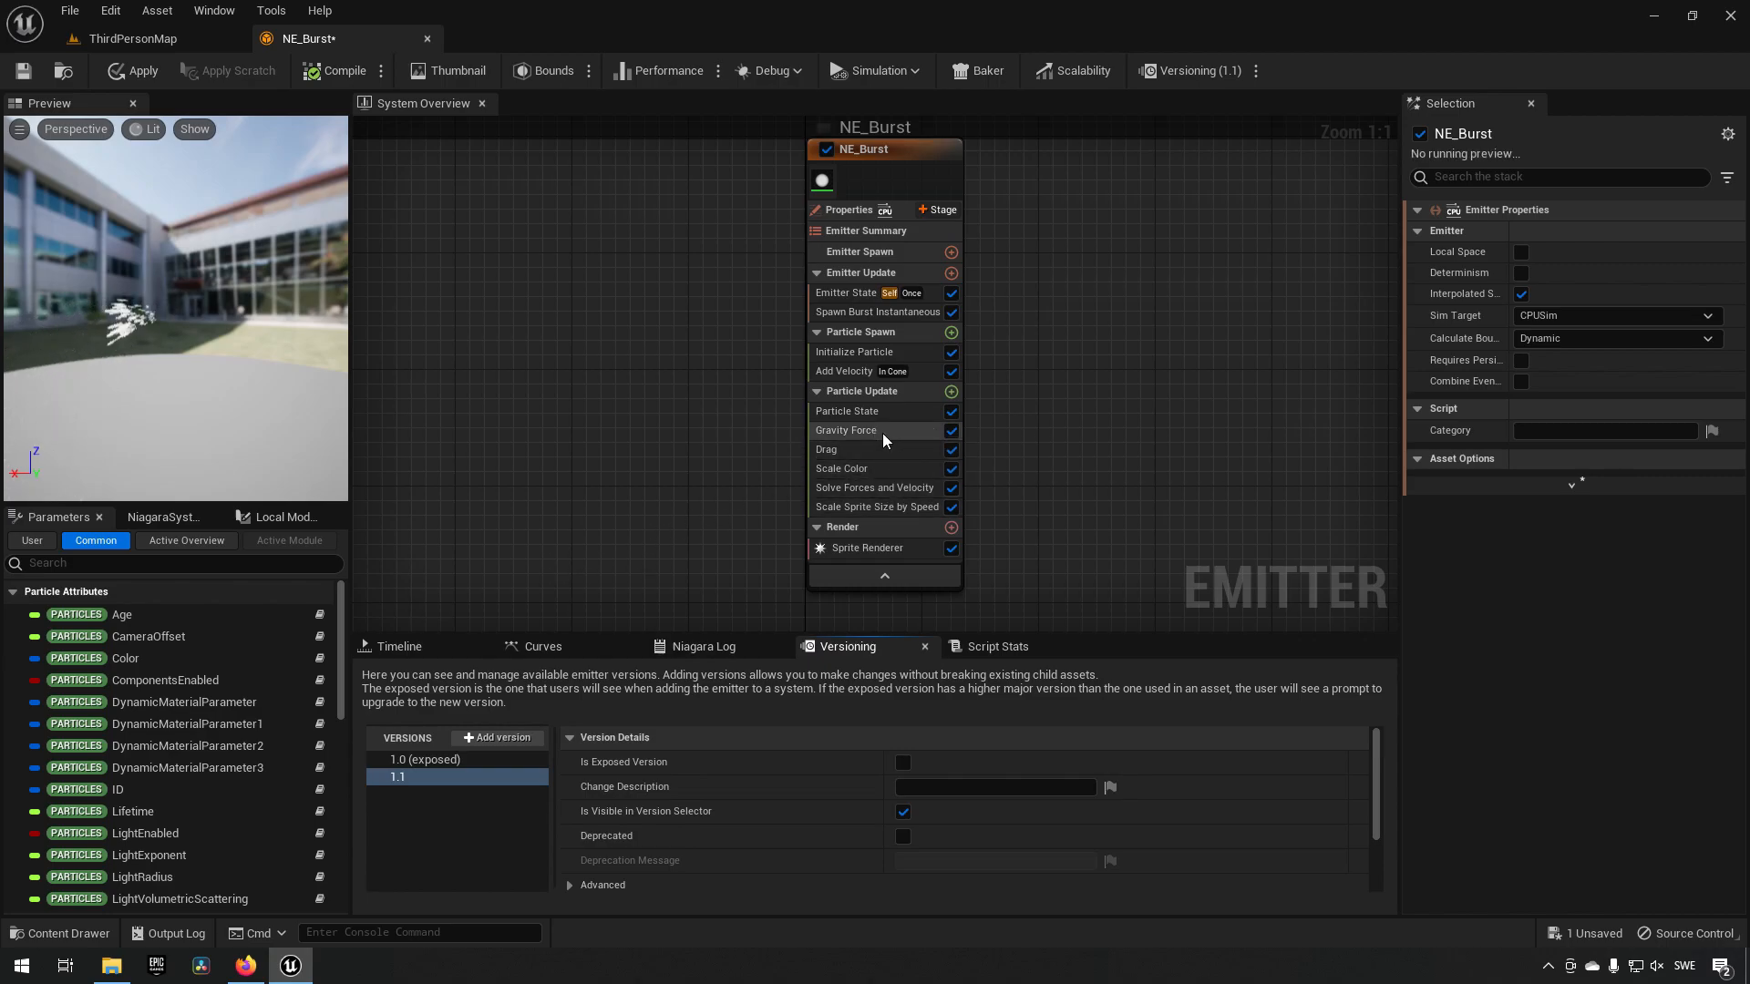
{"action": "left_click", "coordinate": [950, 430]}
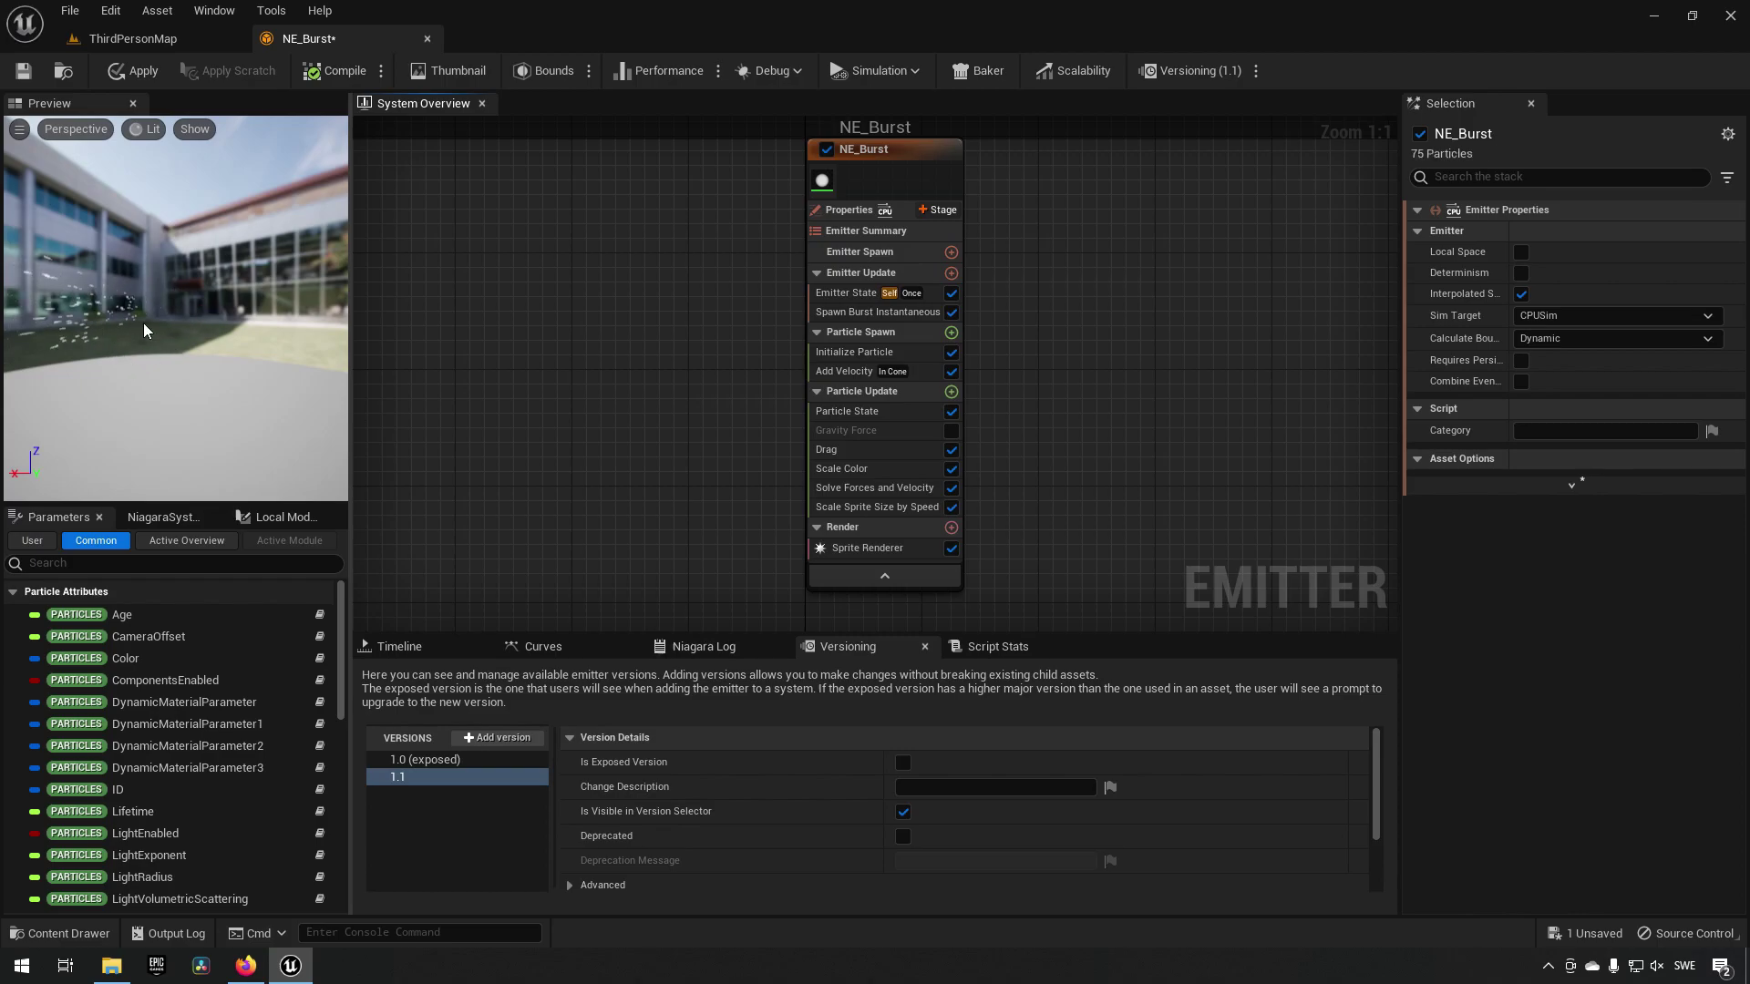
{"action": "left_click", "coordinate": [842, 468]}
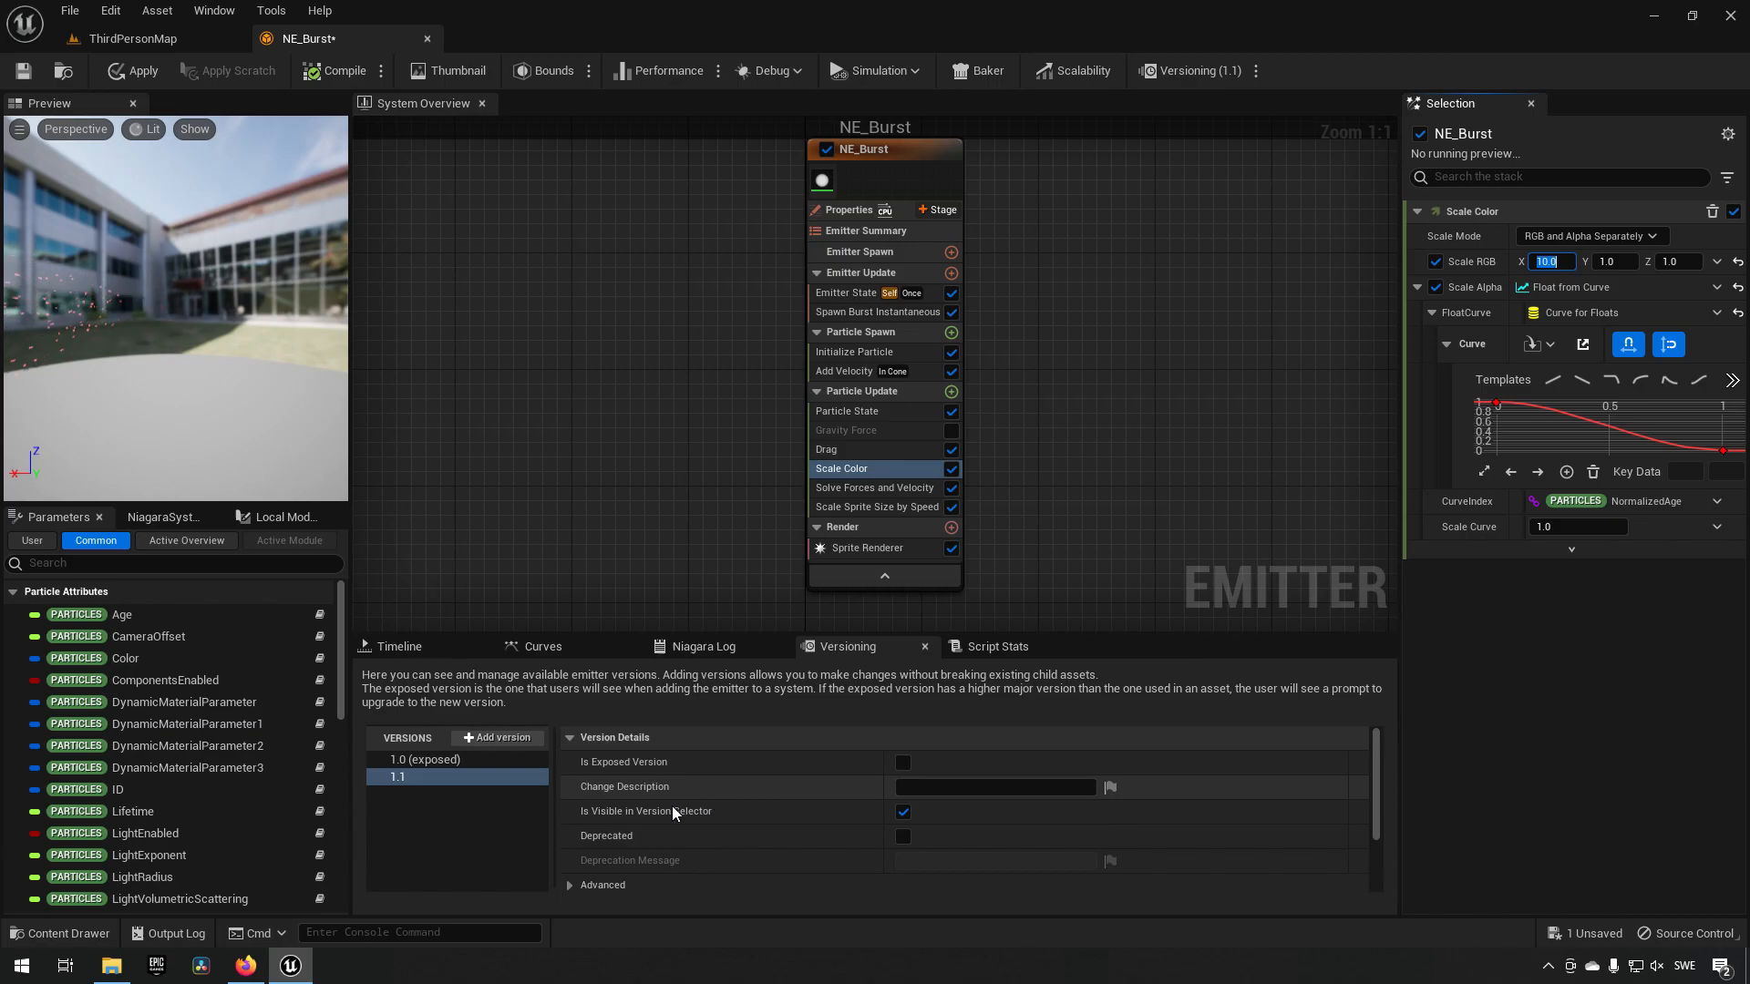
Step: Add minor version 1.2 with Scale RGB X and Y both set to 10
{"action": "left_click", "coordinate": [501, 738]}
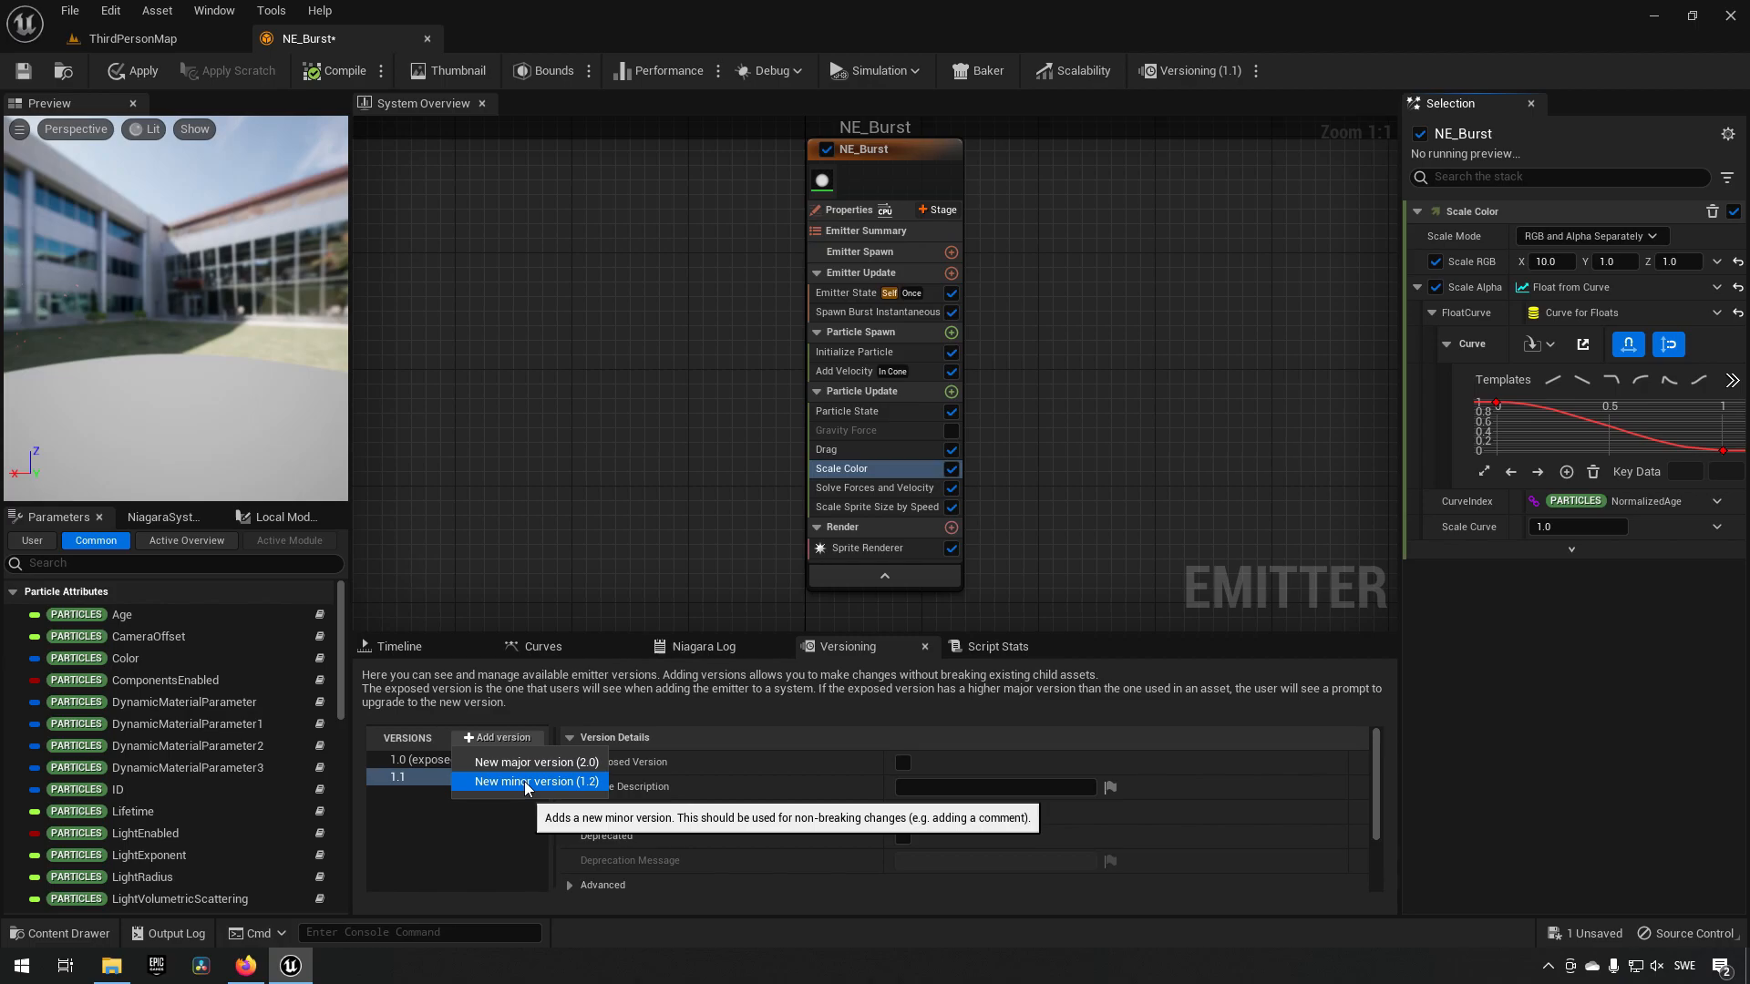
{"action": "left_click", "coordinate": [531, 782]}
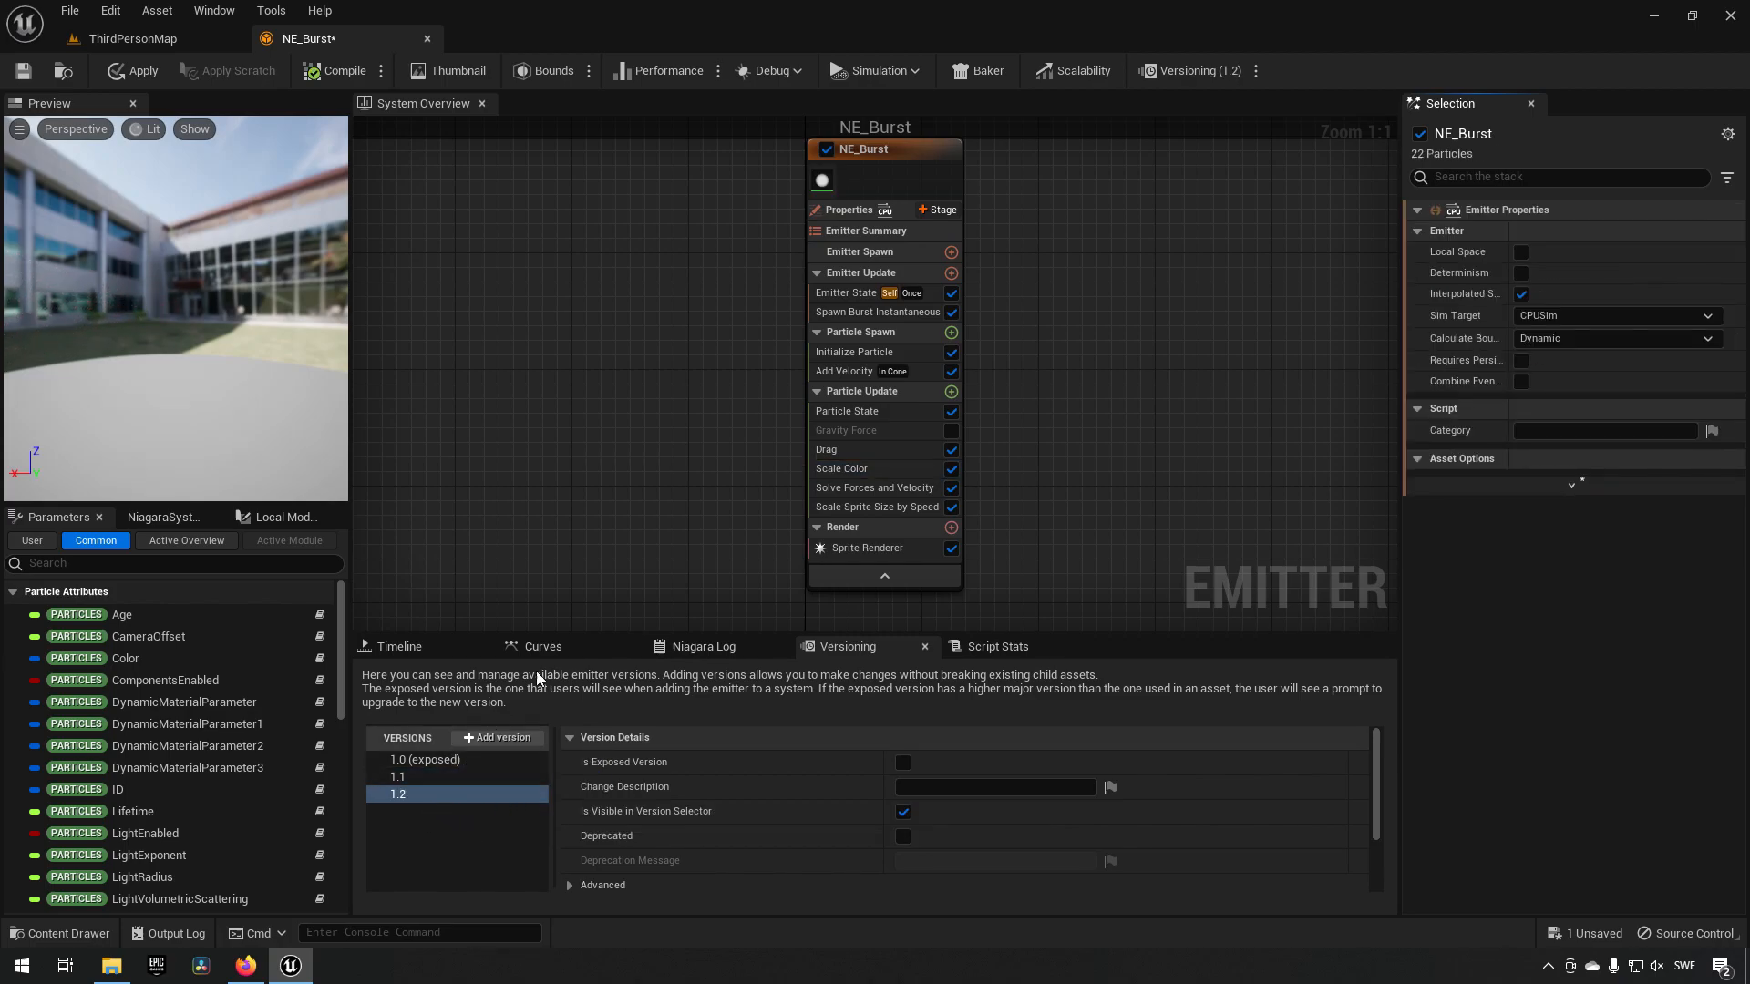
{"action": "left_click", "coordinate": [875, 311]}
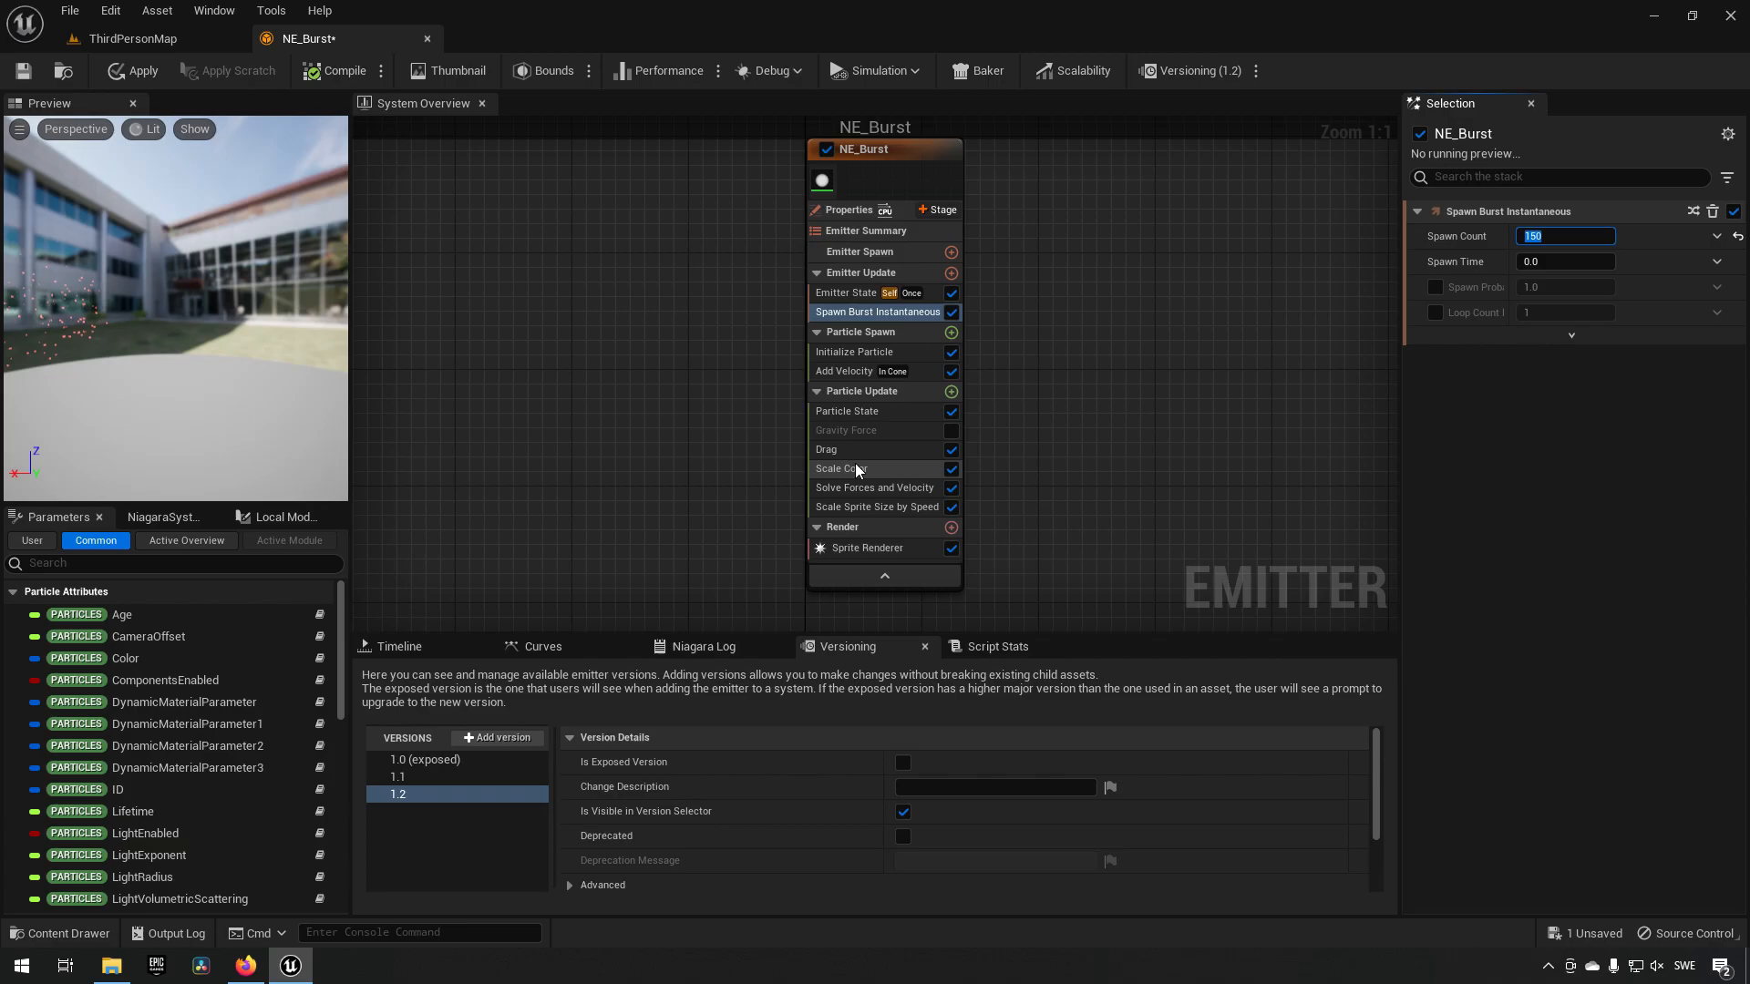
{"action": "left_click", "coordinate": [842, 468]}
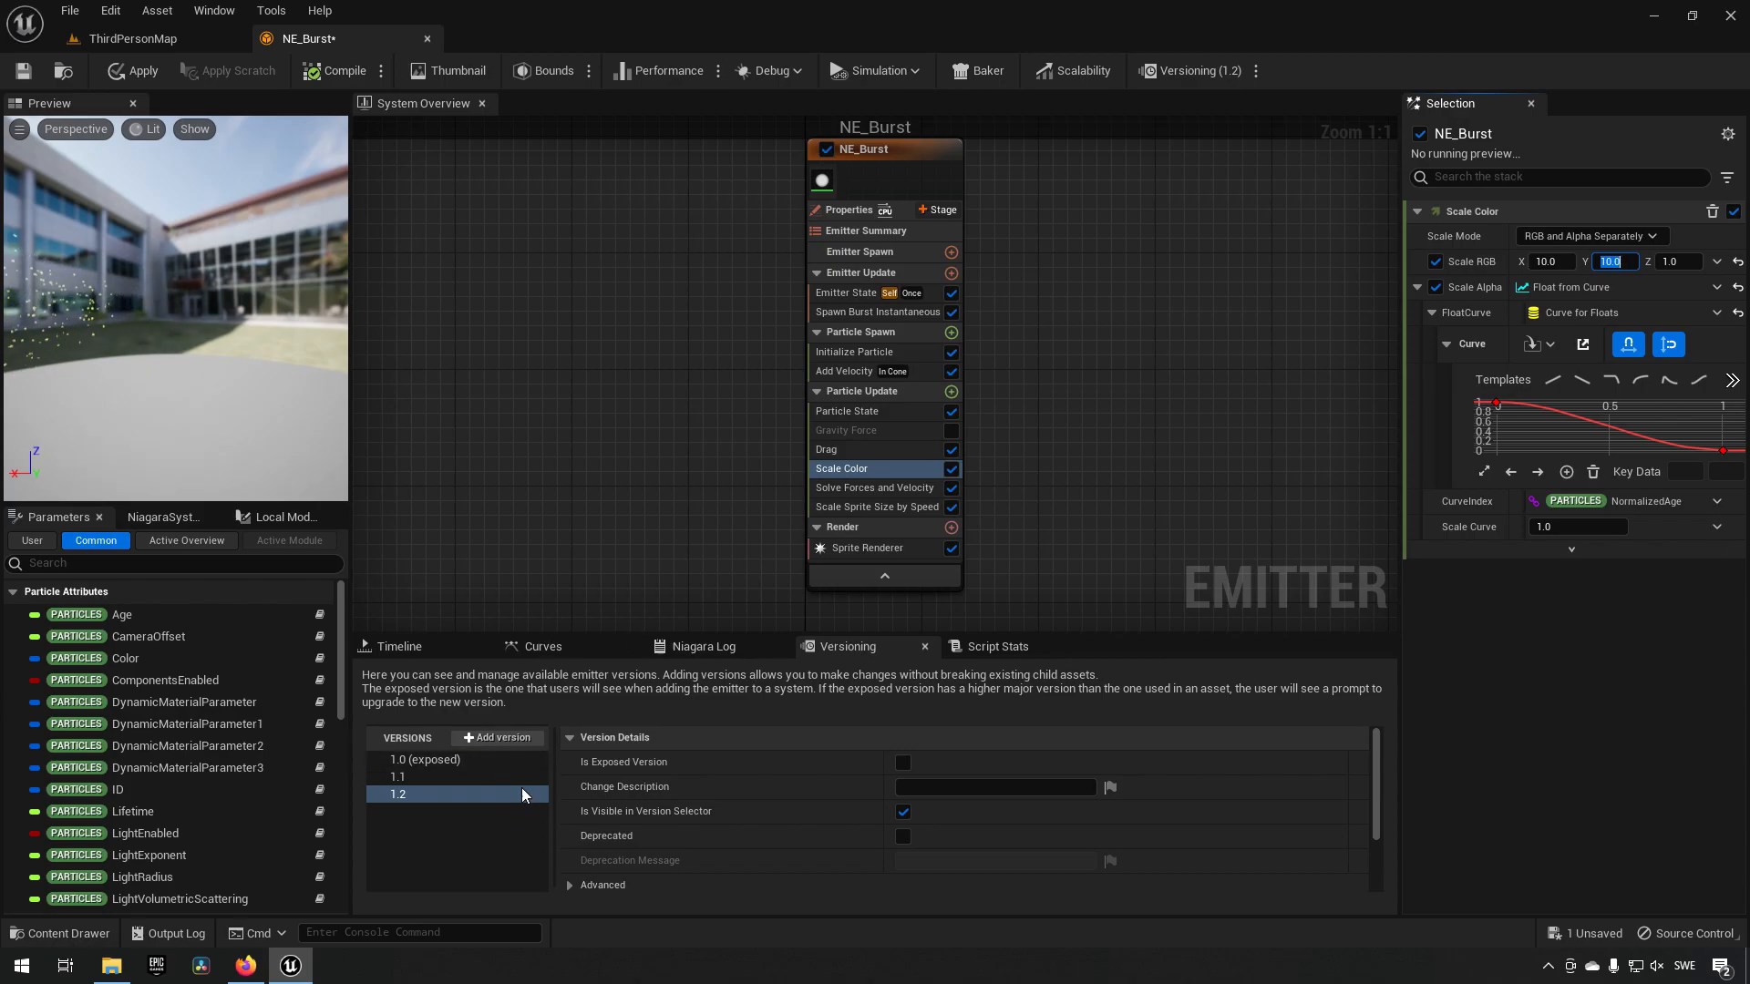
{"action": "mouse_move", "coordinate": [415, 826]}
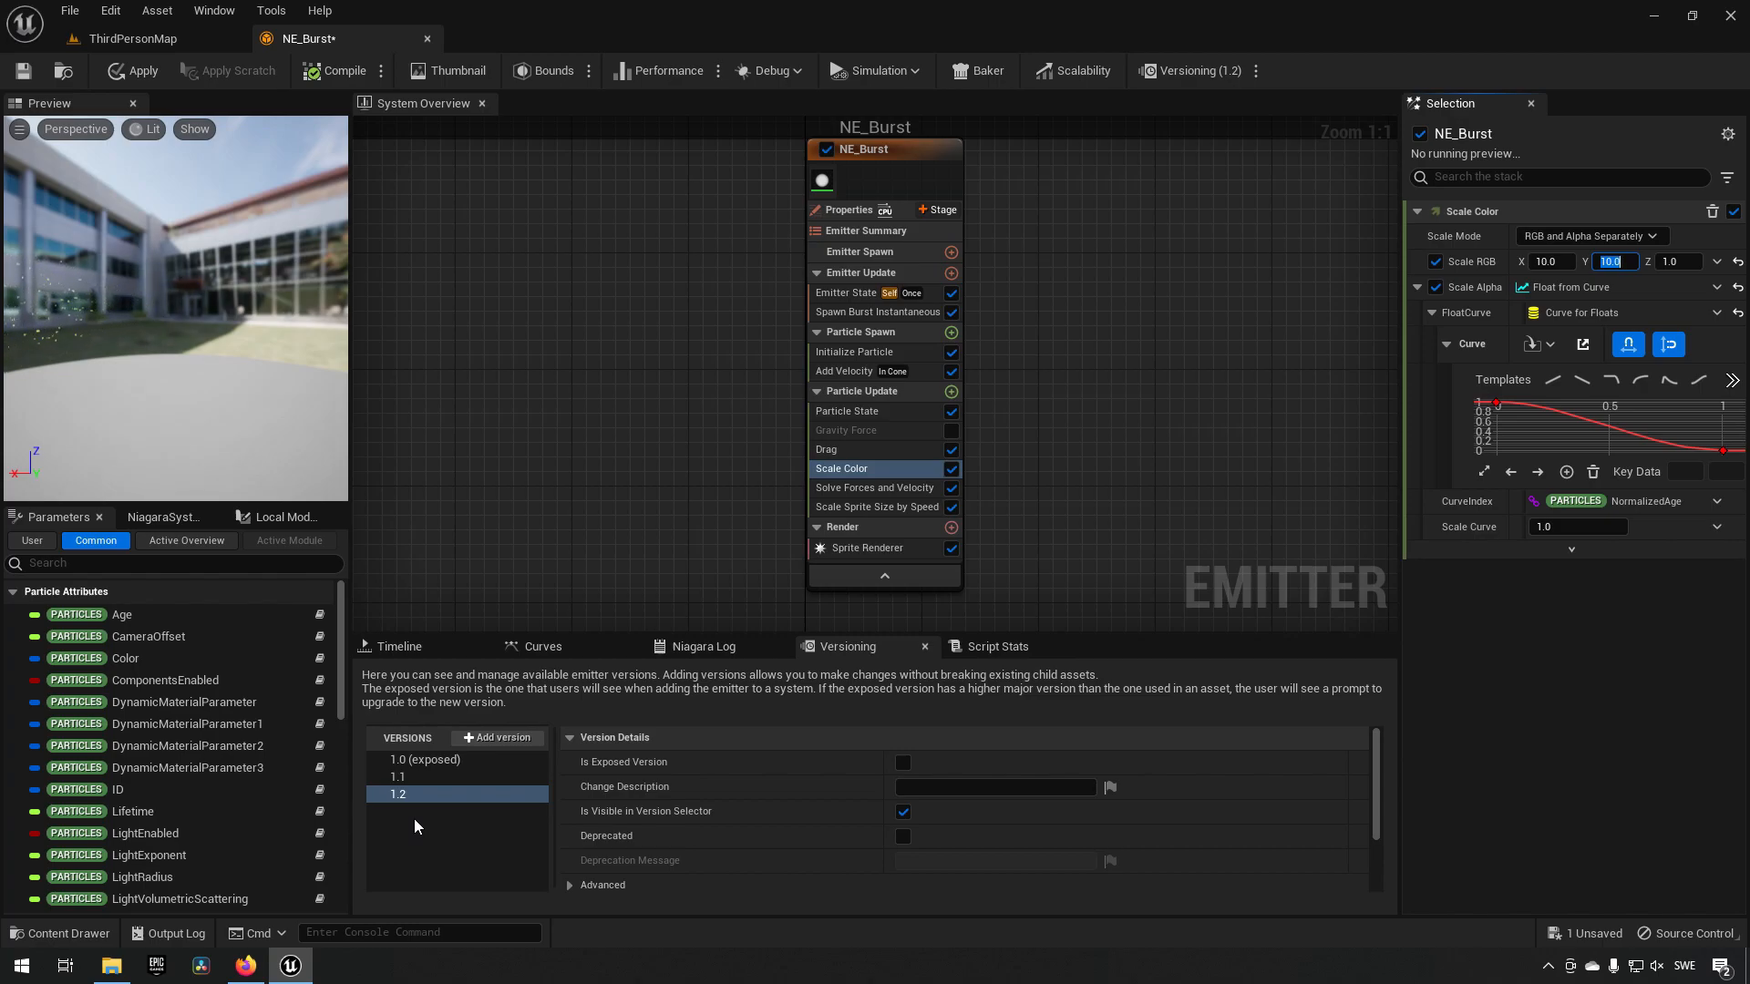
{"action": "mouse_move", "coordinate": [625, 769]}
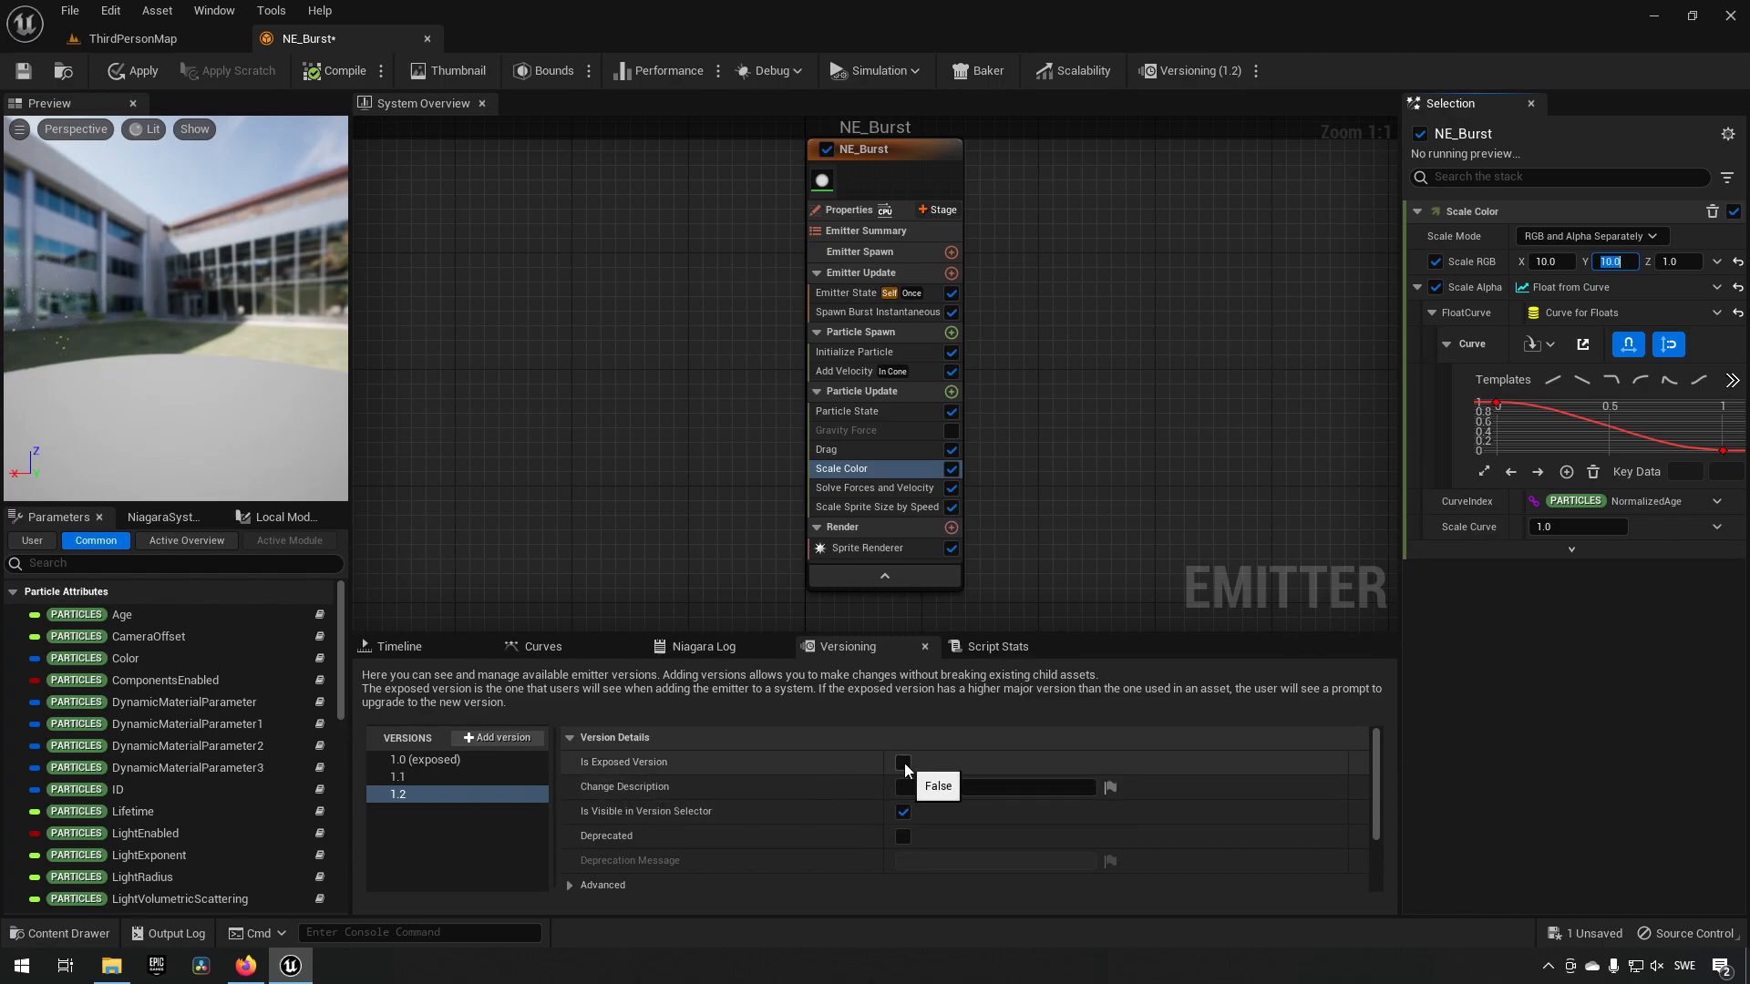
{"action": "mouse_move", "coordinate": [629, 768]}
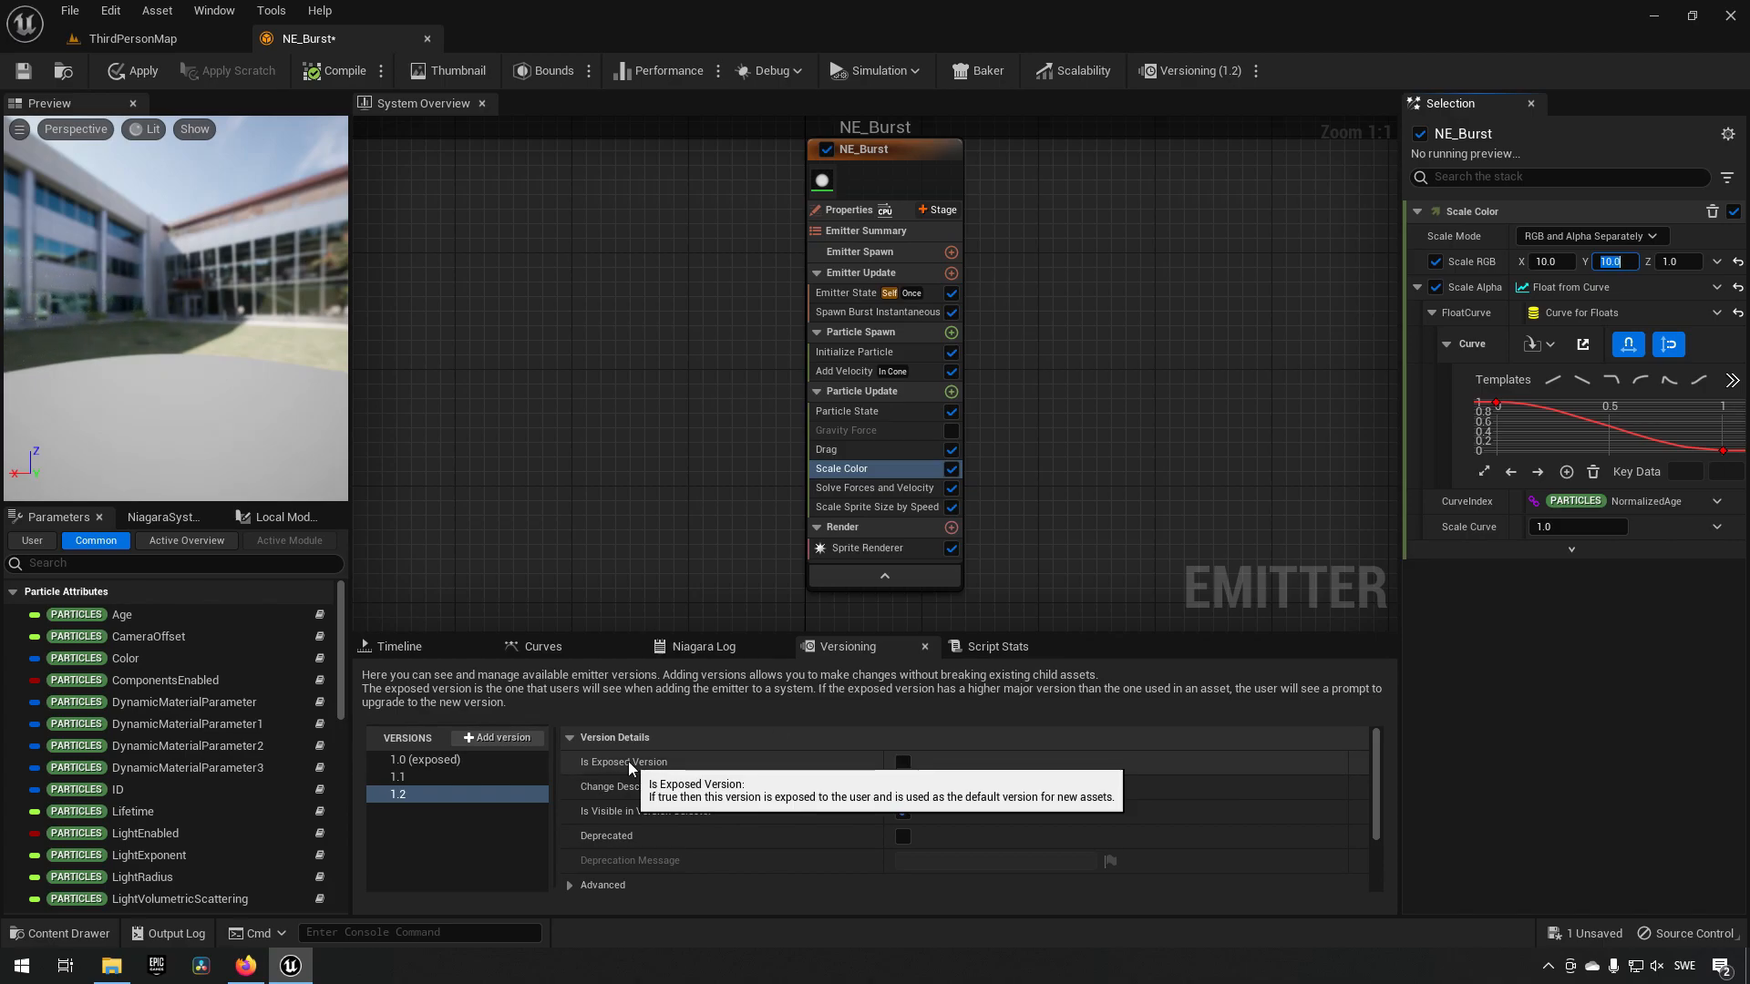
{"action": "mouse_move", "coordinate": [485, 797]}
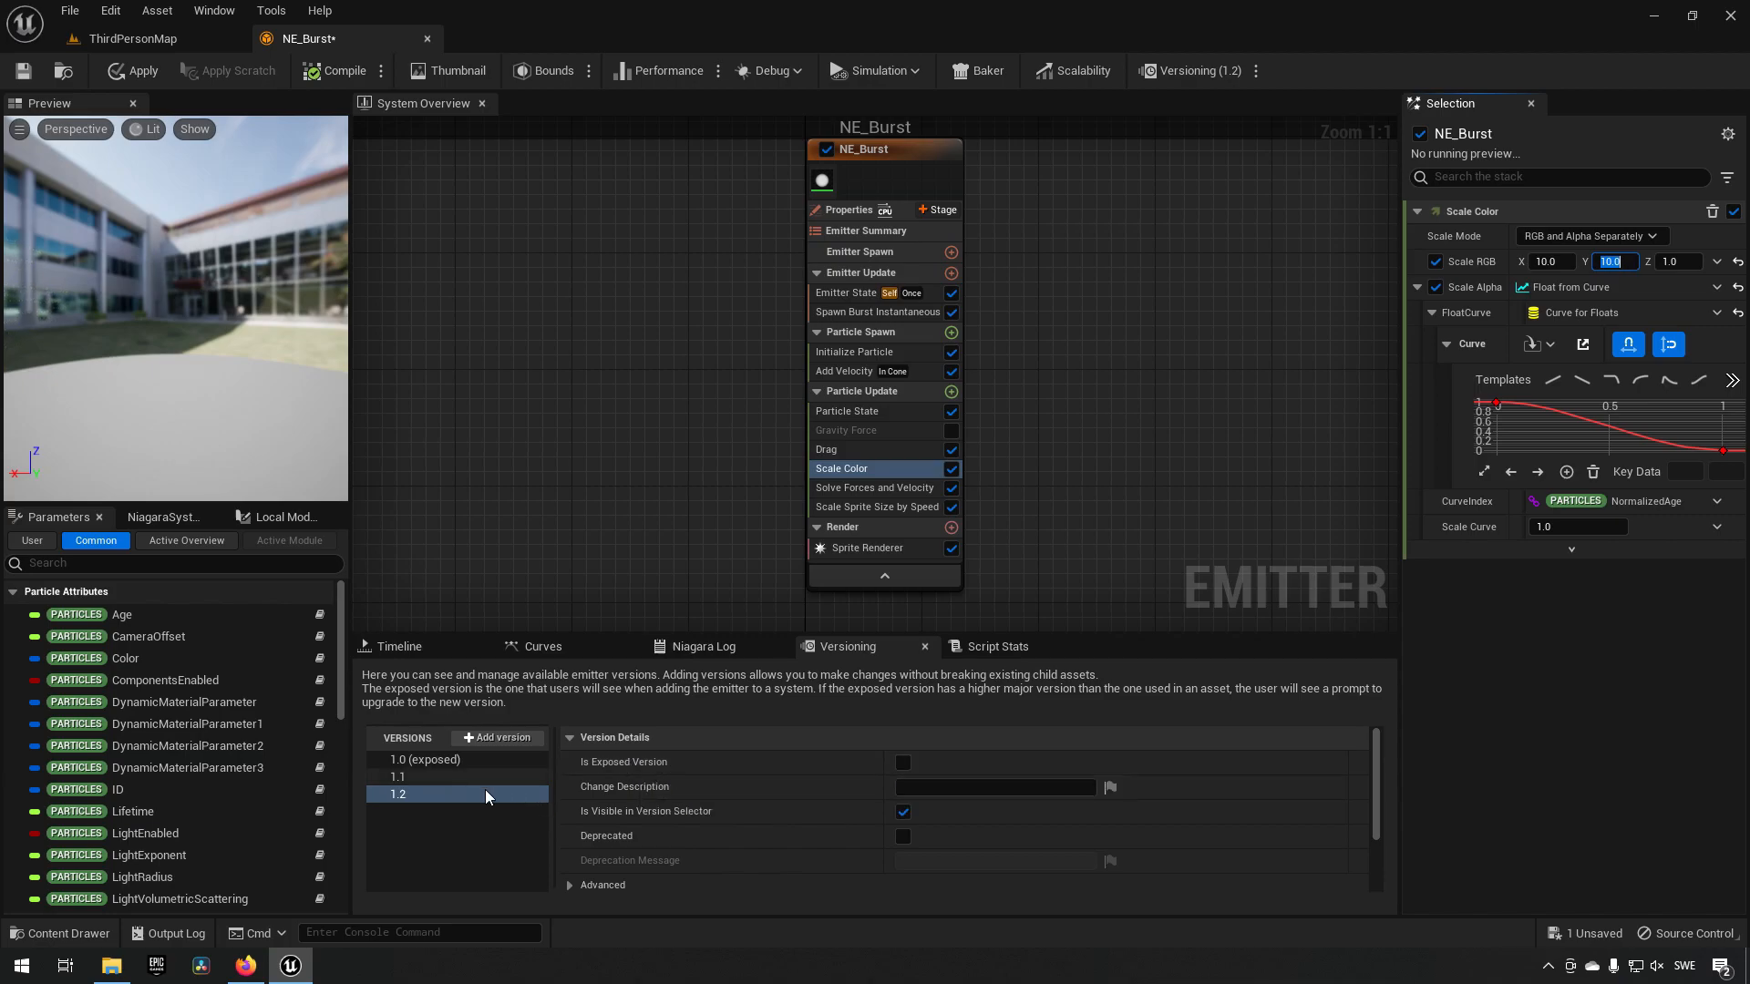
{"action": "left_click", "coordinate": [902, 762]}
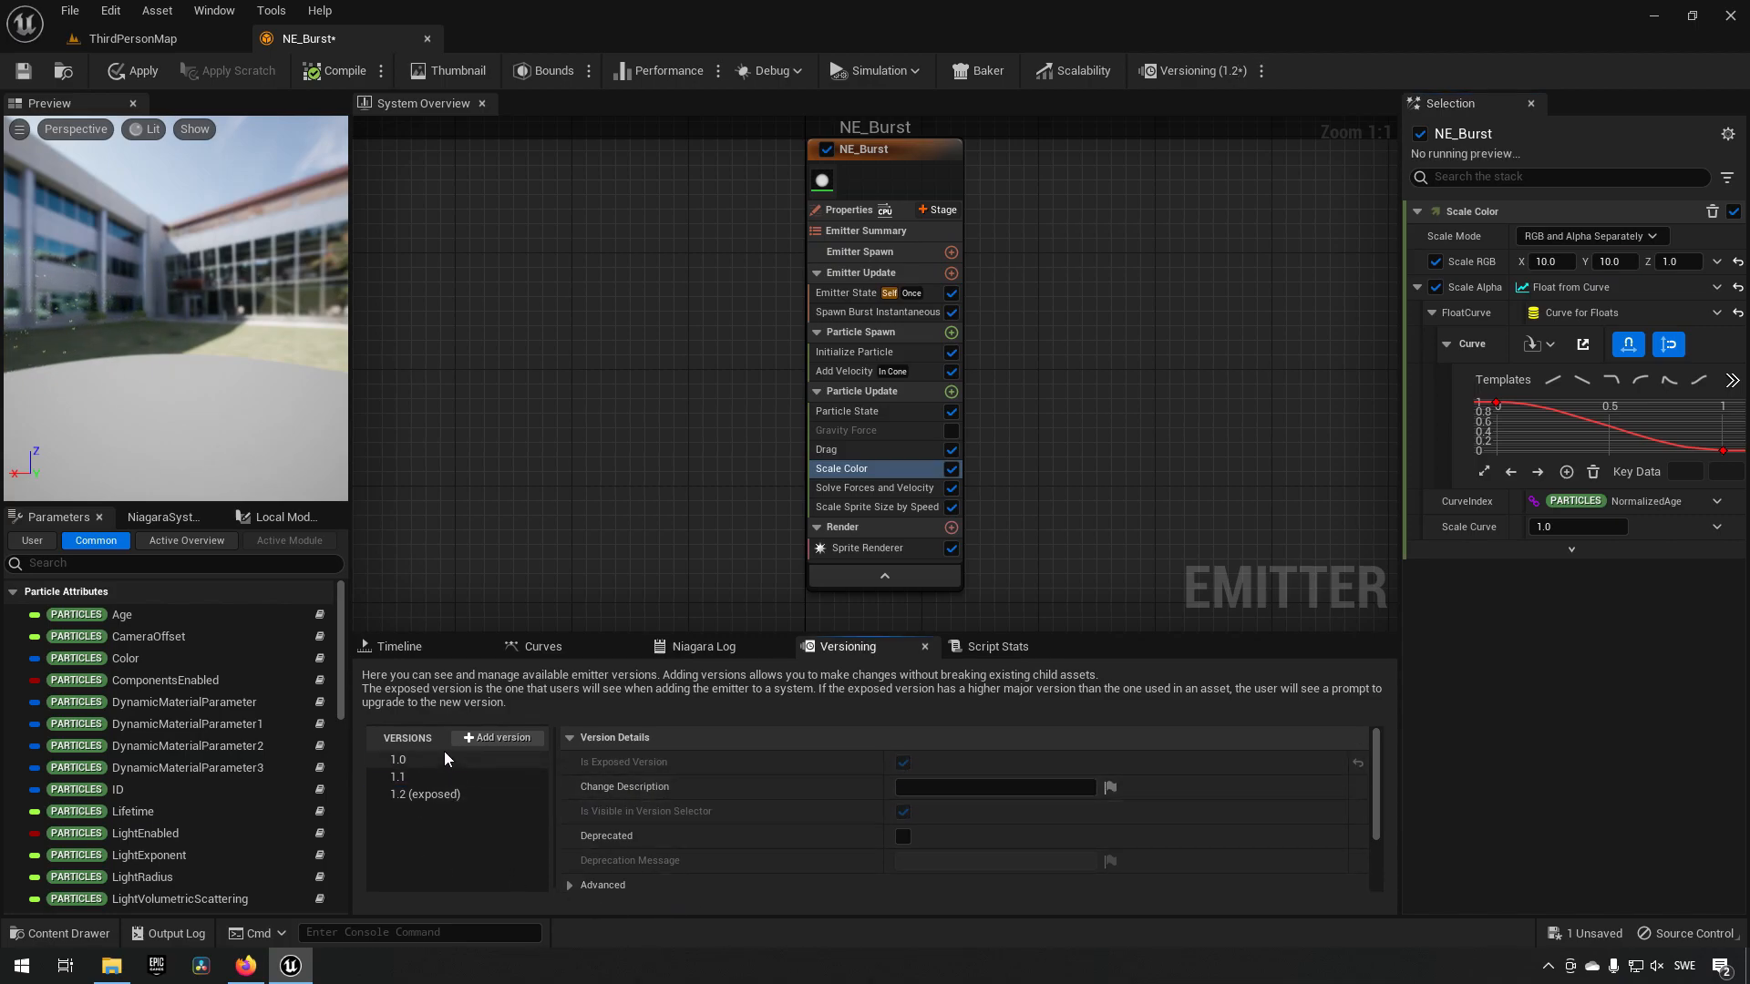
{"action": "right_click", "coordinate": [397, 761]}
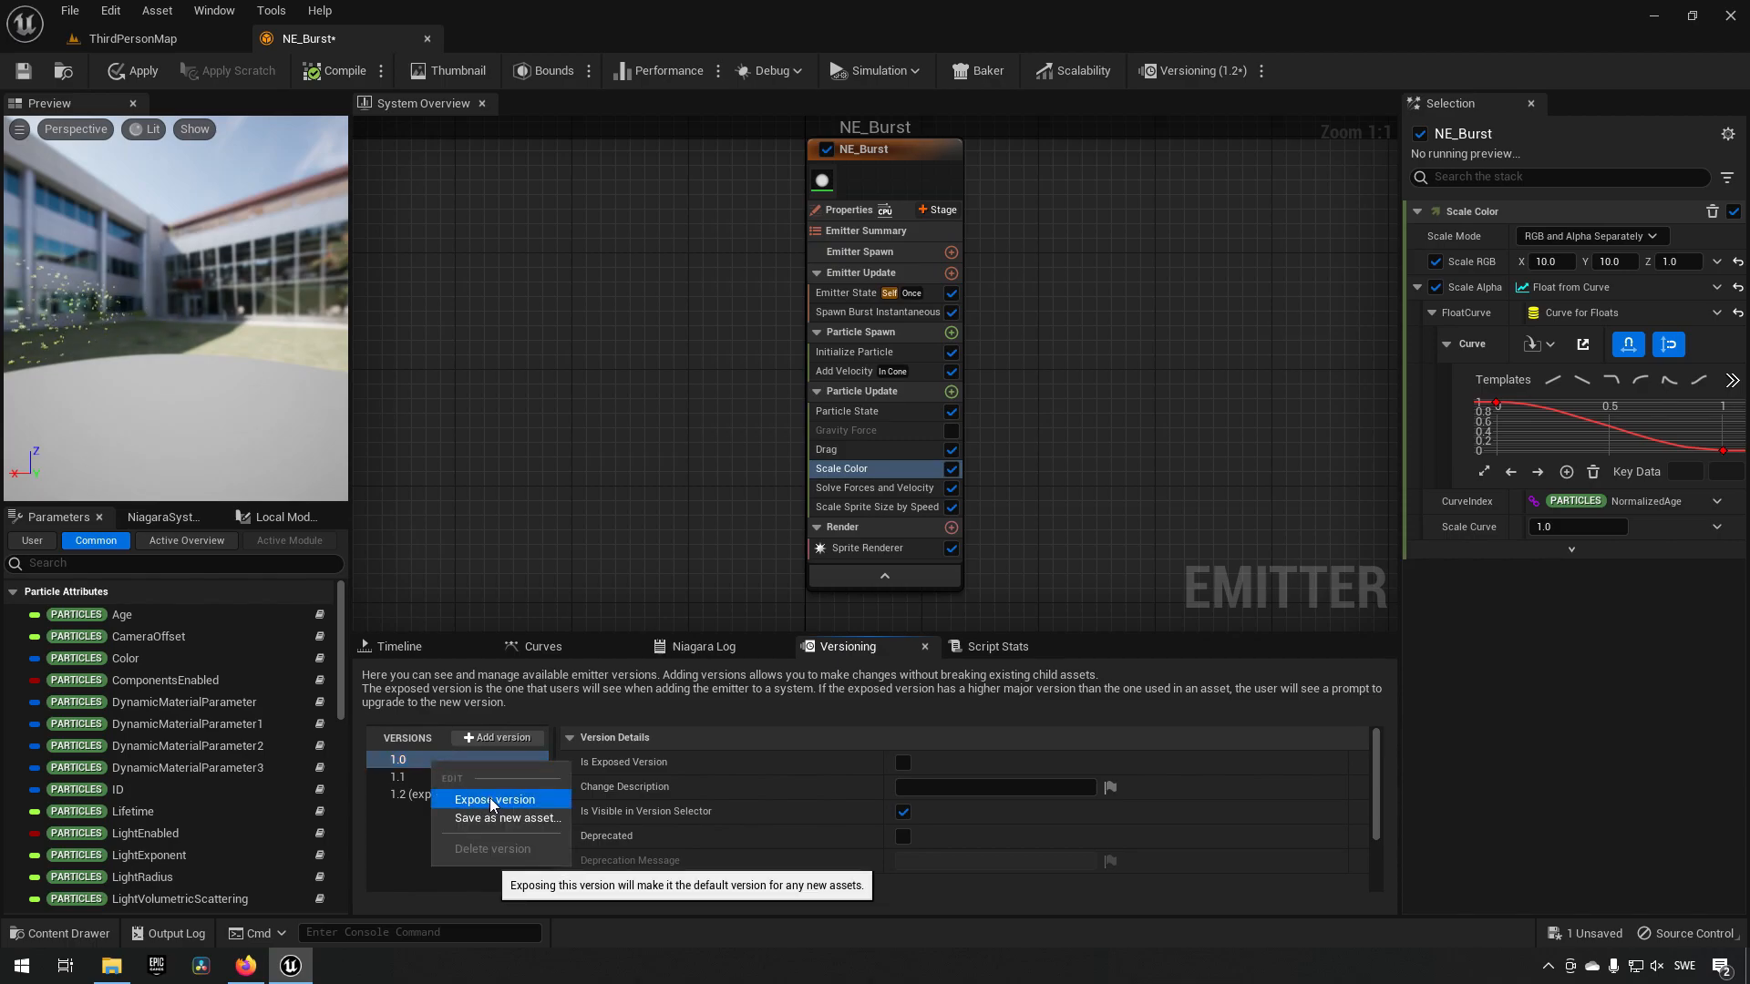
{"action": "left_click", "coordinate": [494, 799]}
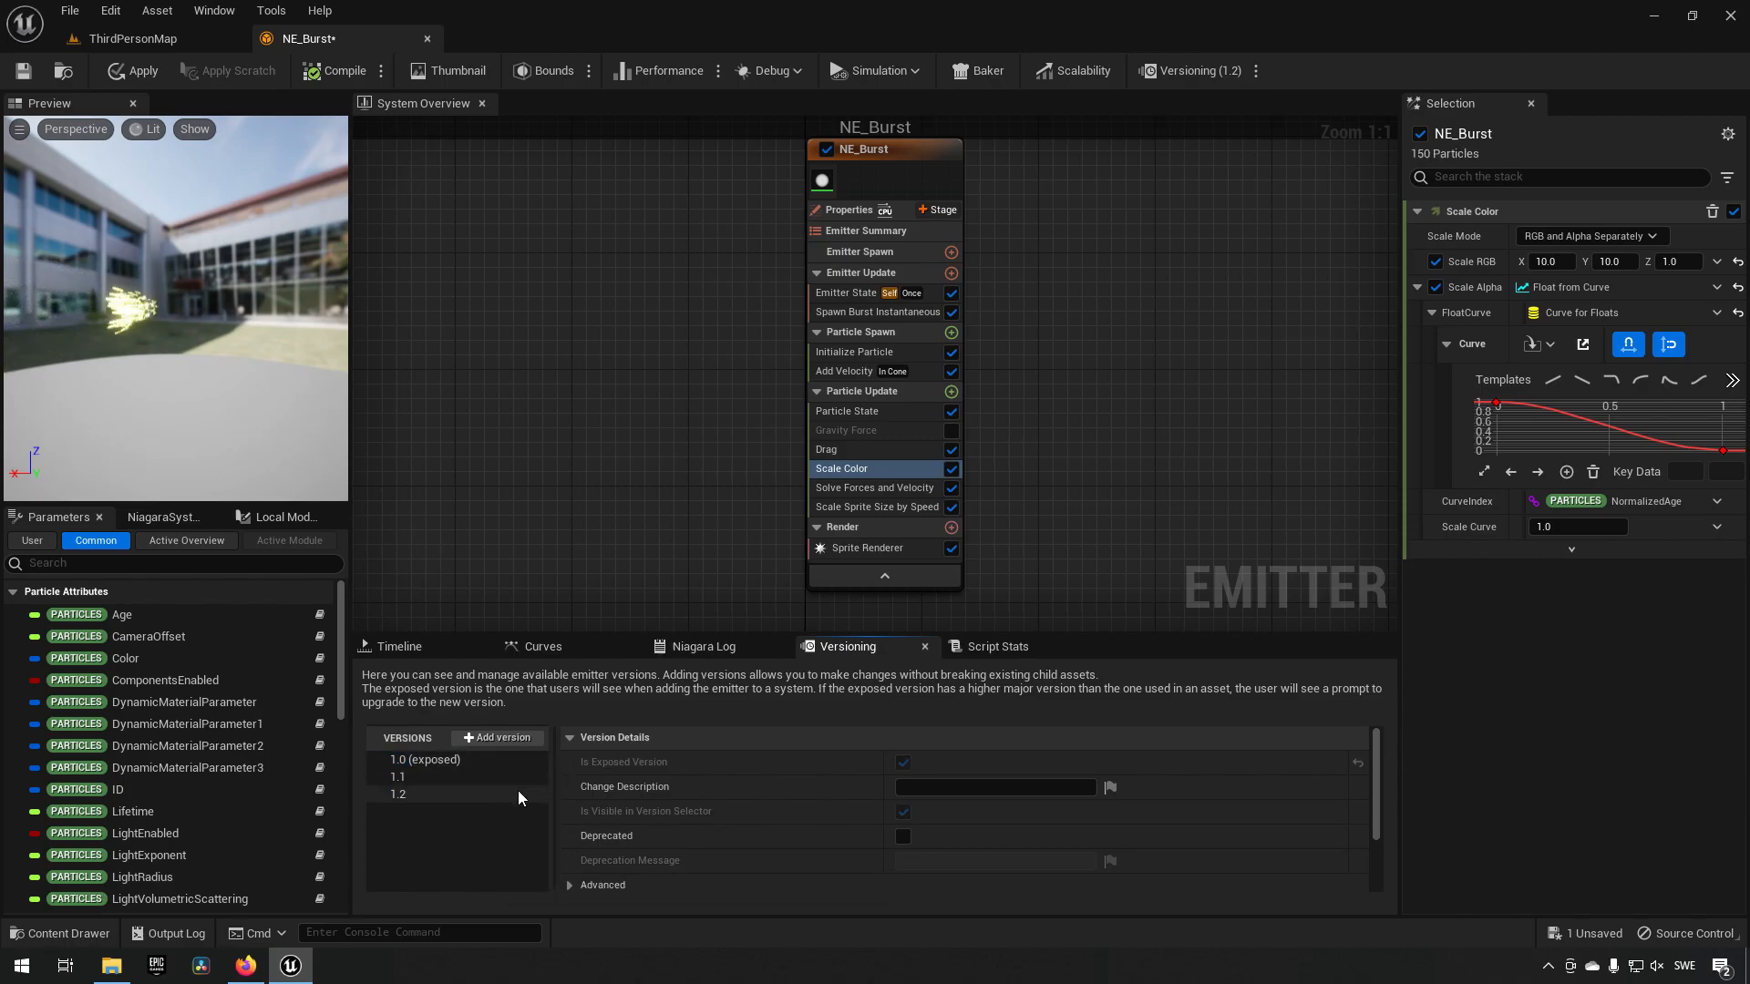
{"action": "left_click", "coordinate": [994, 788]}
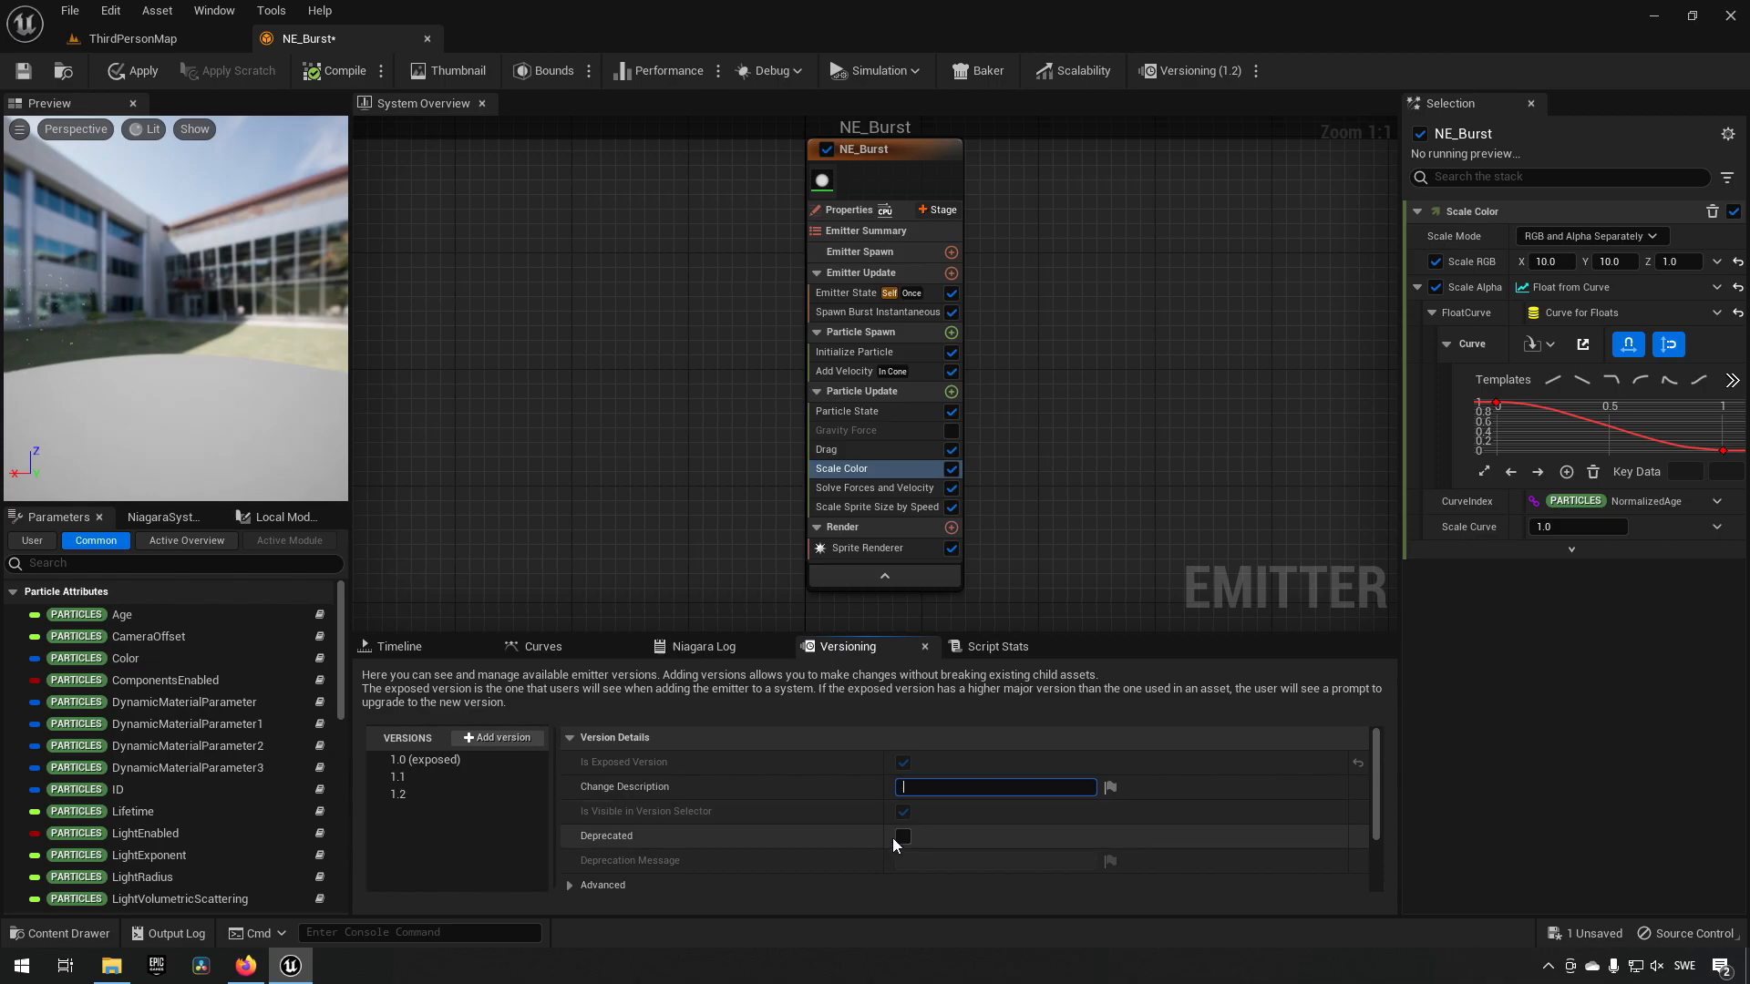
{"action": "mouse_move", "coordinate": [902, 837]}
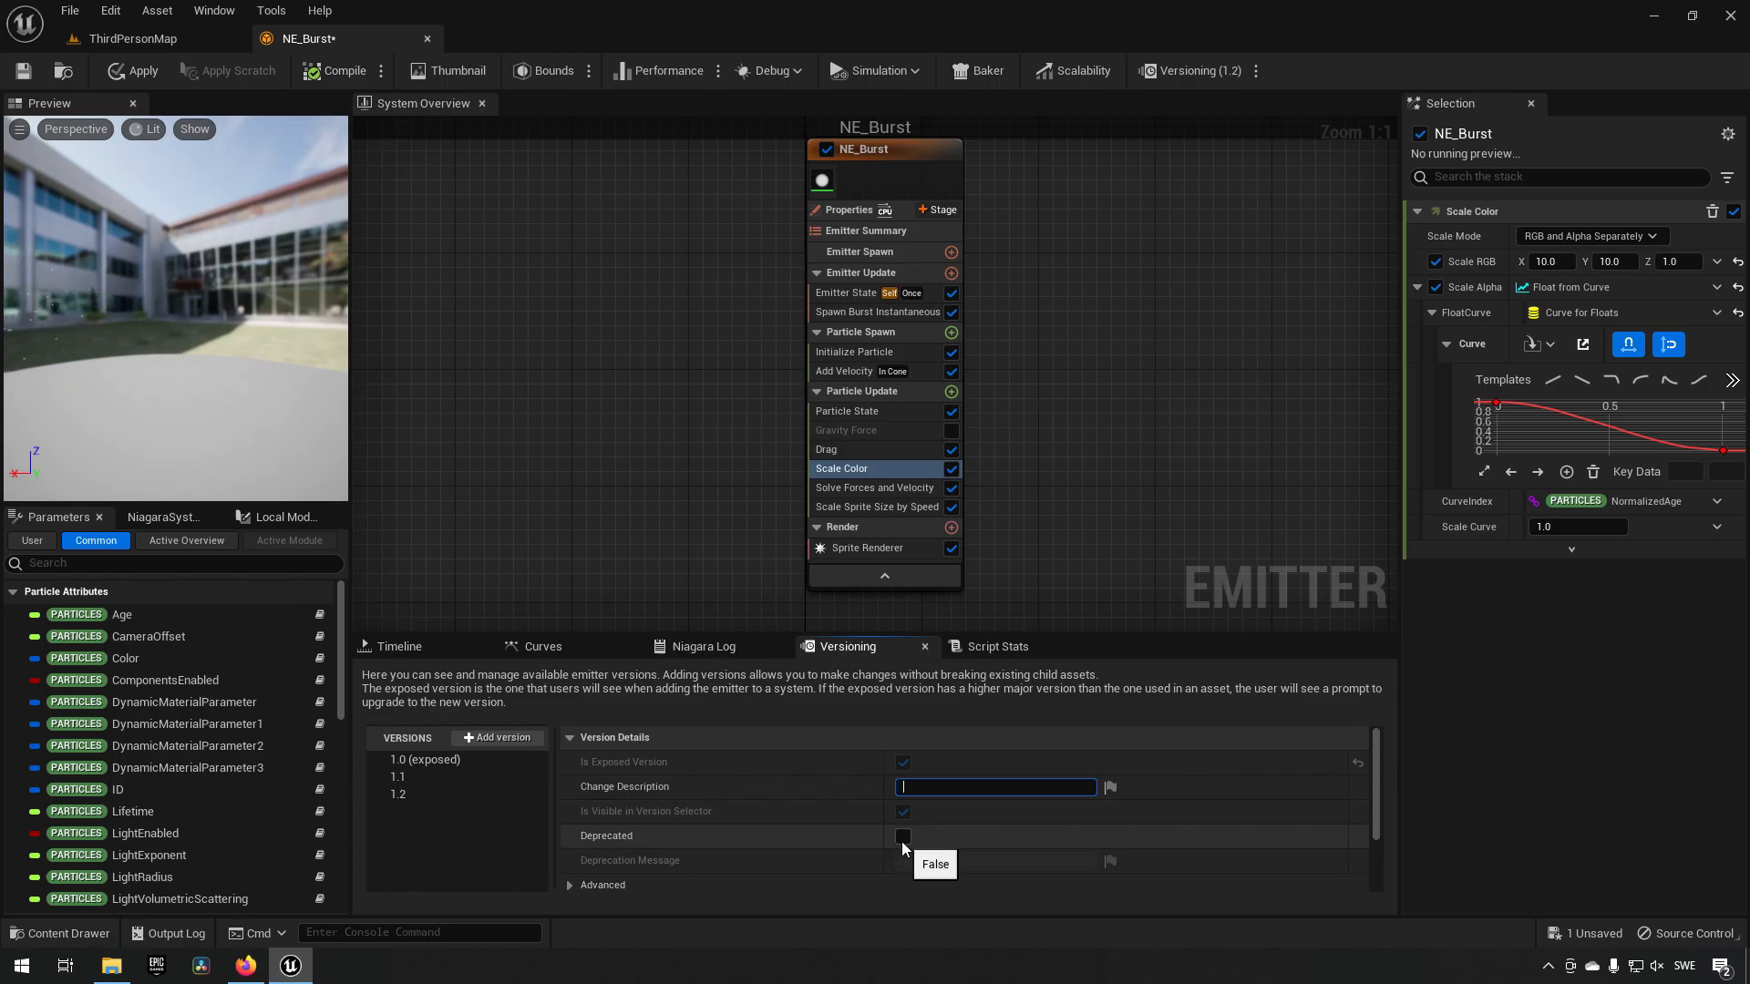
{"action": "mouse_move", "coordinate": [877, 842]}
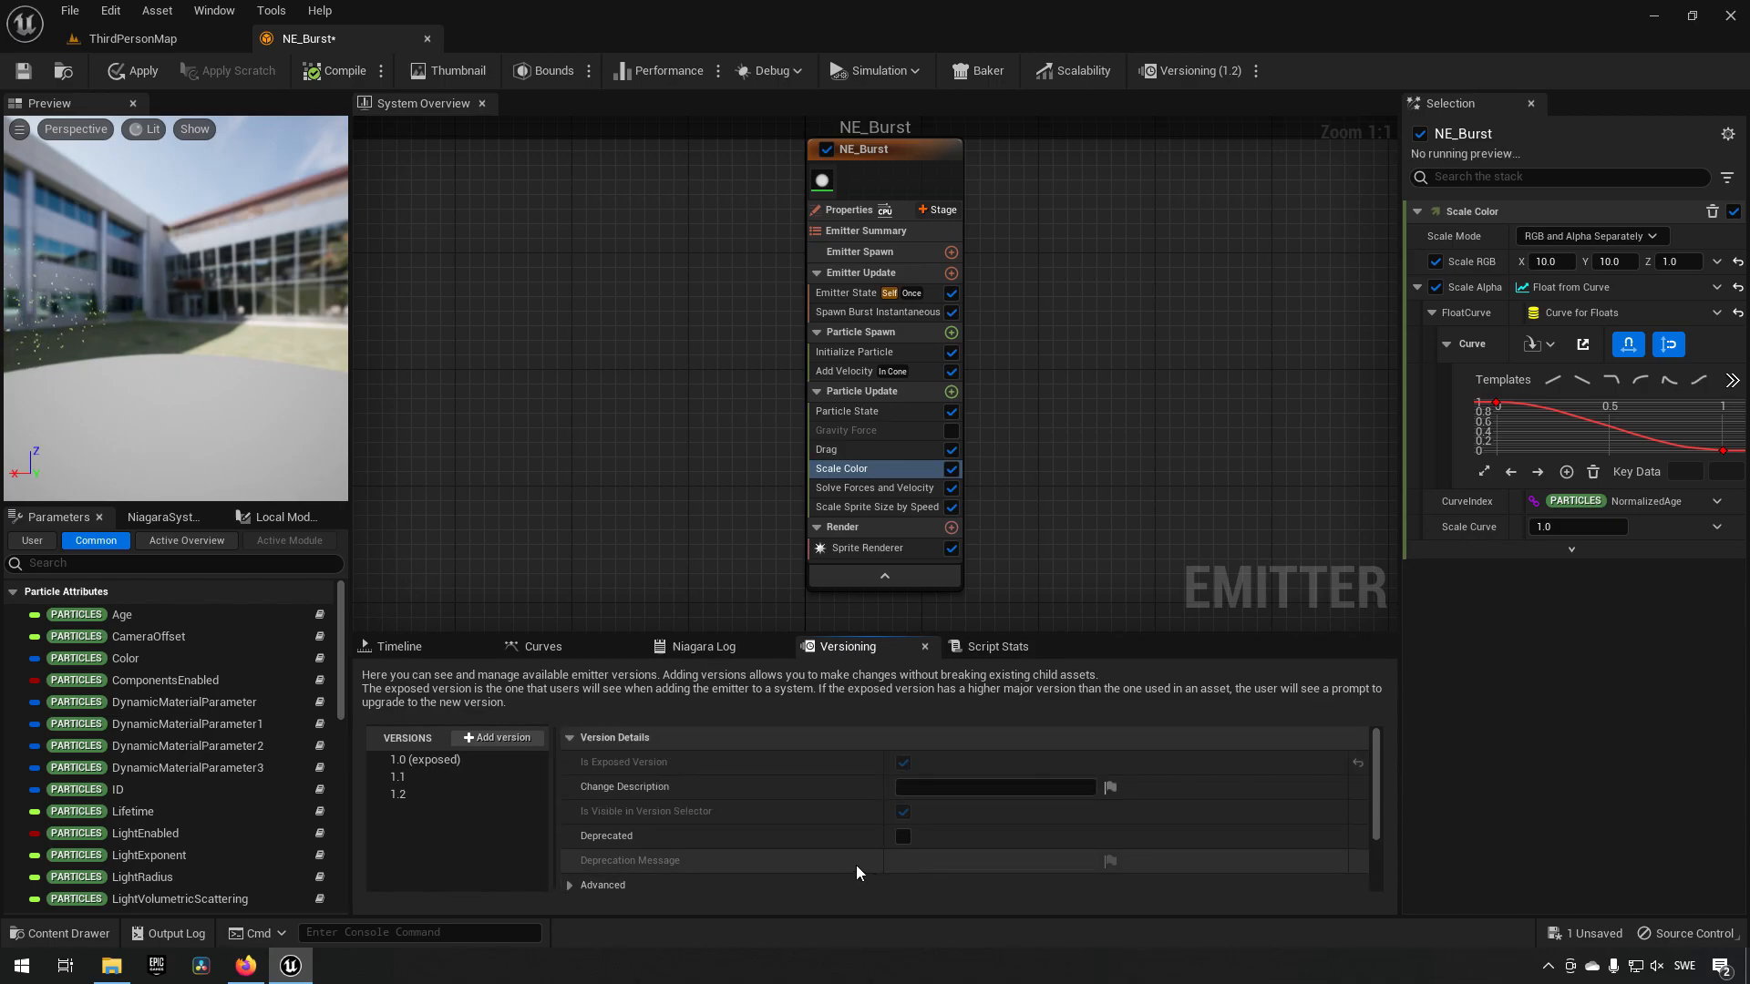
{"action": "mouse_move", "coordinate": [778, 844]}
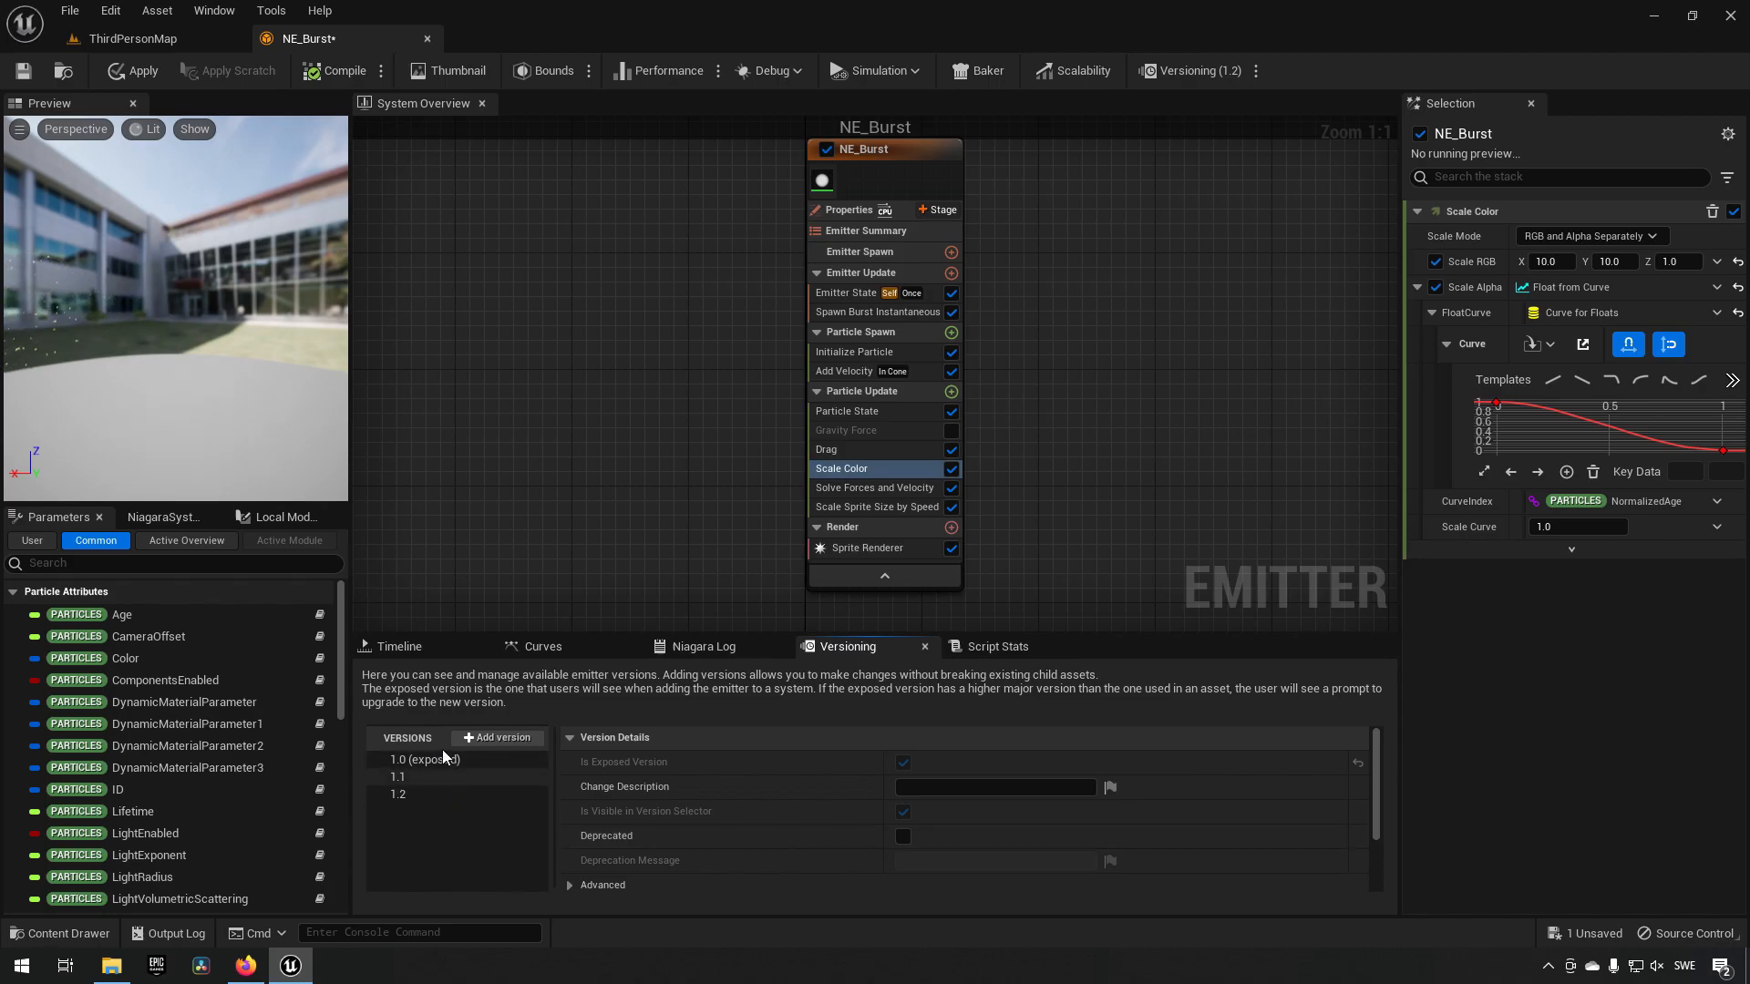
{"action": "mouse_move", "coordinate": [674, 360]}
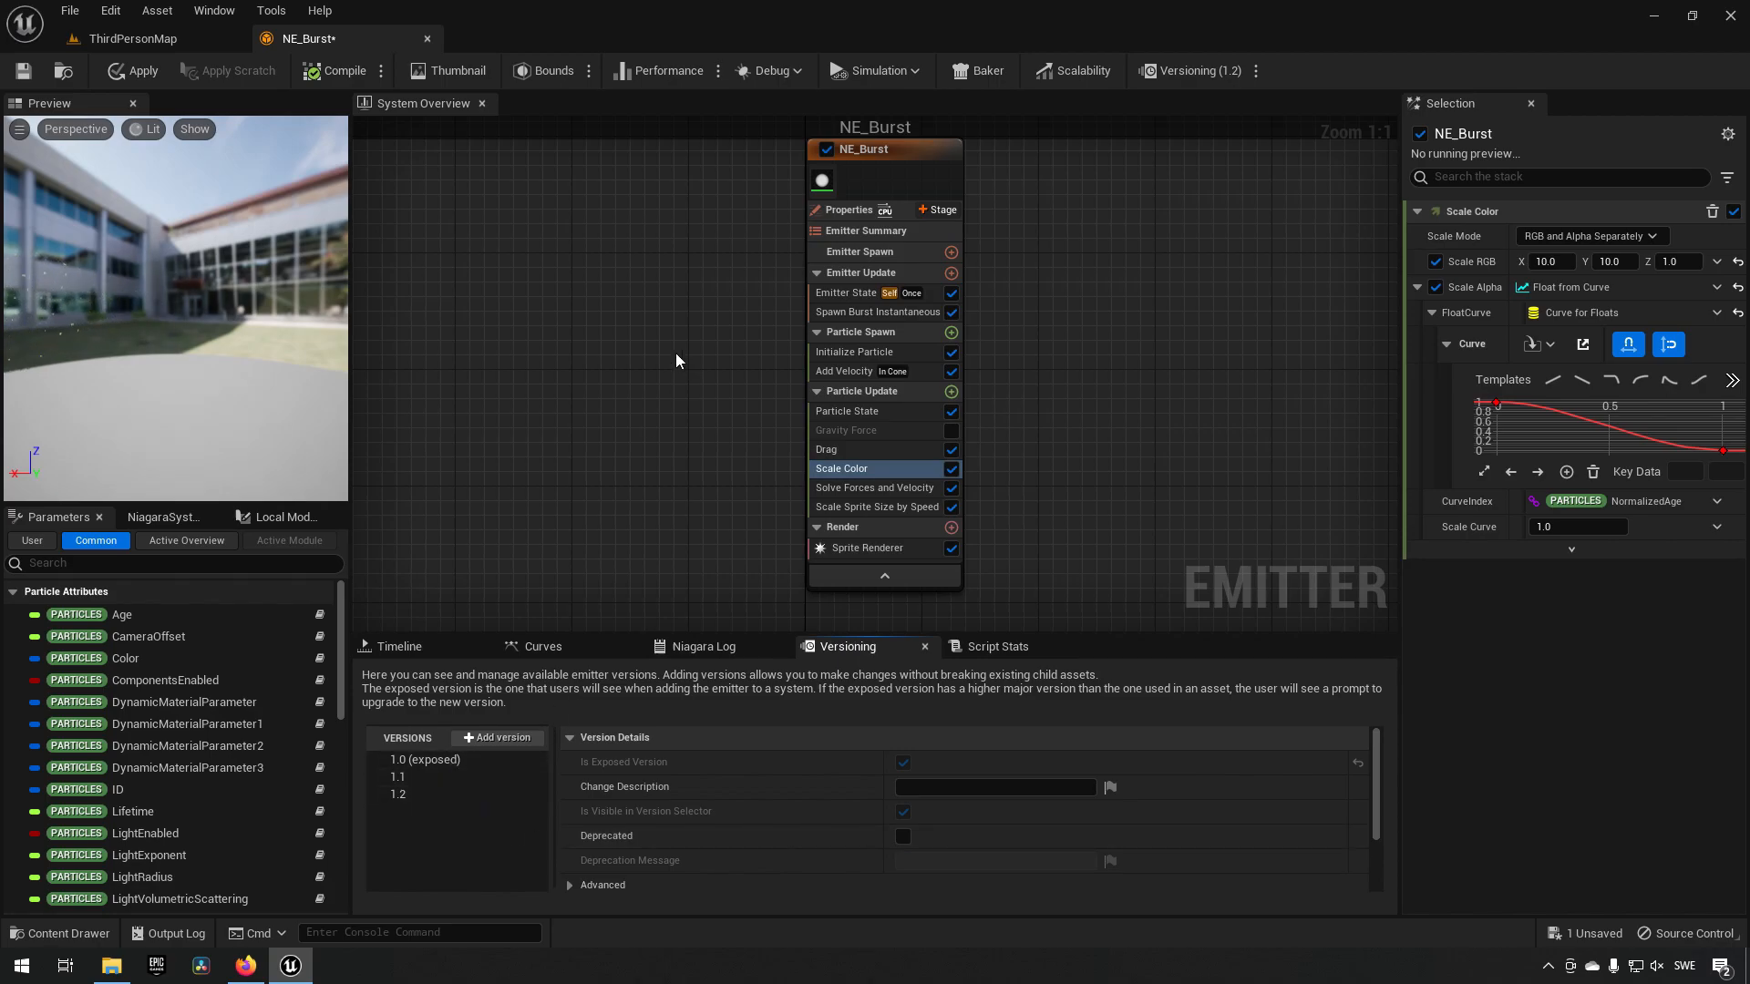
{"action": "mouse_move", "coordinate": [588, 392]}
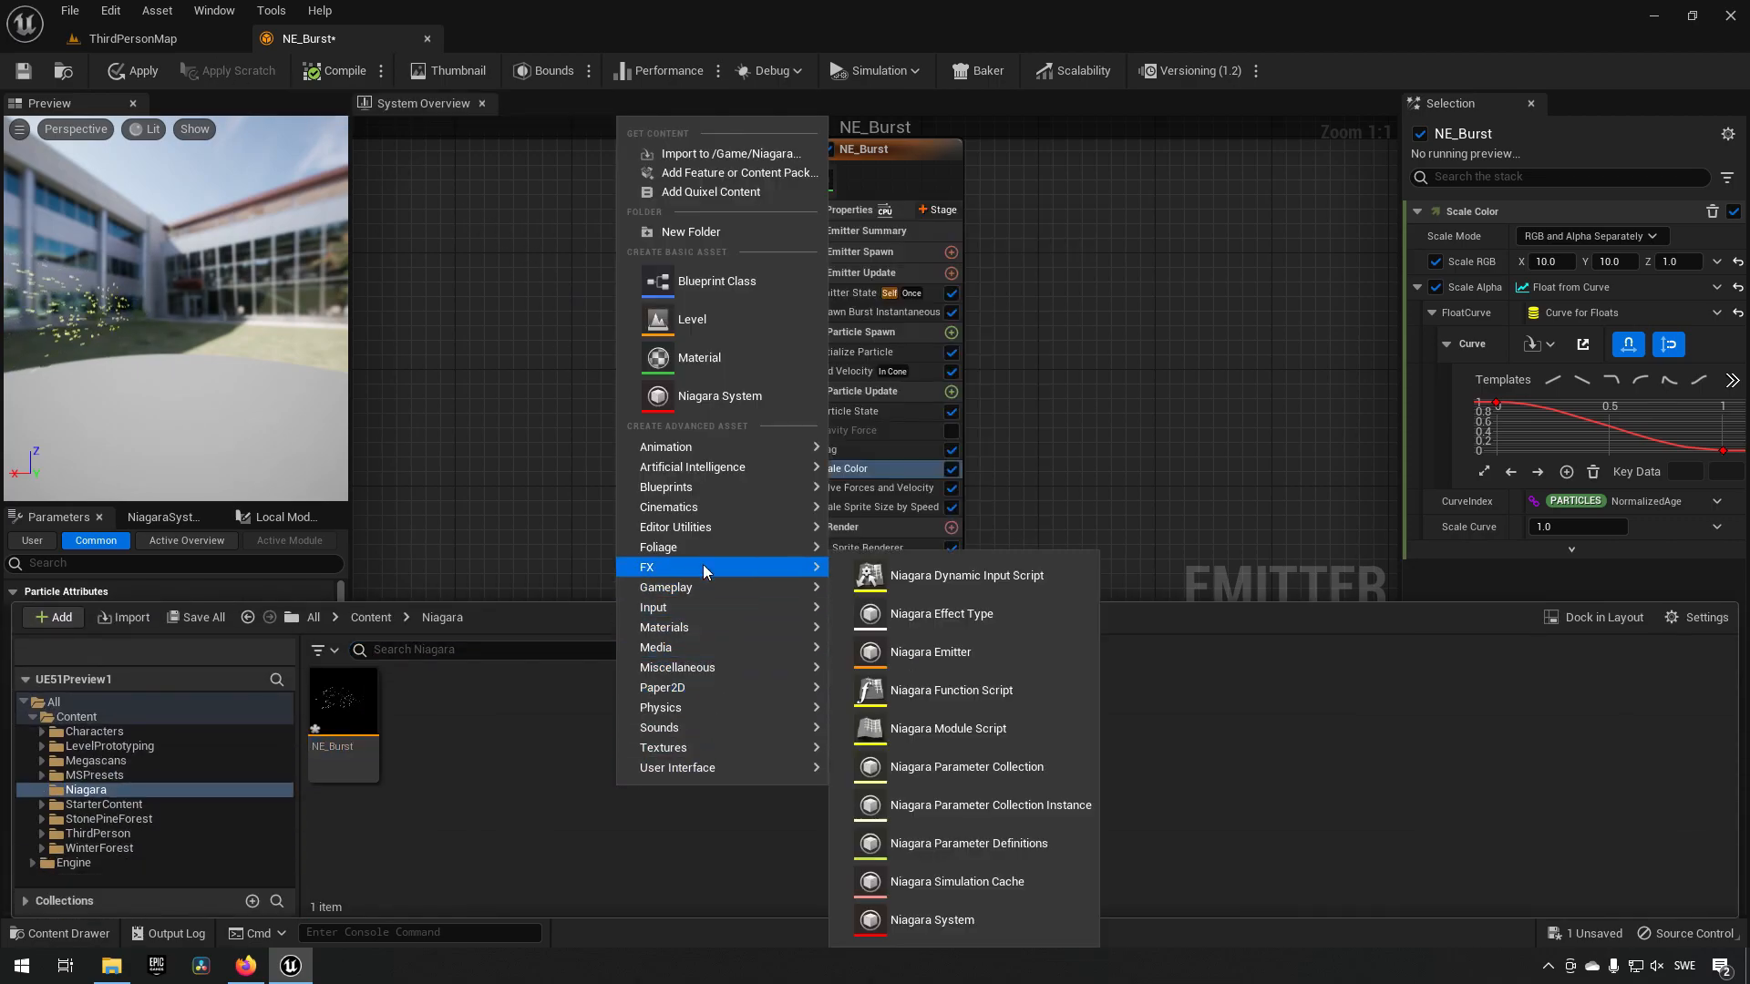
Step: Create Niagara system NS_Final from the selected NE_Burst emitter and open it for editing
{"action": "left_click", "coordinate": [931, 919]}
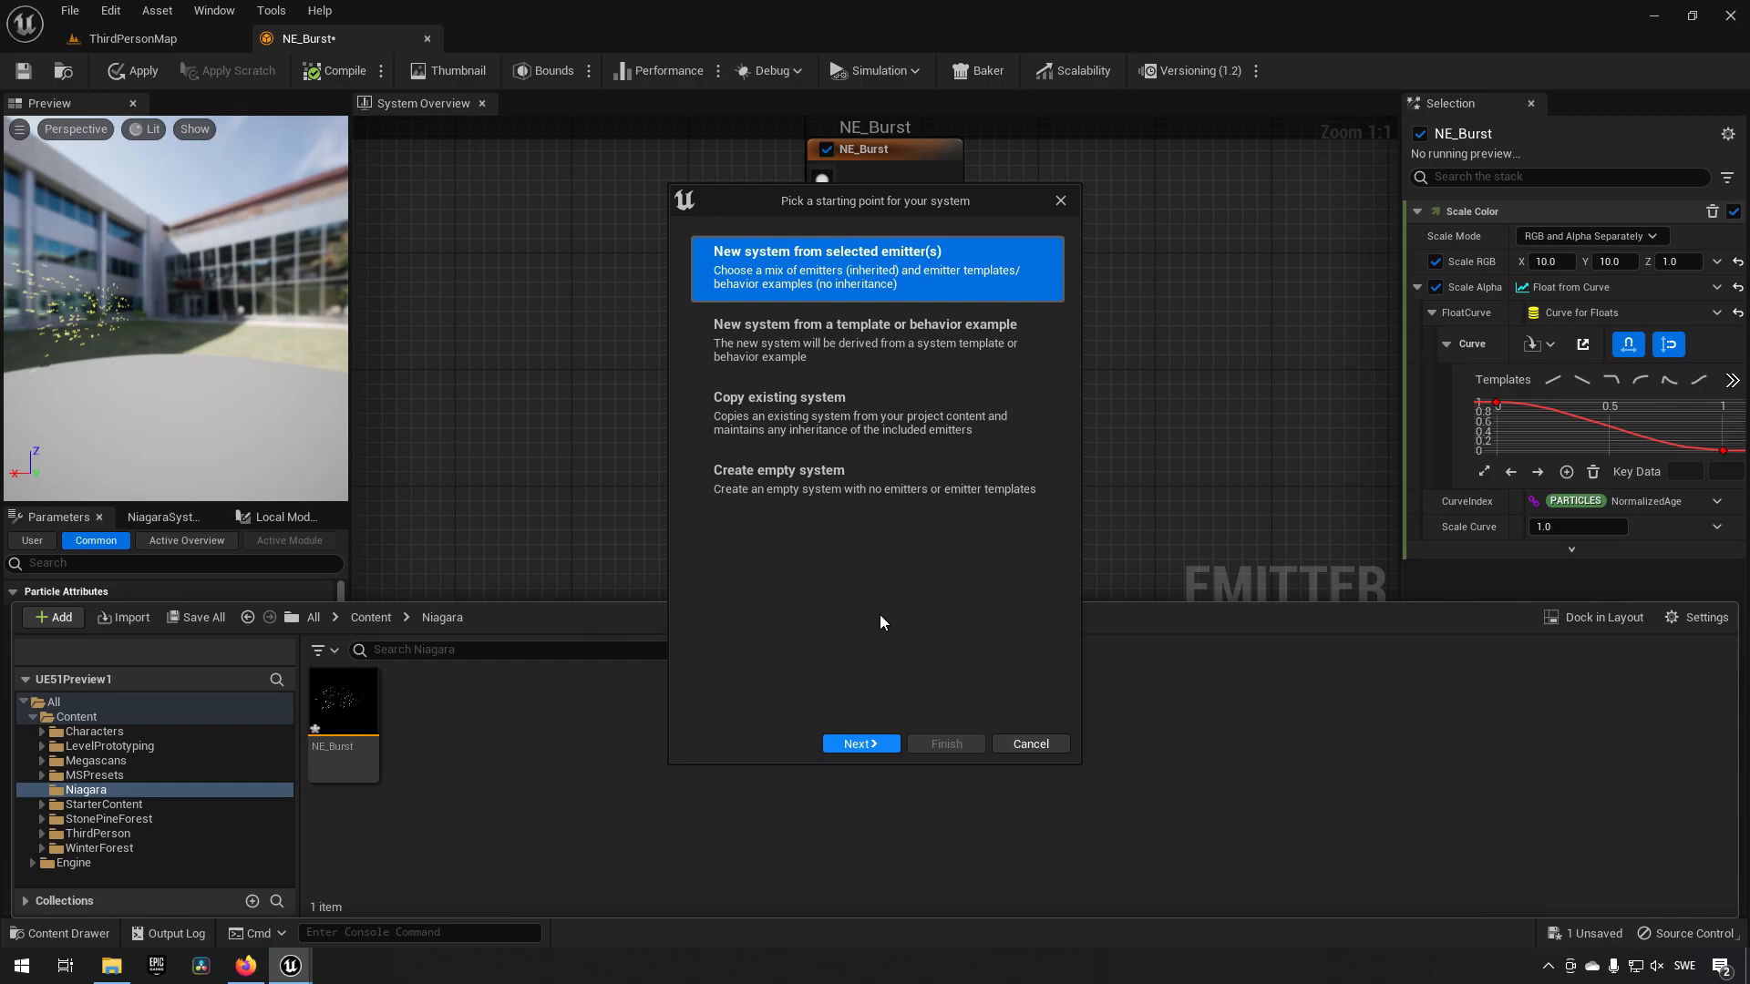
{"action": "left_click", "coordinate": [859, 743]}
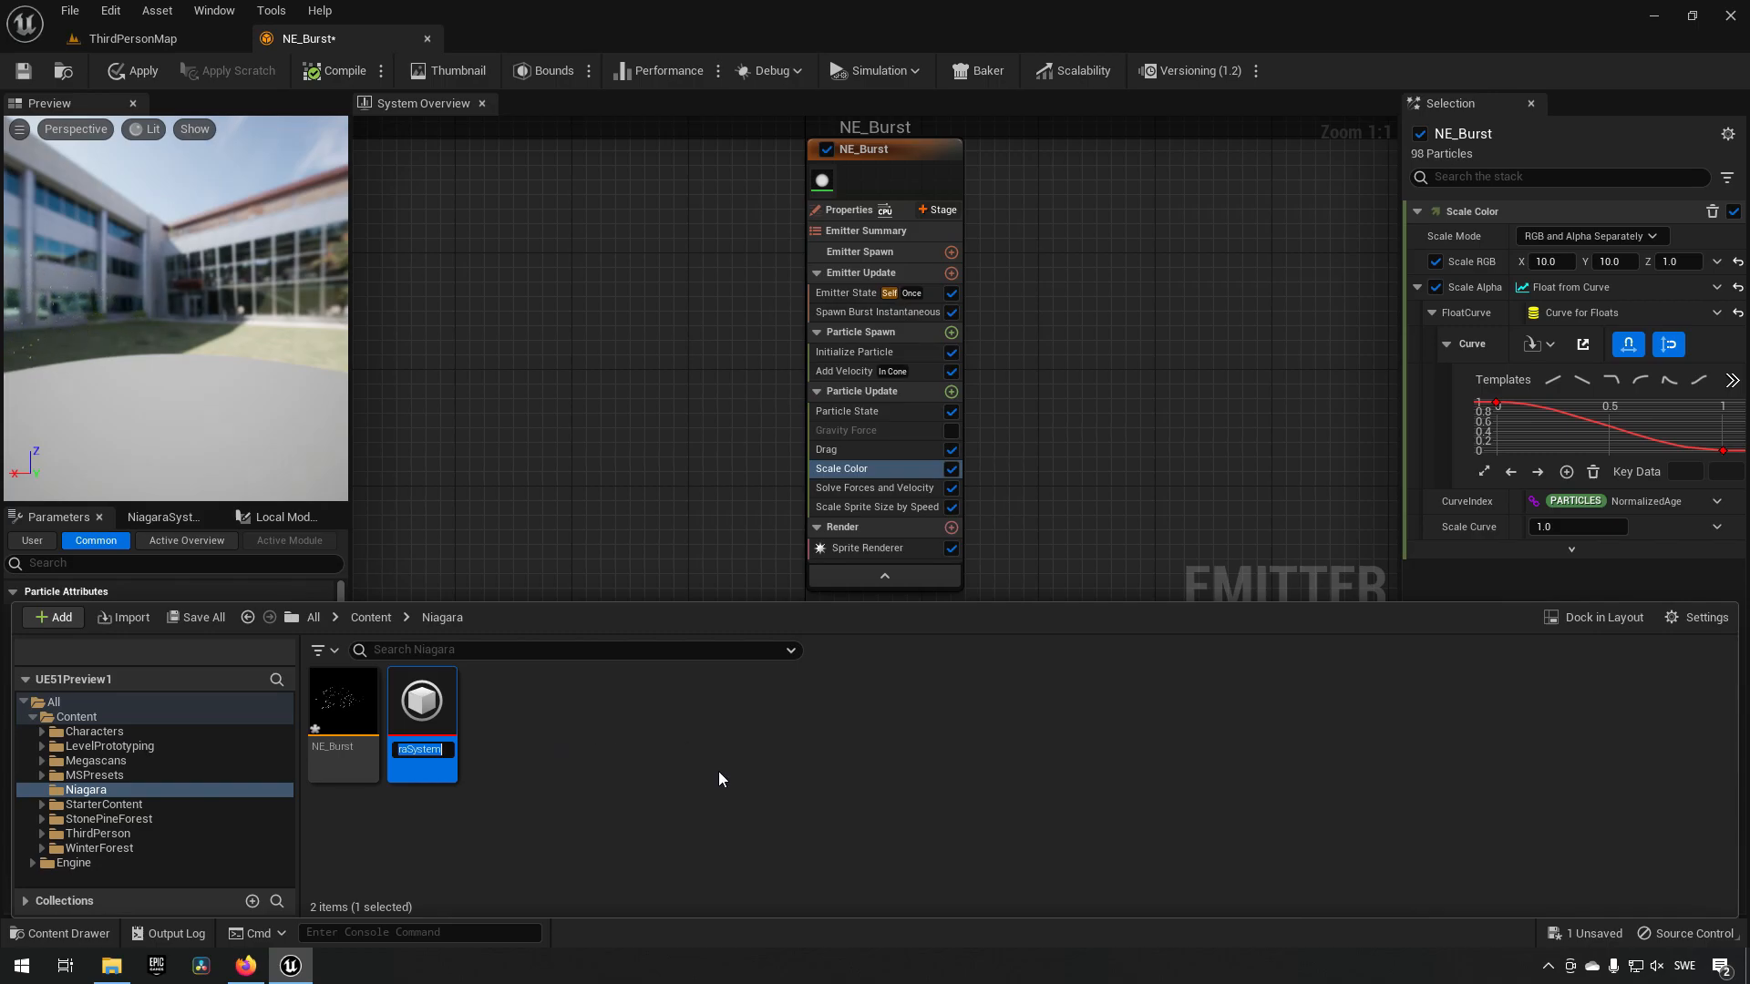
{"action": "type", "text": "NS_Final"}
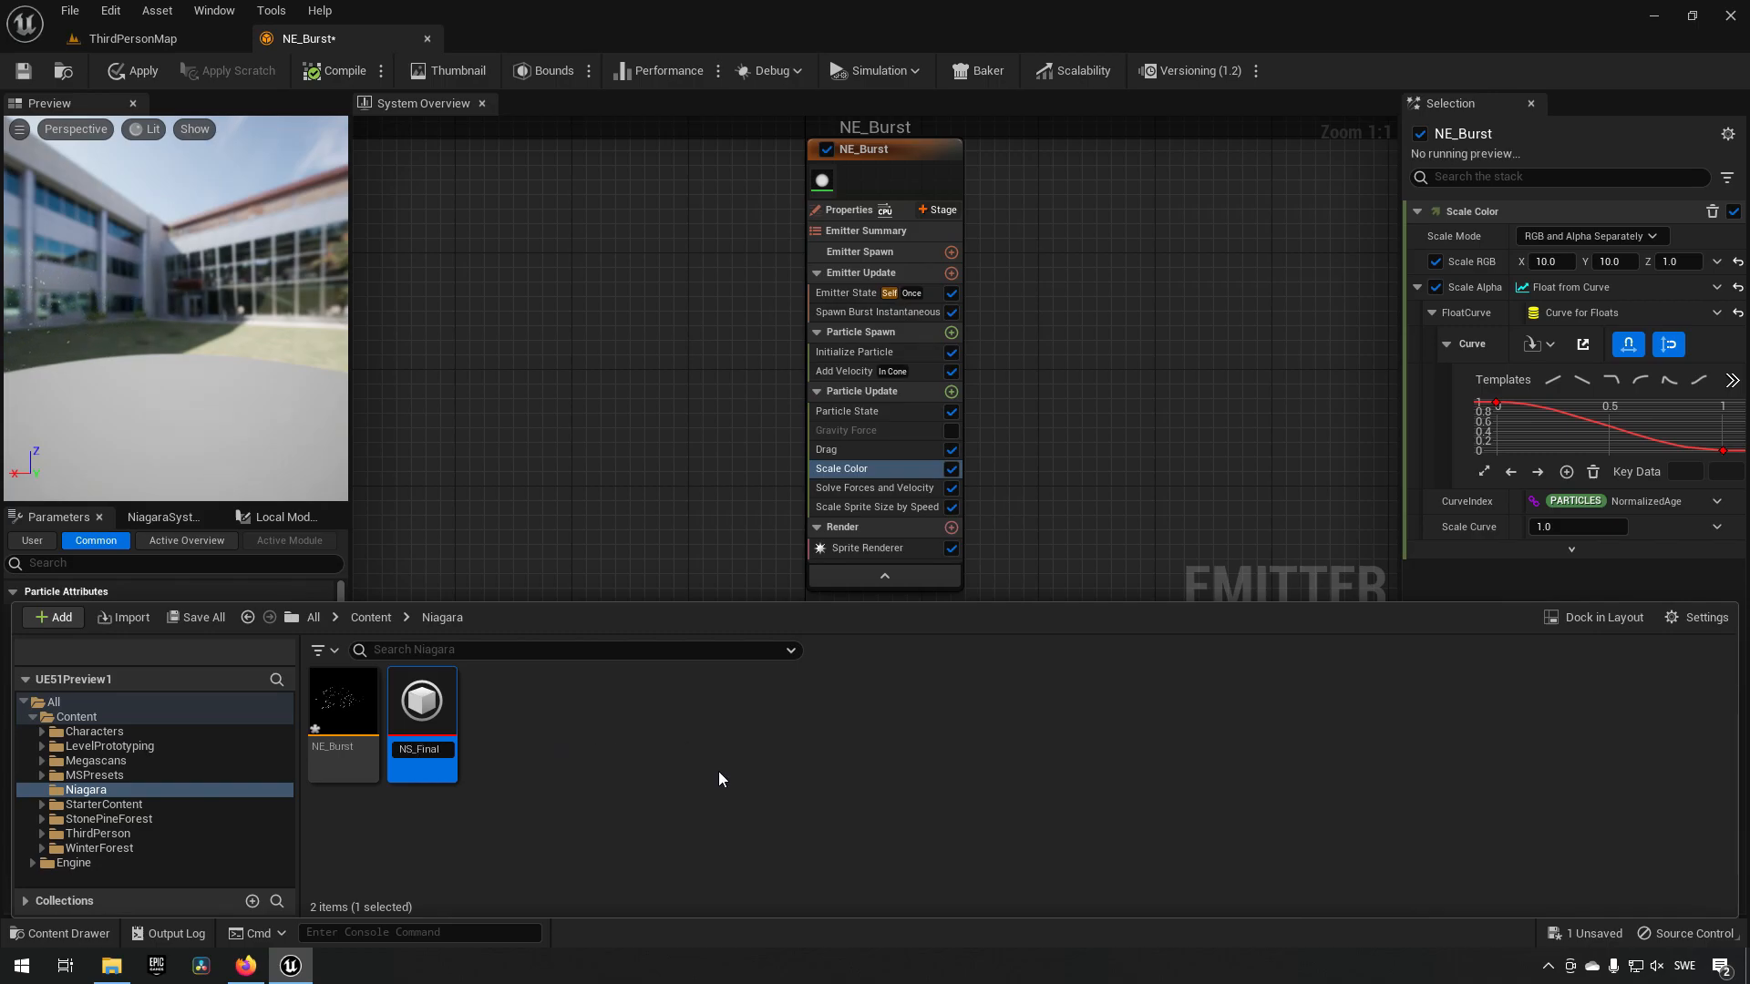
{"action": "double_click", "coordinate": [421, 700]}
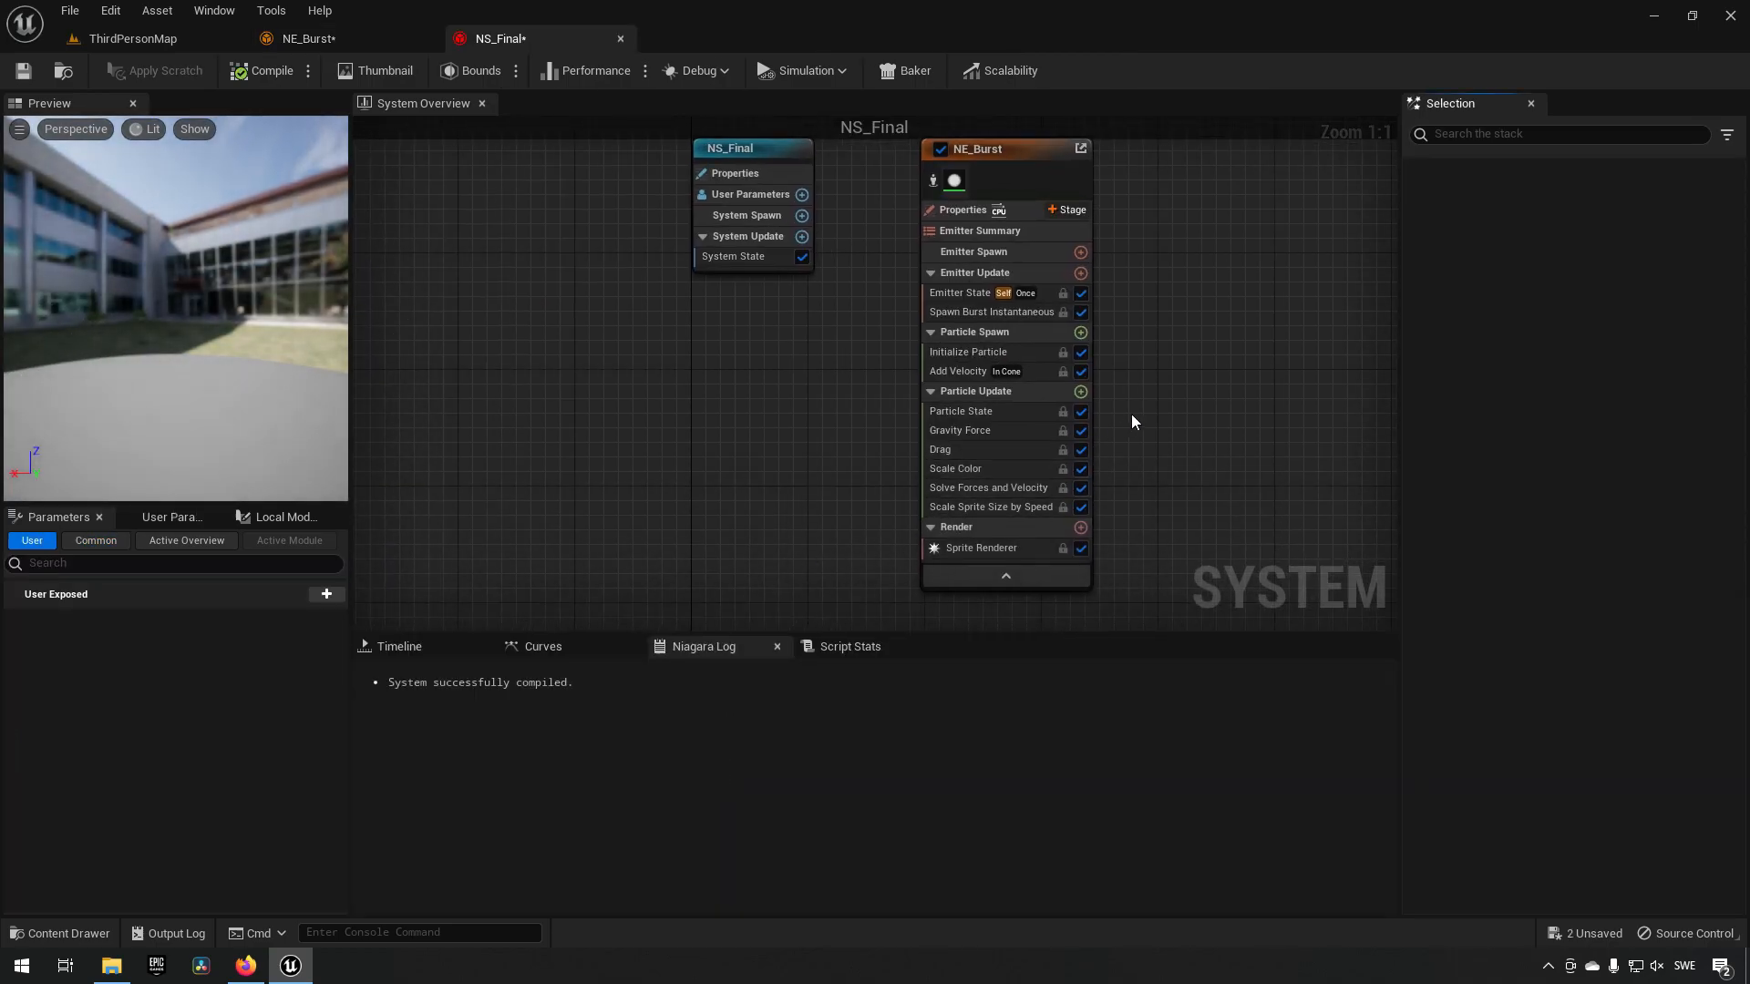
Step: Save NE_Burst from its parent link on the emitter node, then go back to NS_Final
{"action": "left_click", "coordinate": [977, 157]}
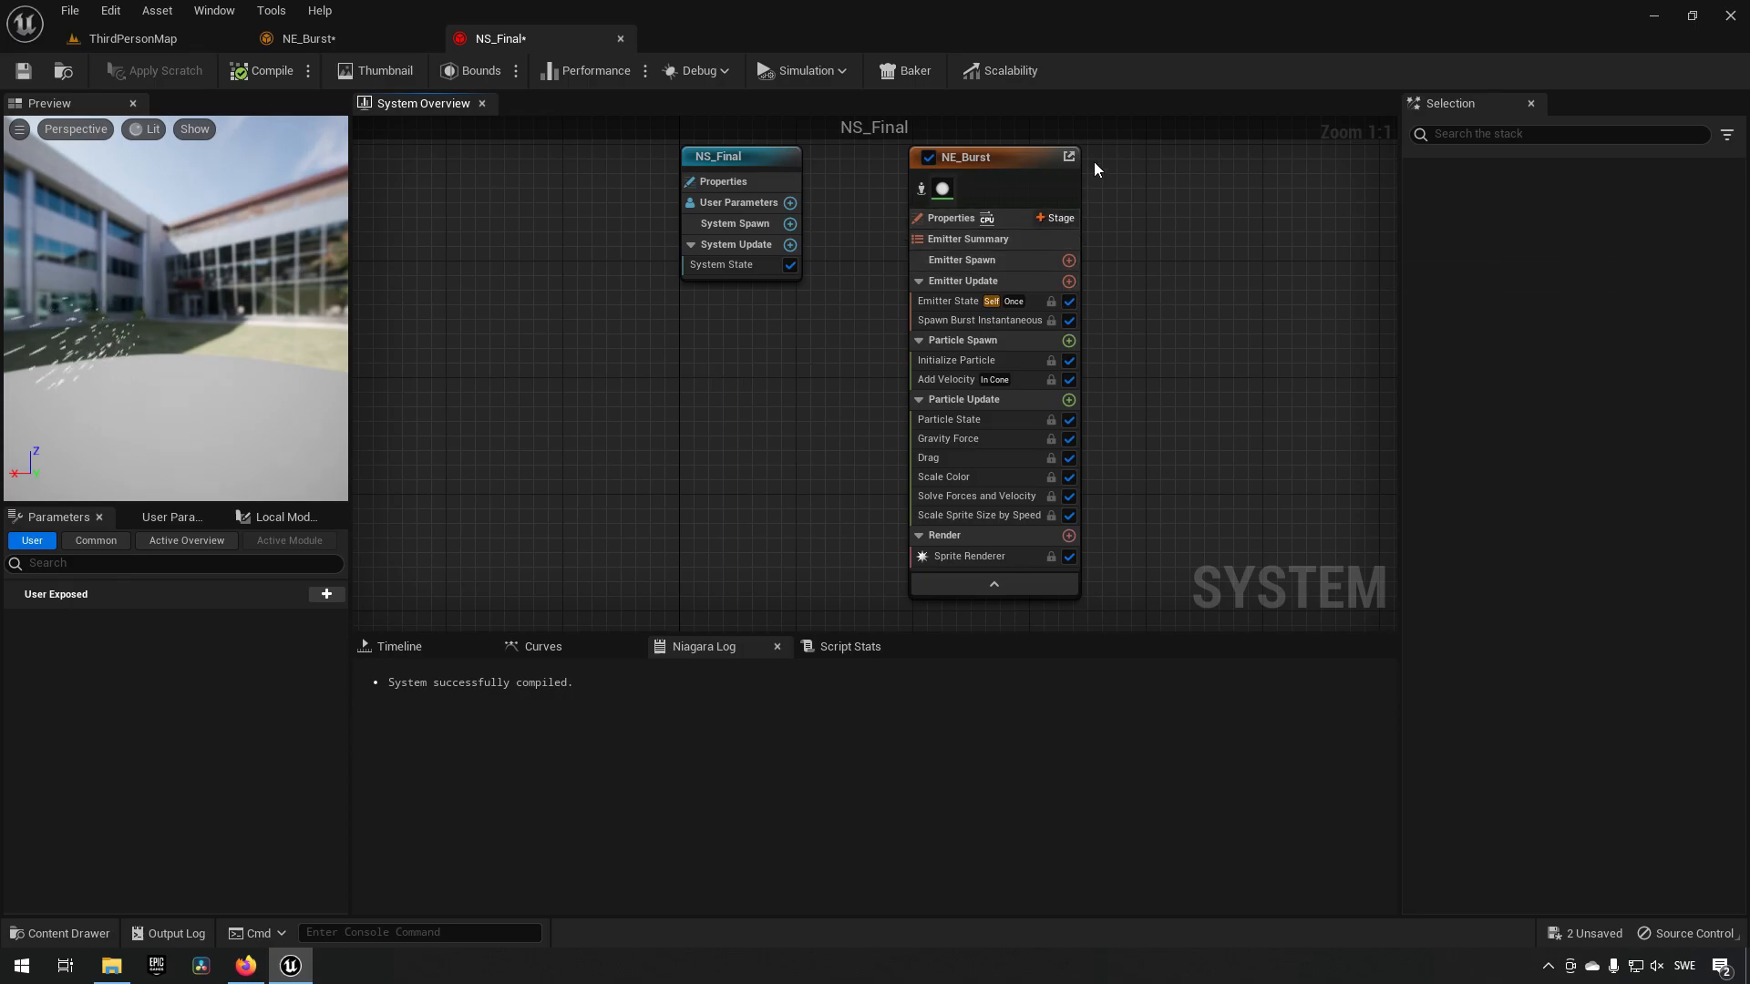
{"action": "mouse_move", "coordinate": [1068, 157]}
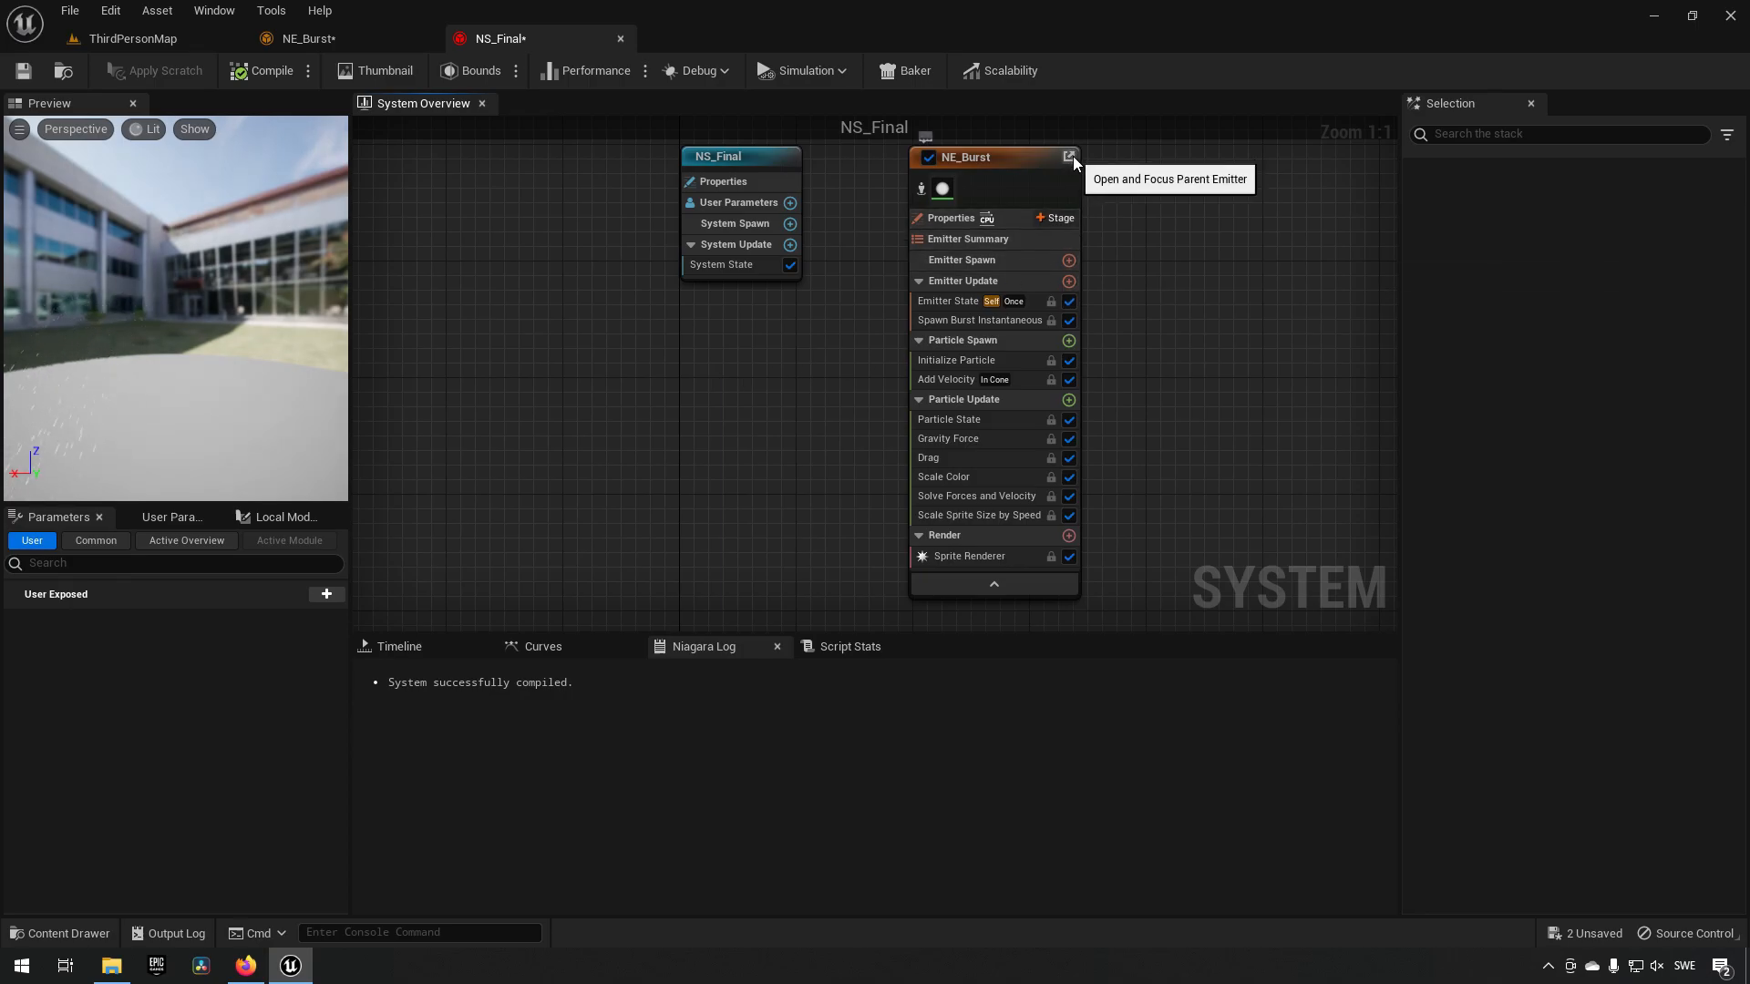
{"action": "left_click", "coordinate": [1068, 157]}
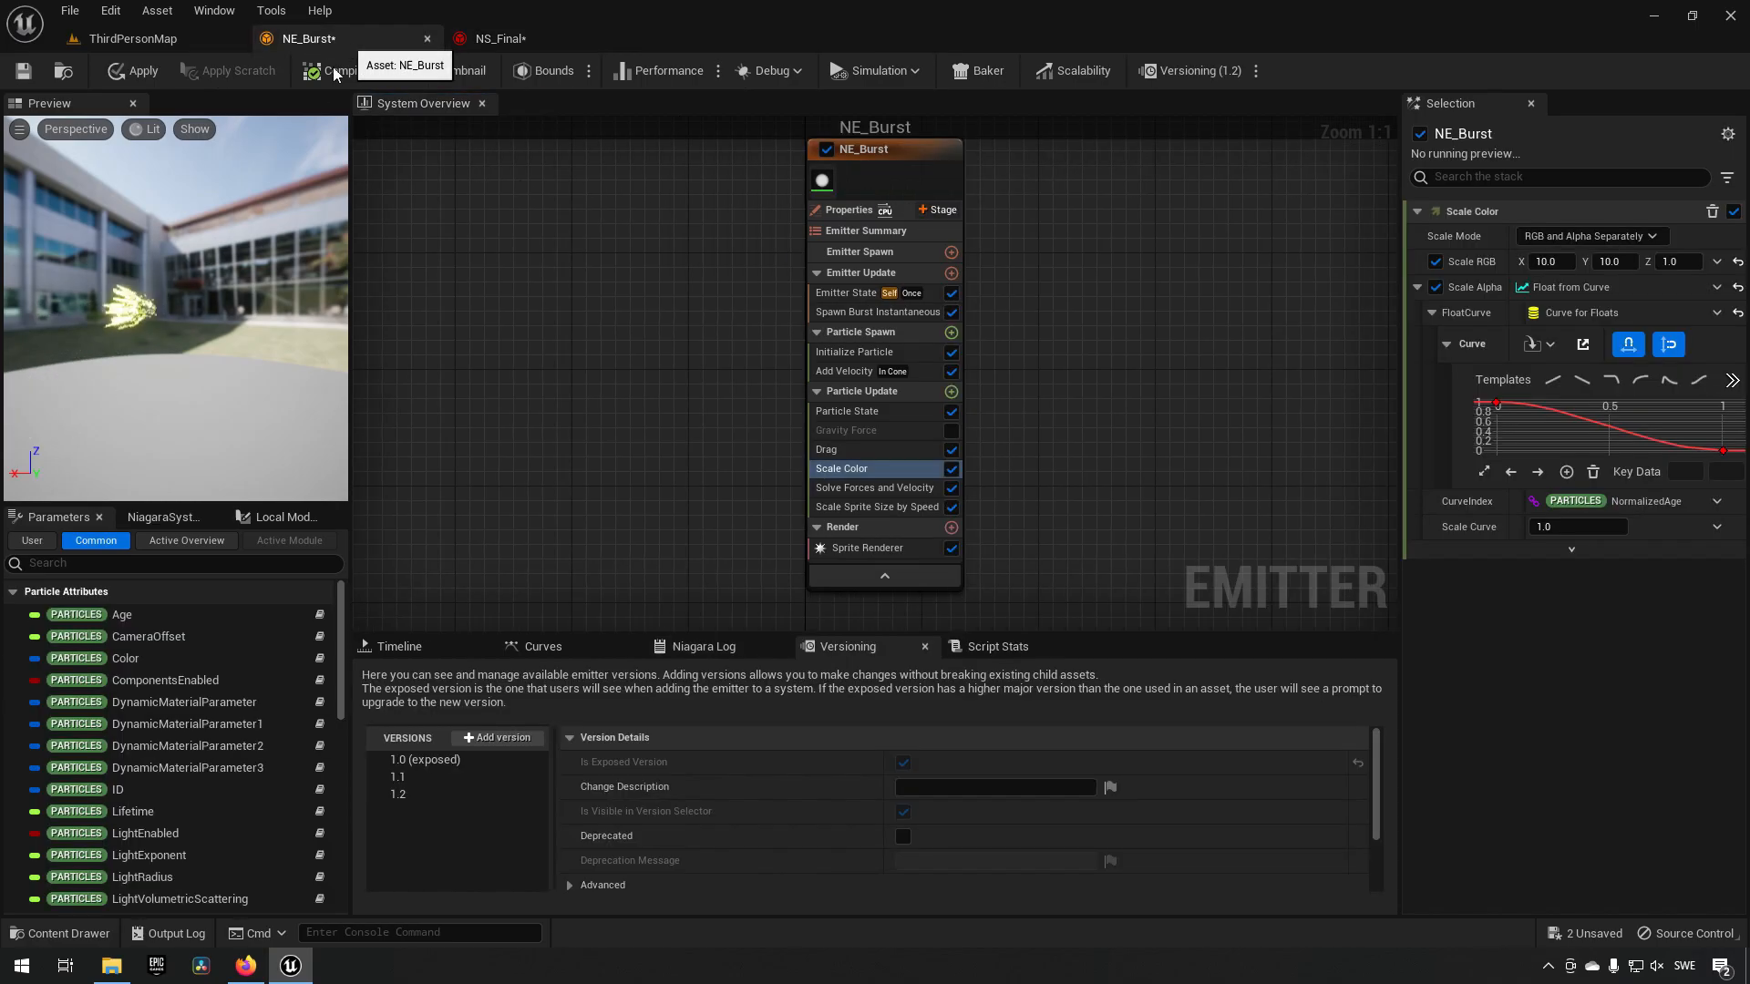
{"action": "mouse_move", "coordinate": [23, 71]}
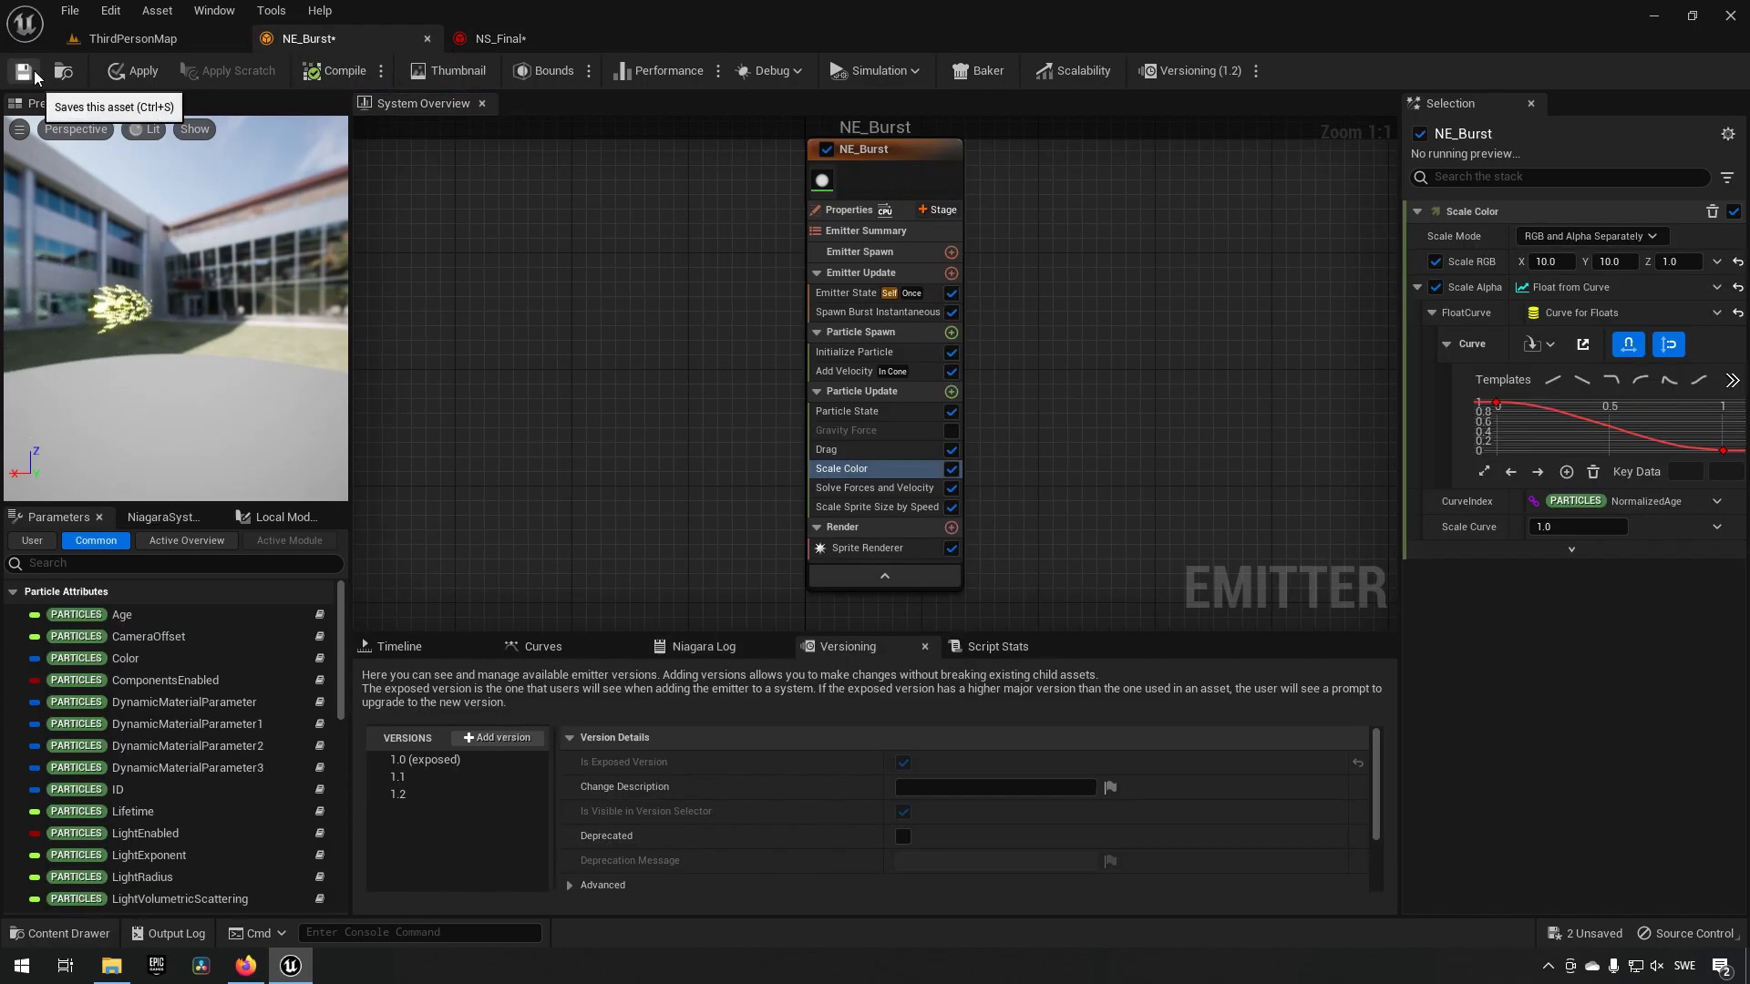
{"action": "left_click", "coordinate": [22, 71]}
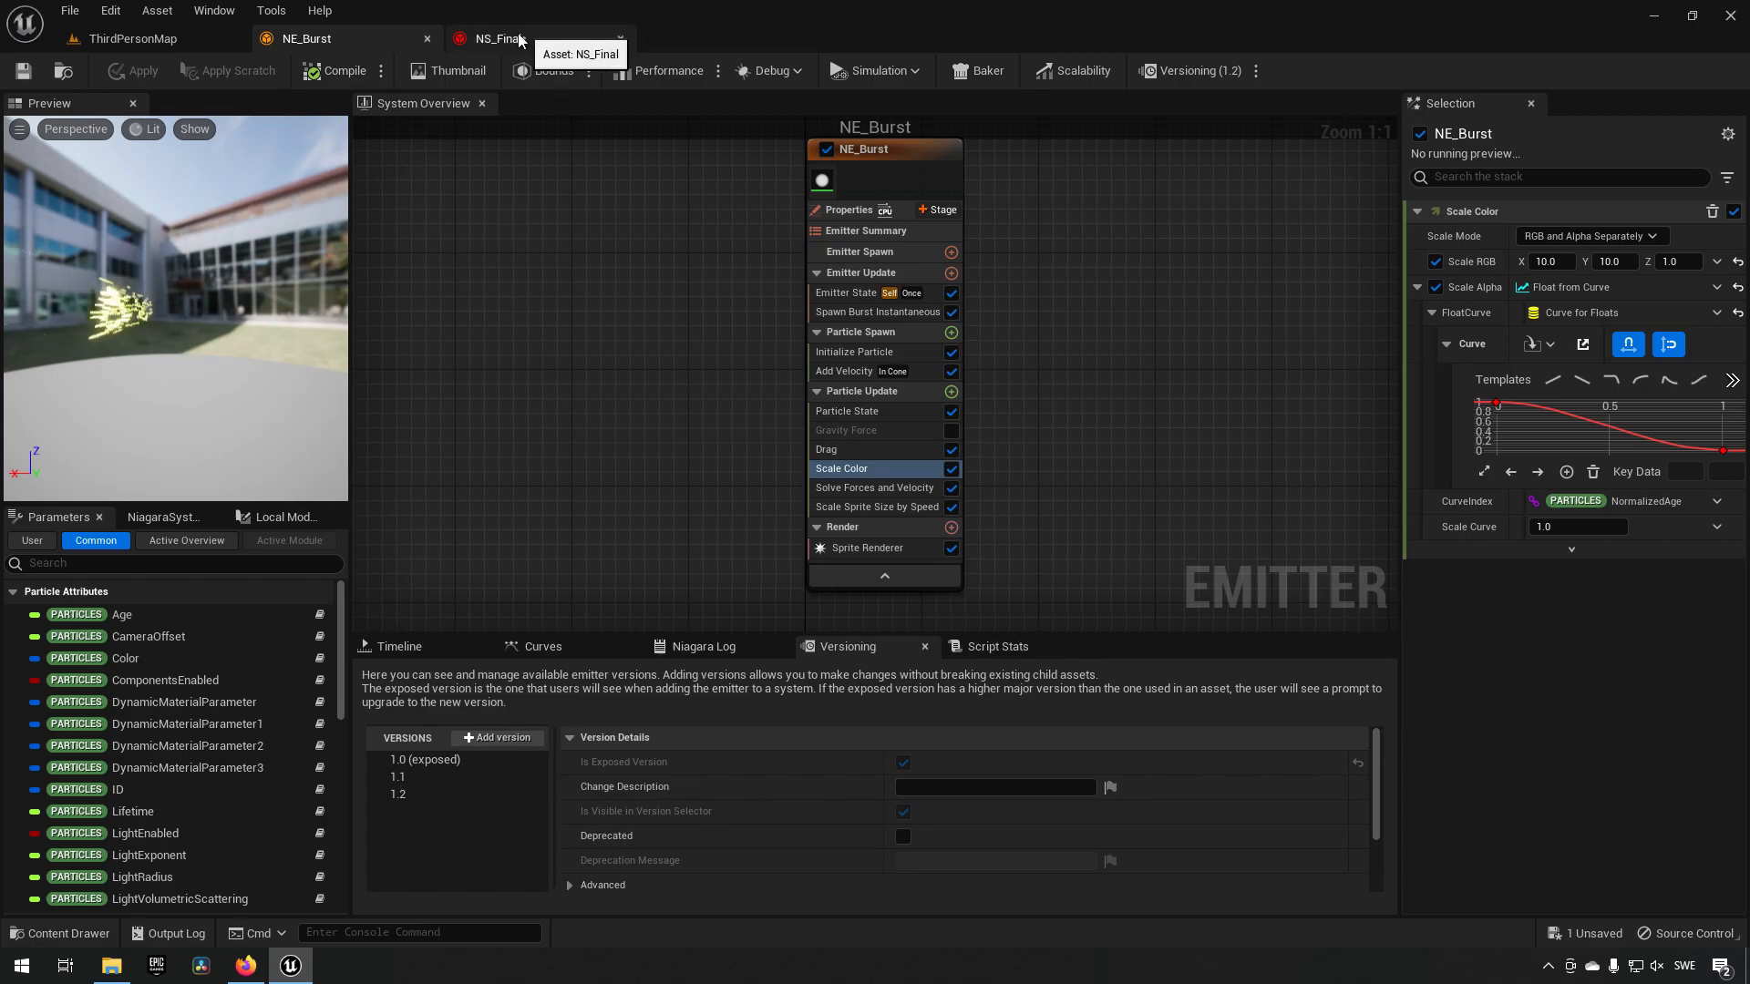
{"action": "left_click", "coordinate": [491, 38]}
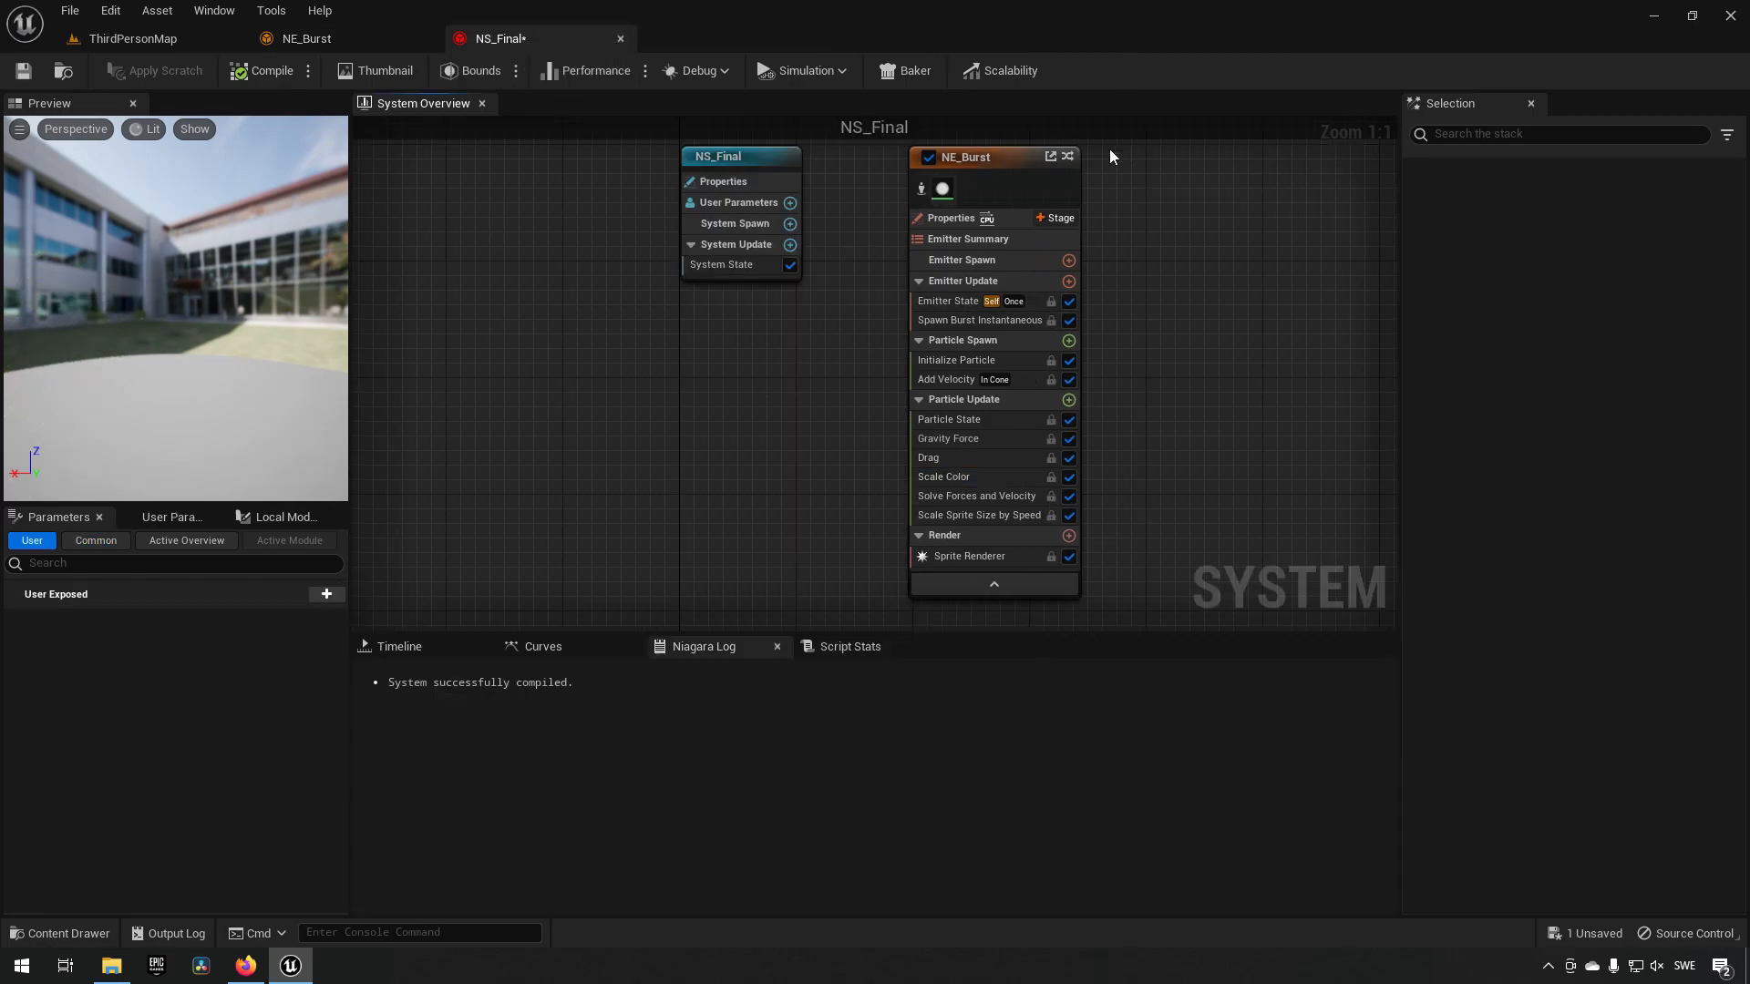
{"action": "mouse_move", "coordinate": [1066, 157]}
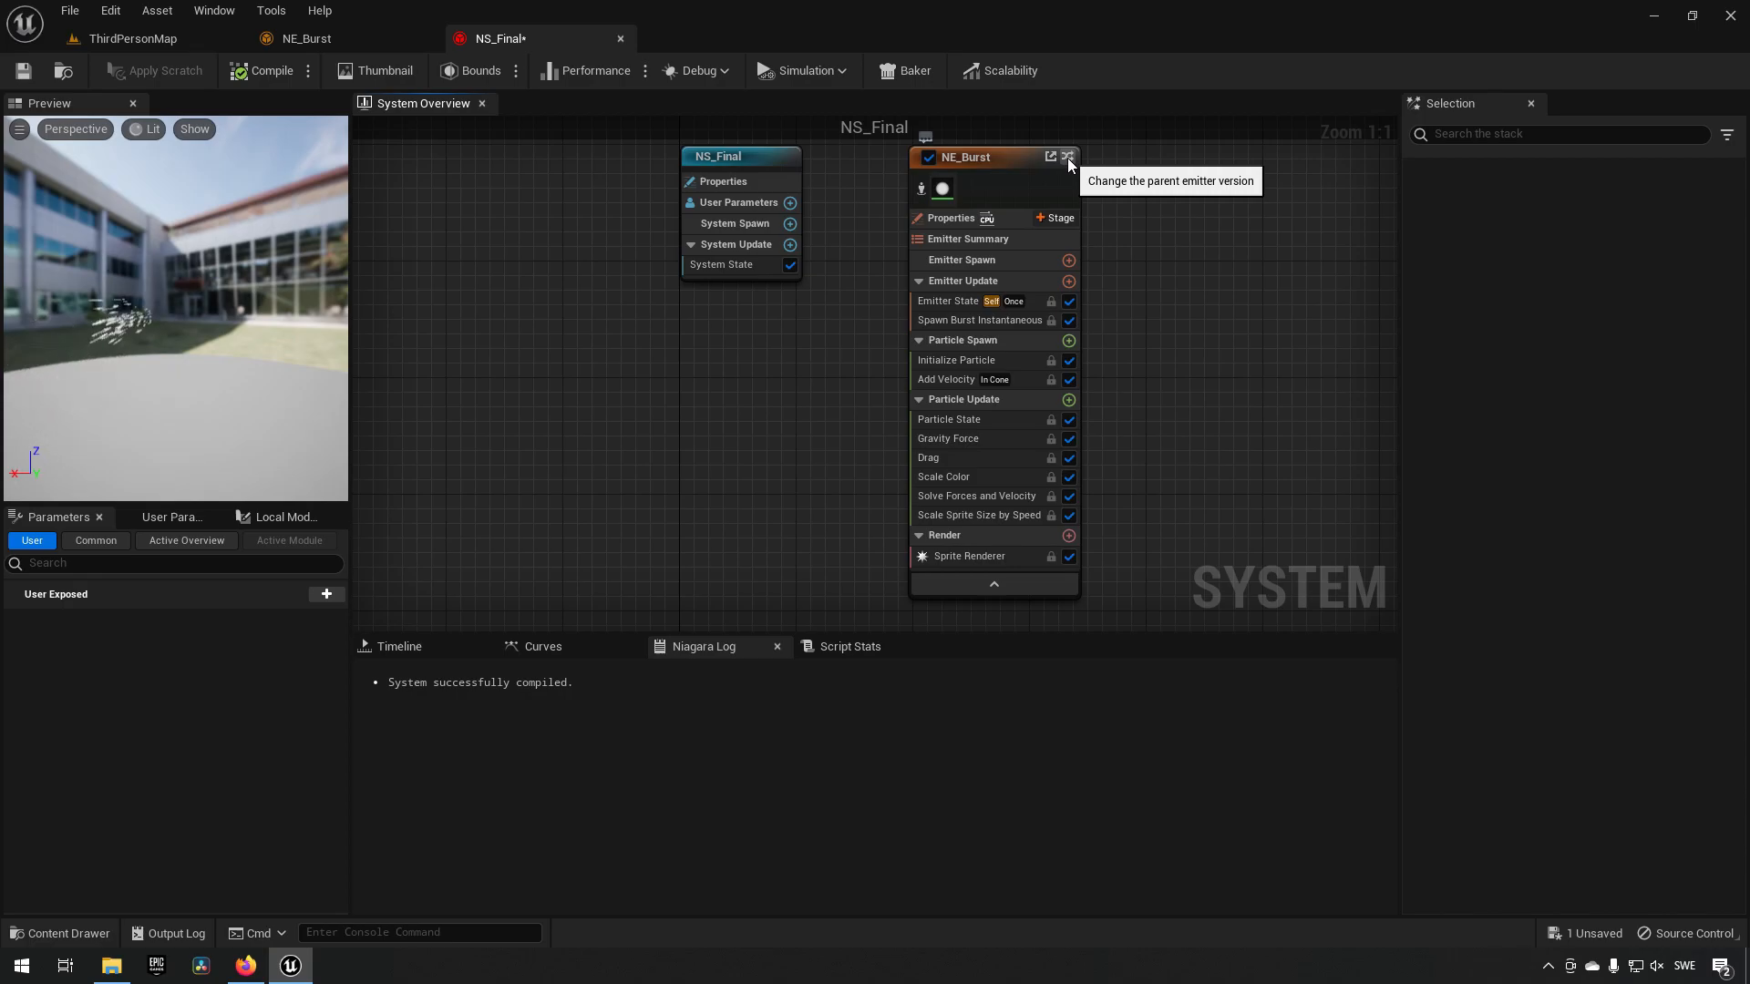
{"action": "mouse_move", "coordinate": [622, 350]}
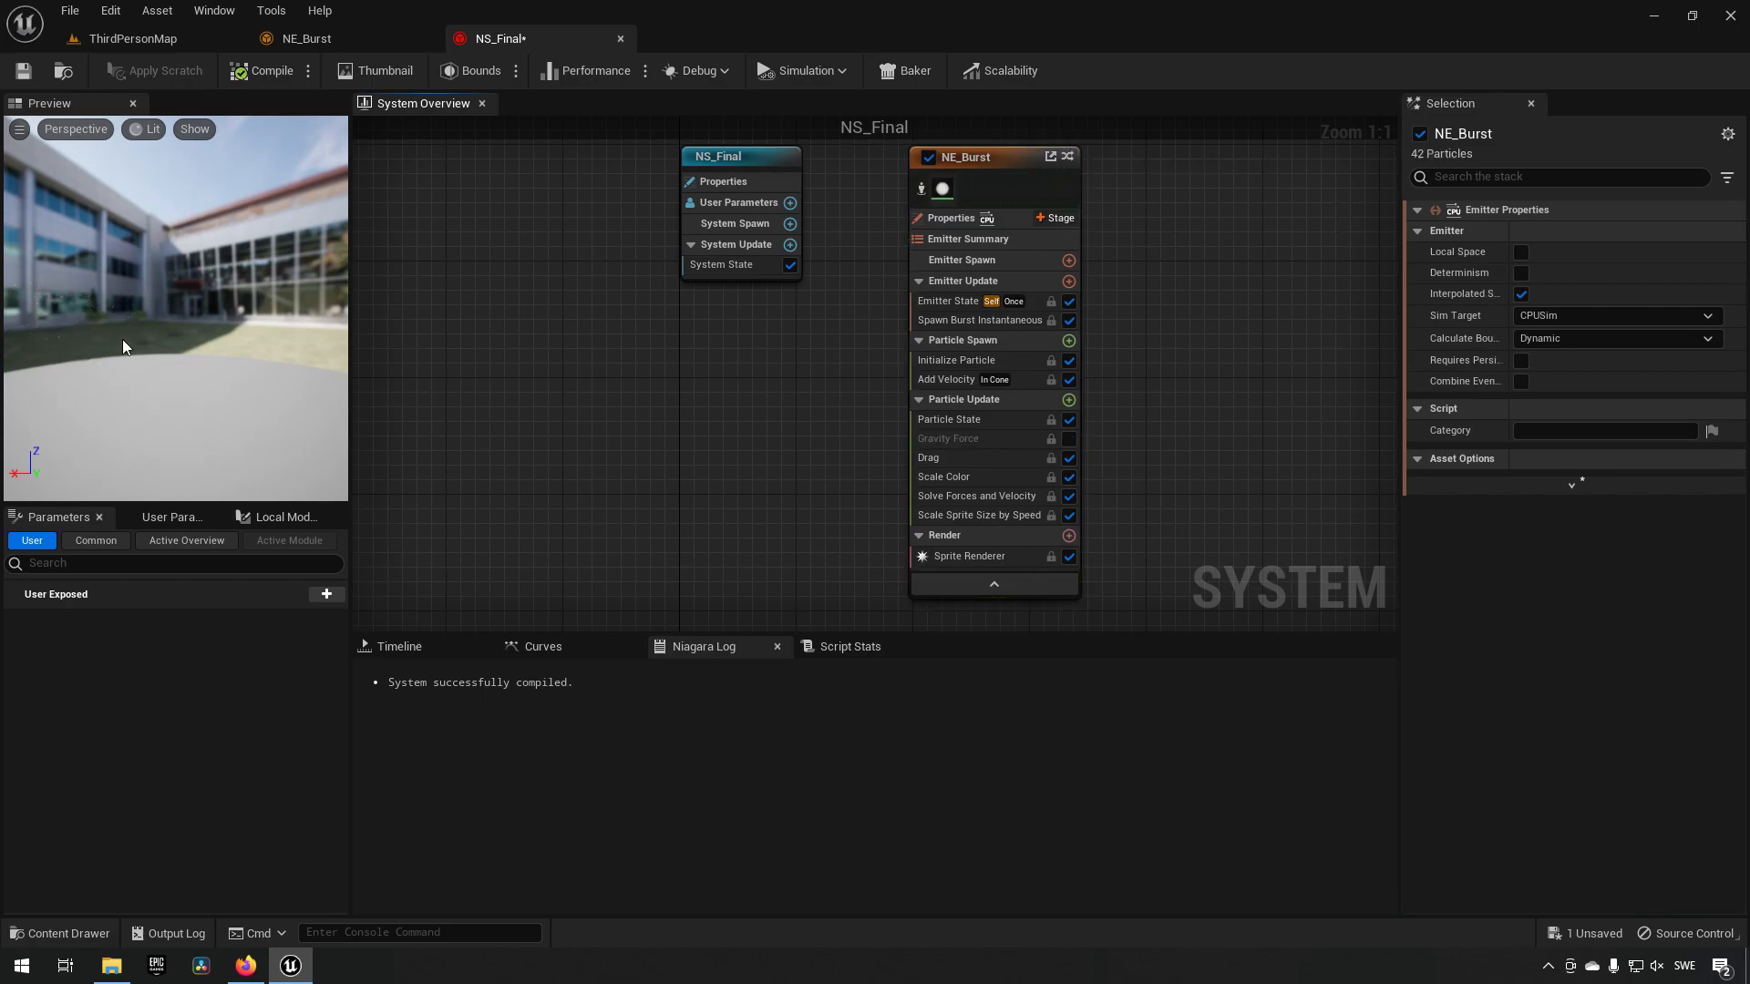
Step: Switch the NE_Burst emitter node to parent version 1.2 and show NE_Burst's version list
{"action": "left_click", "coordinate": [1066, 156]}
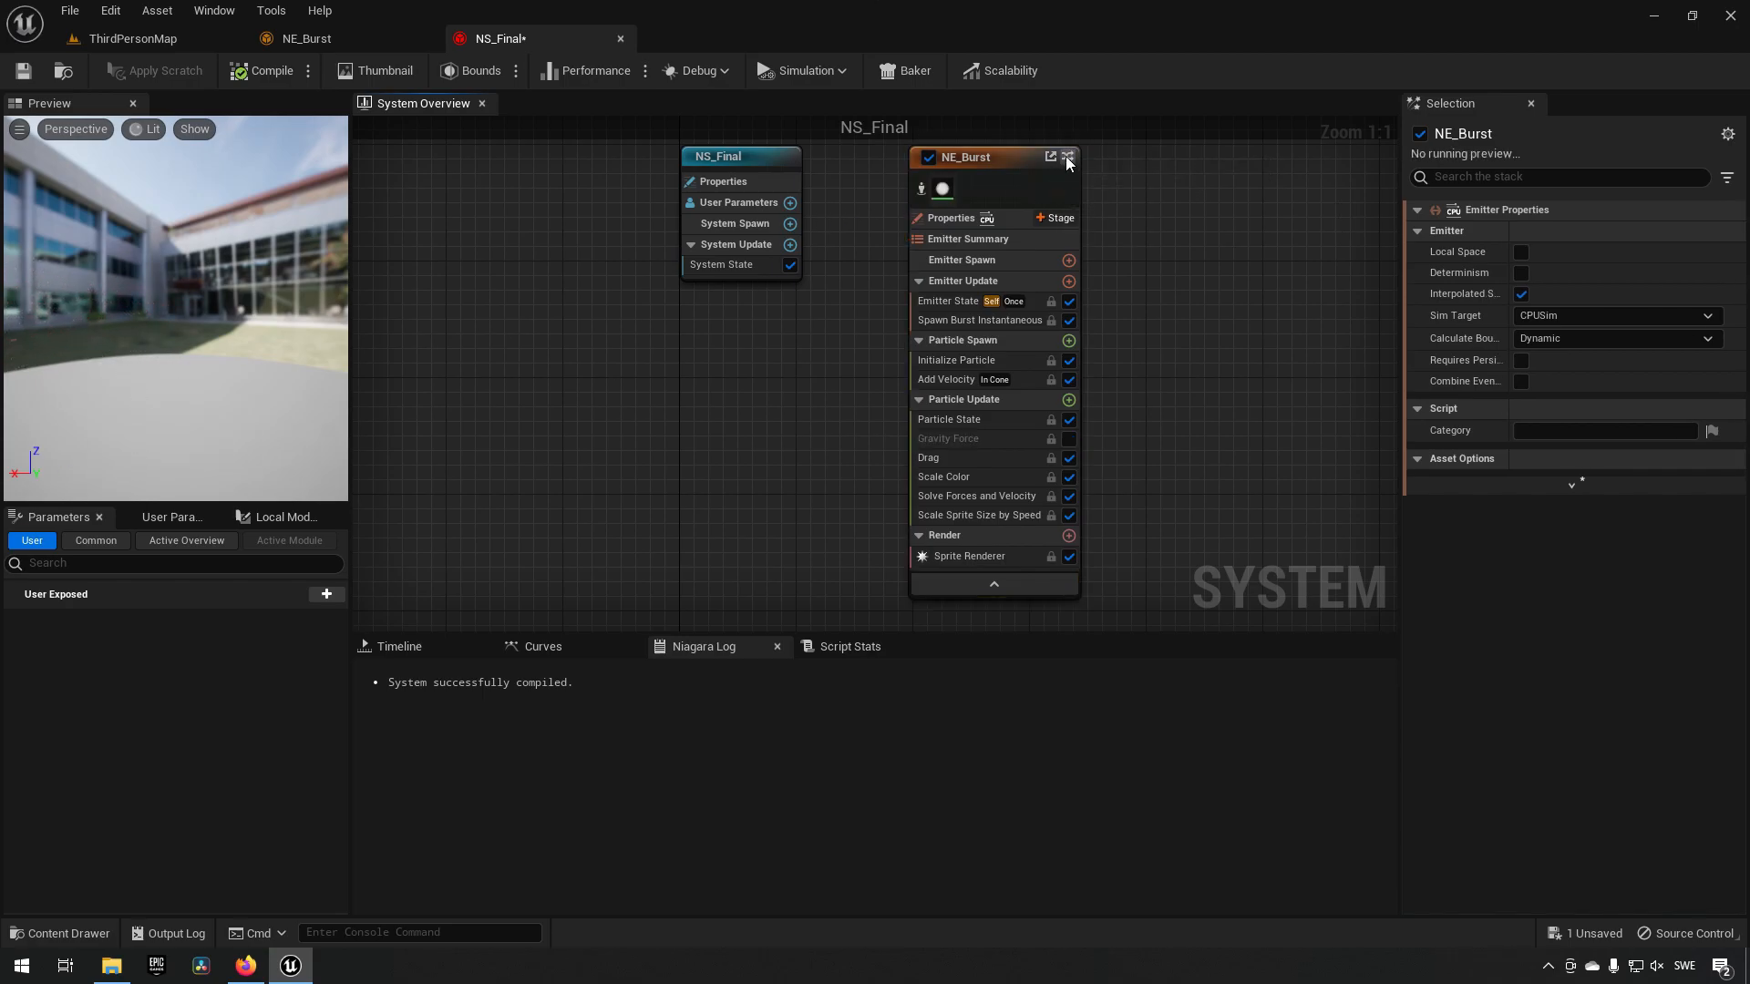
{"action": "left_click", "coordinate": [1066, 157]}
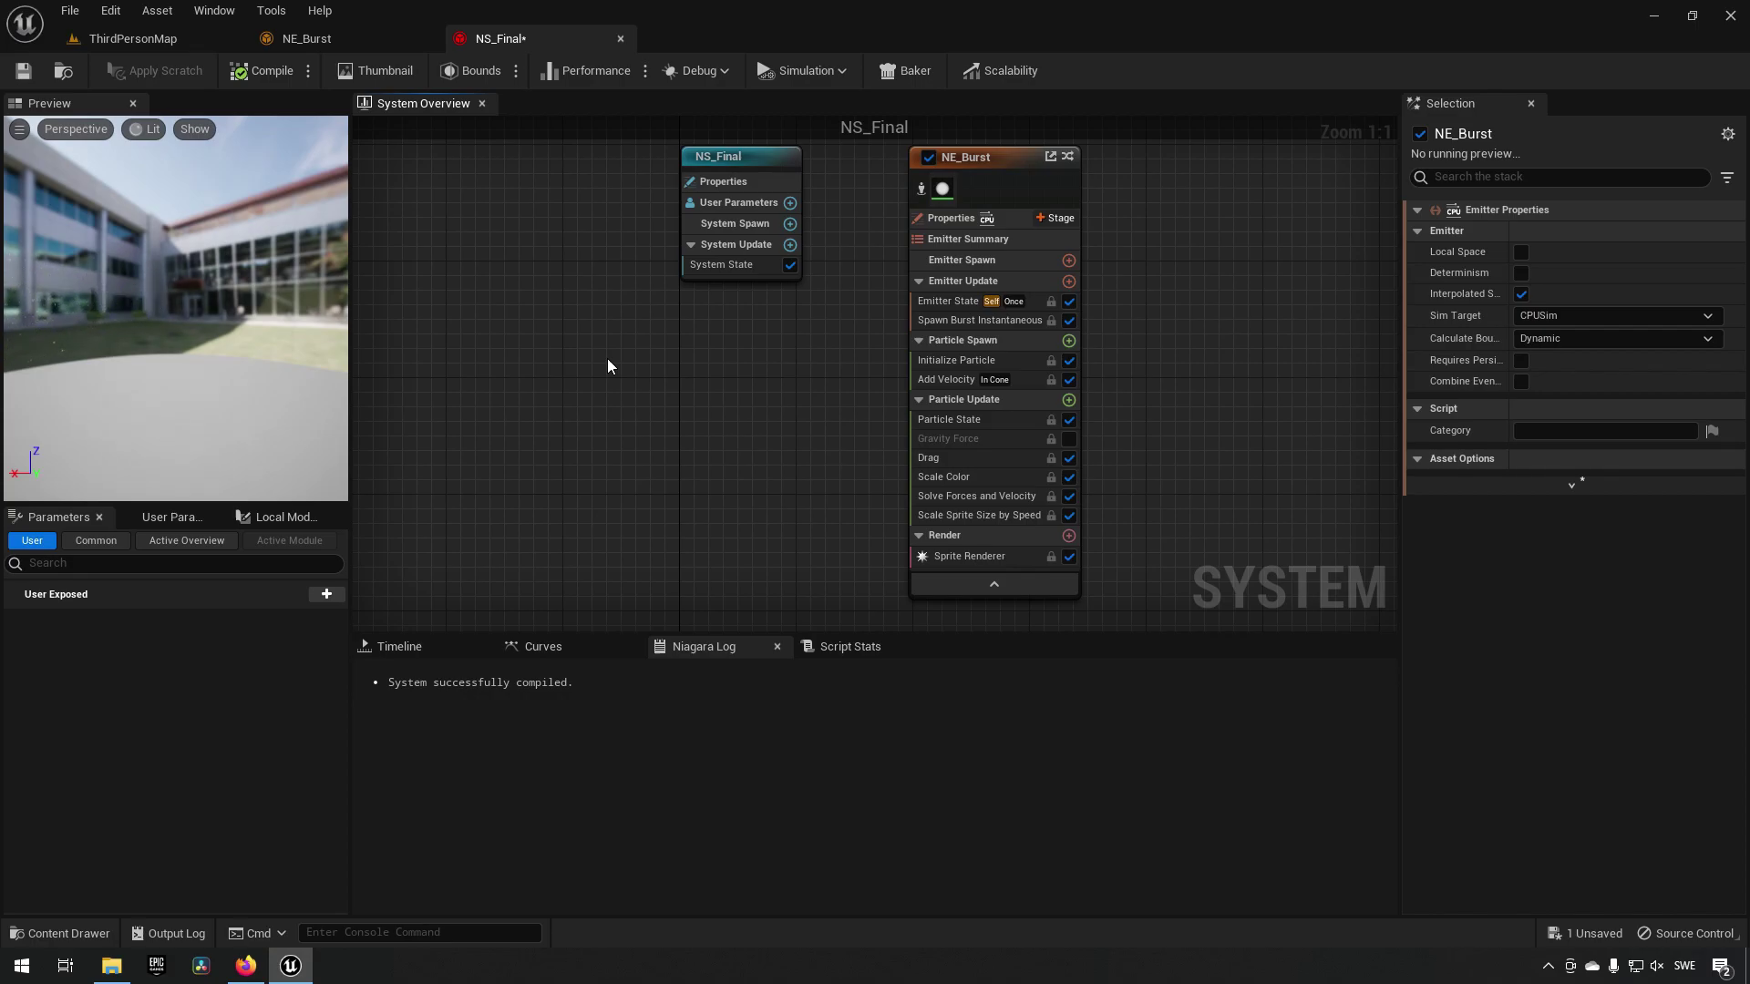
{"action": "mouse_move", "coordinate": [647, 371]}
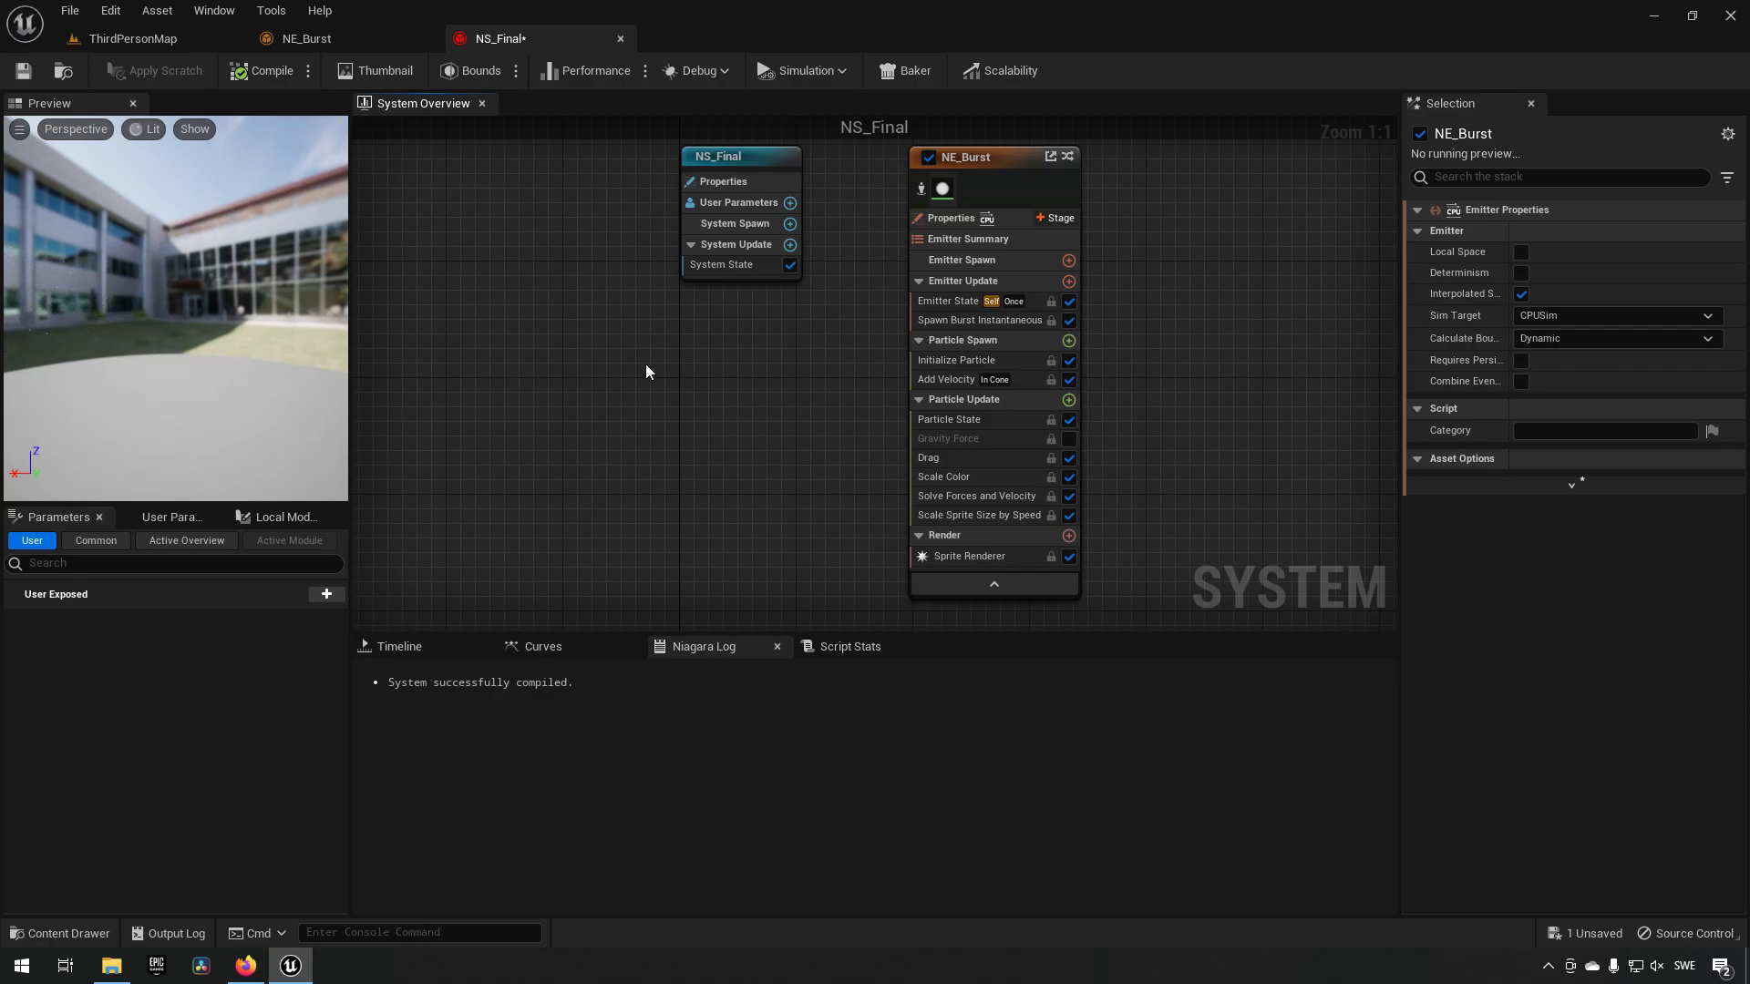
{"action": "right_click", "coordinate": [693, 324]}
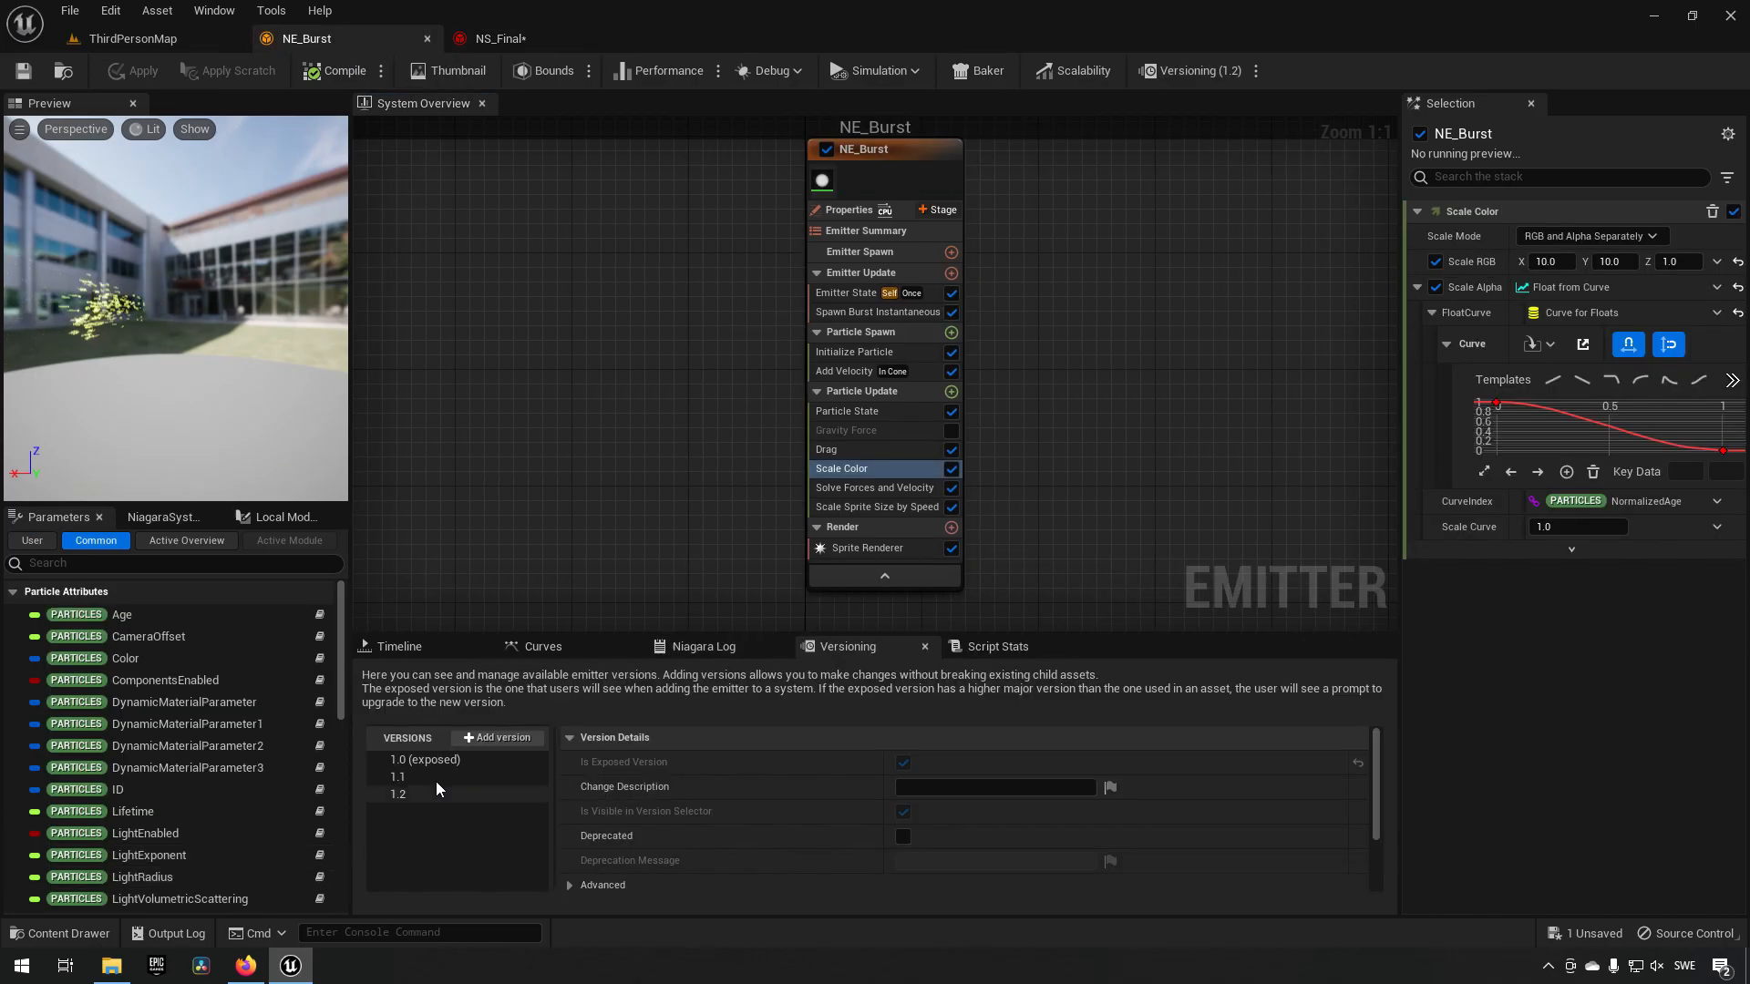
Step: Untick Is Visible in Version Selector for version 1.1 and verify NS_Final's picker no longer offers it
{"action": "left_click", "coordinate": [398, 776]}
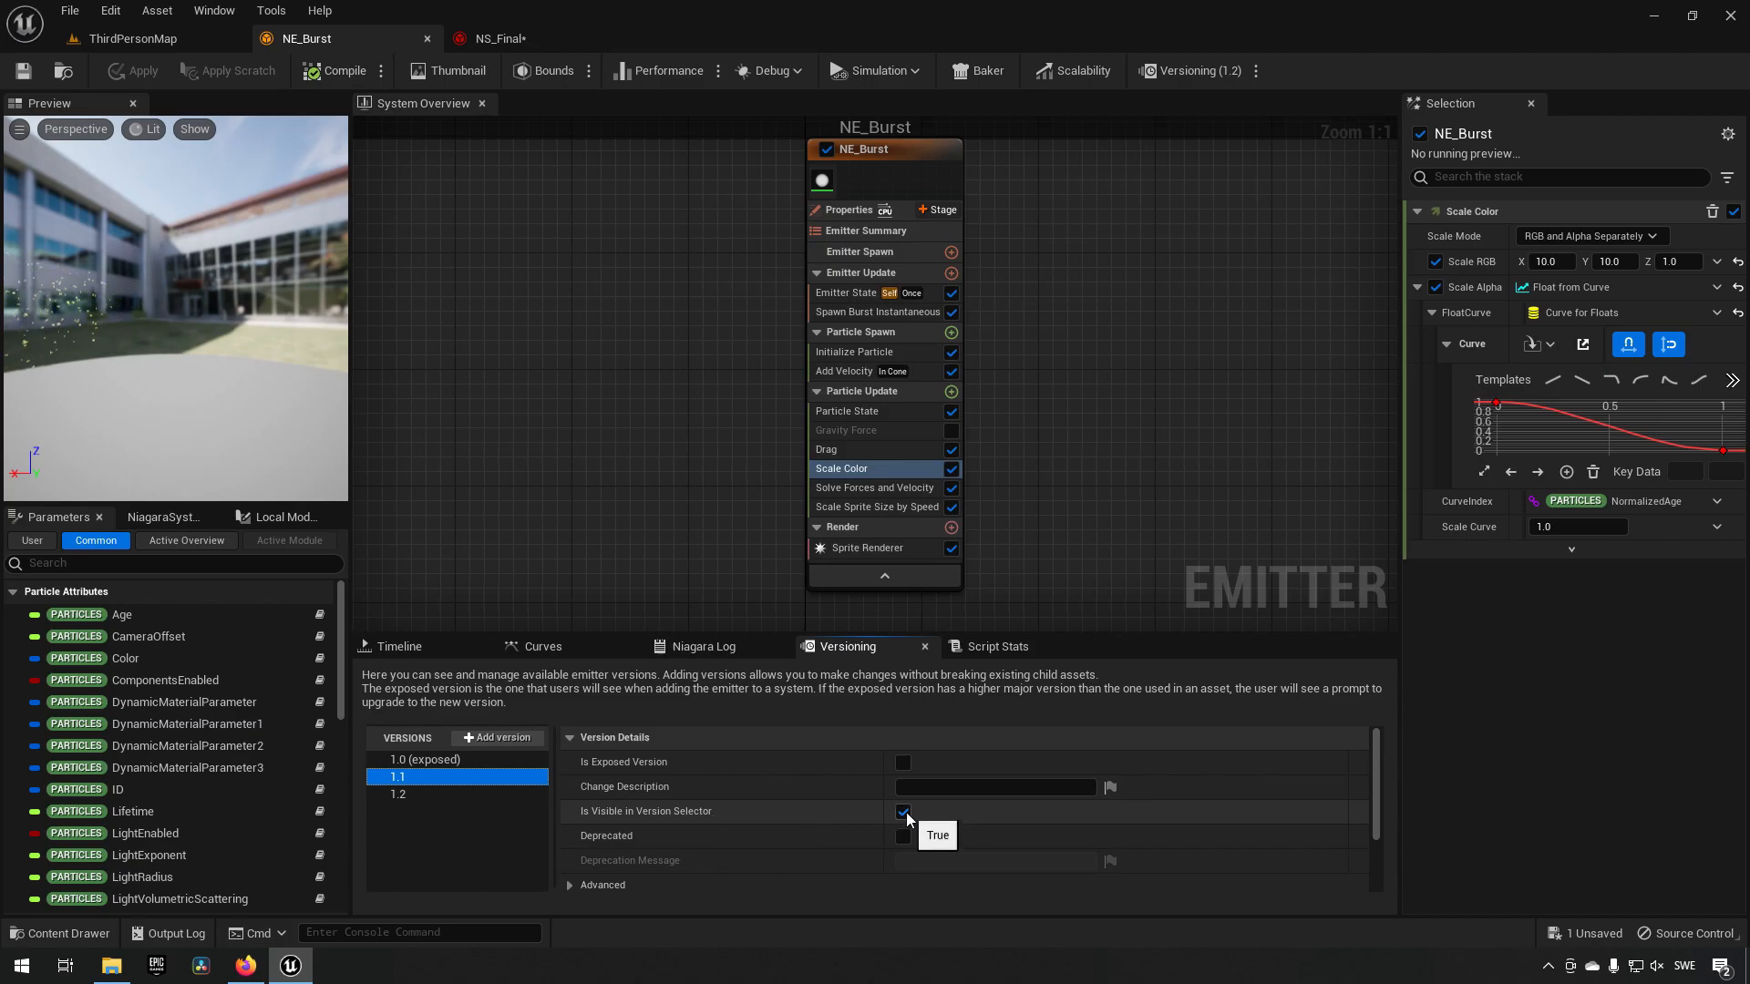
{"action": "left_click", "coordinate": [903, 811]}
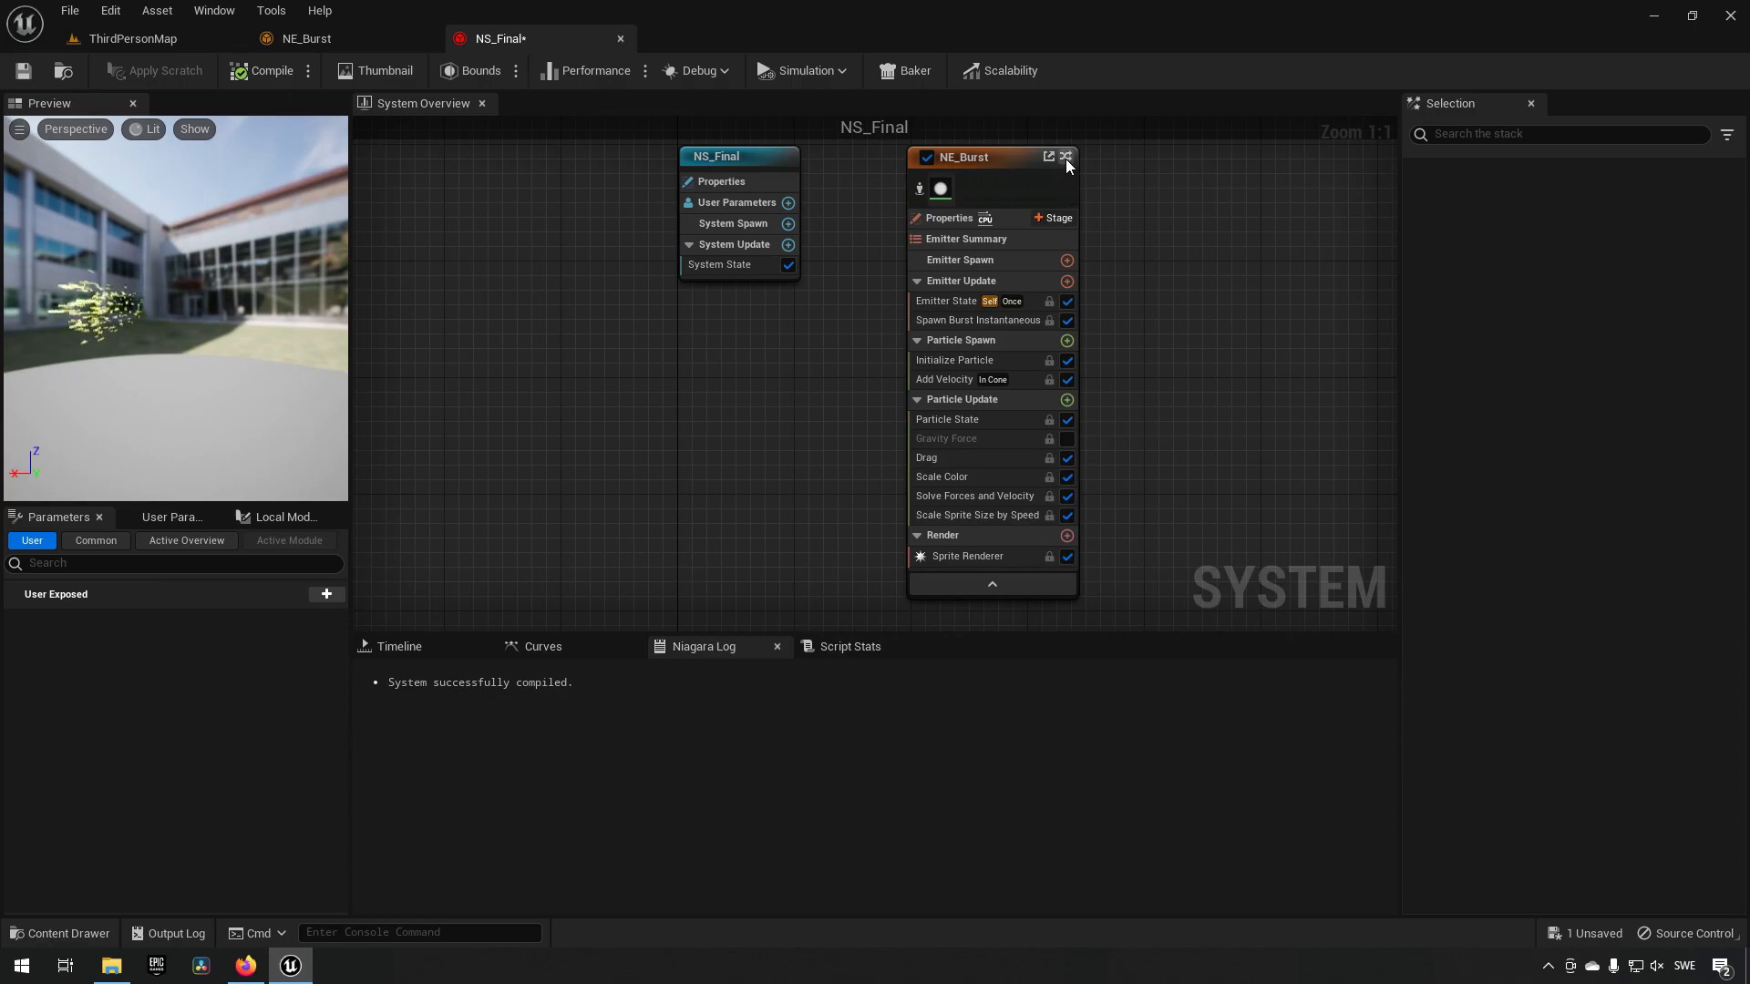
{"action": "left_click", "coordinate": [1064, 157]}
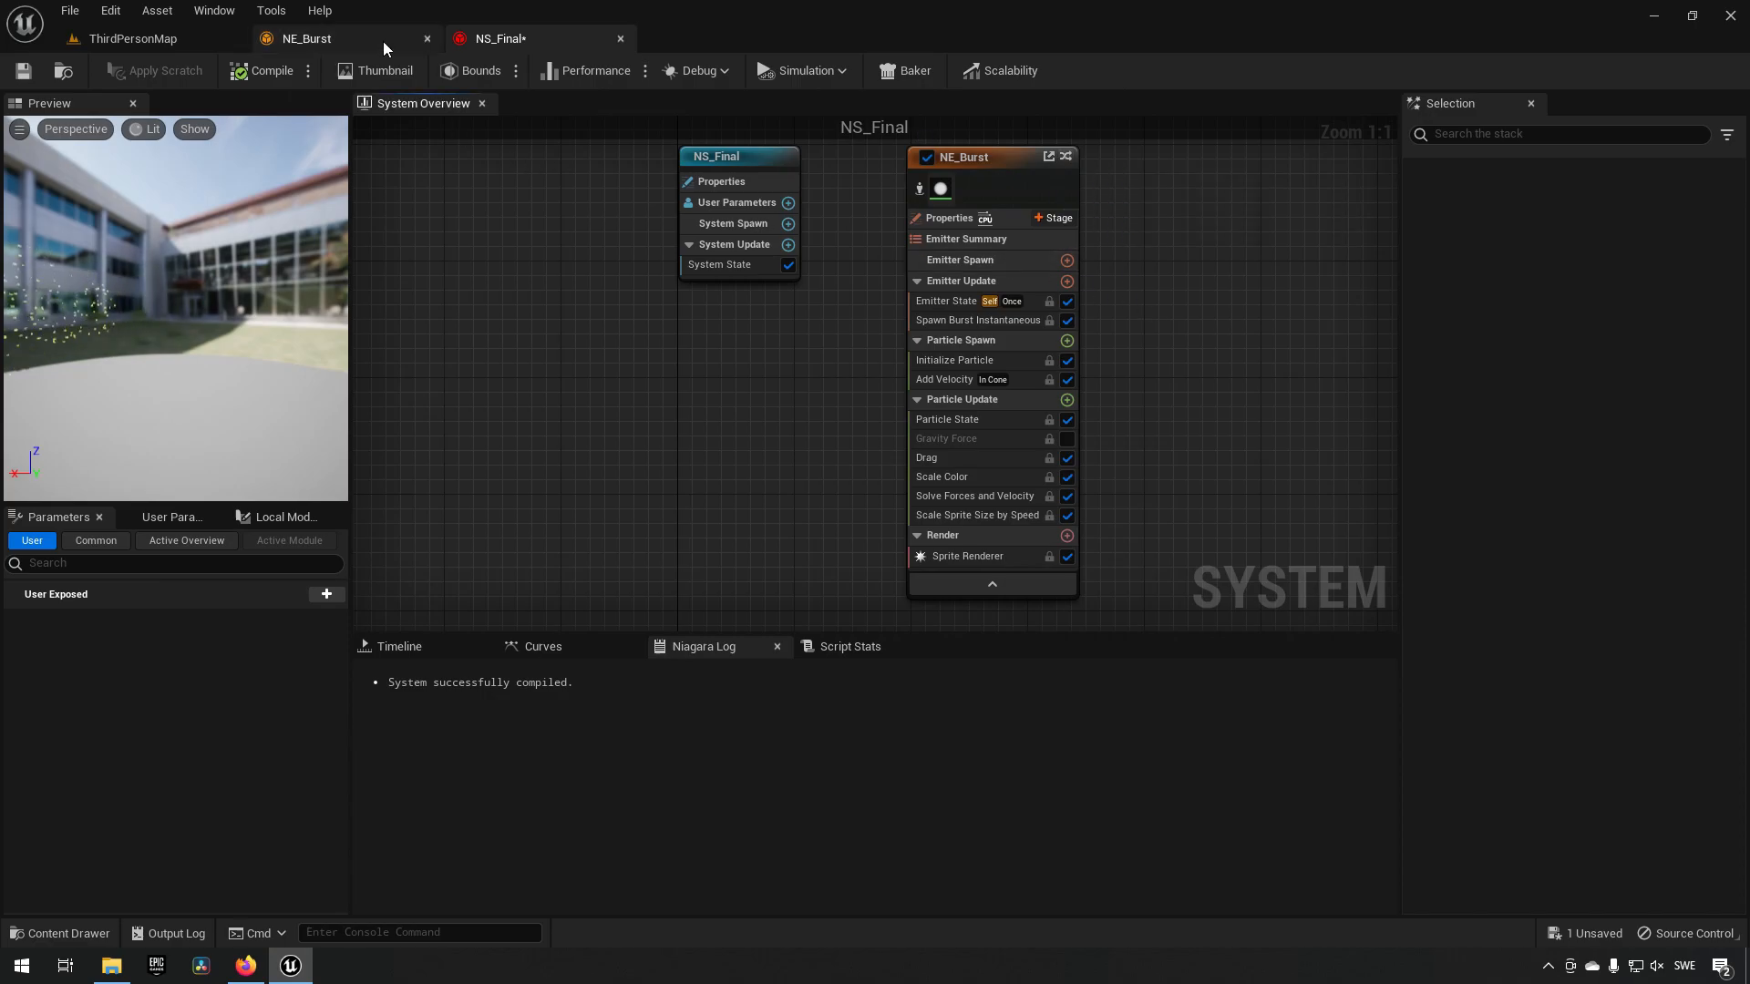
{"action": "left_click", "coordinate": [305, 38]}
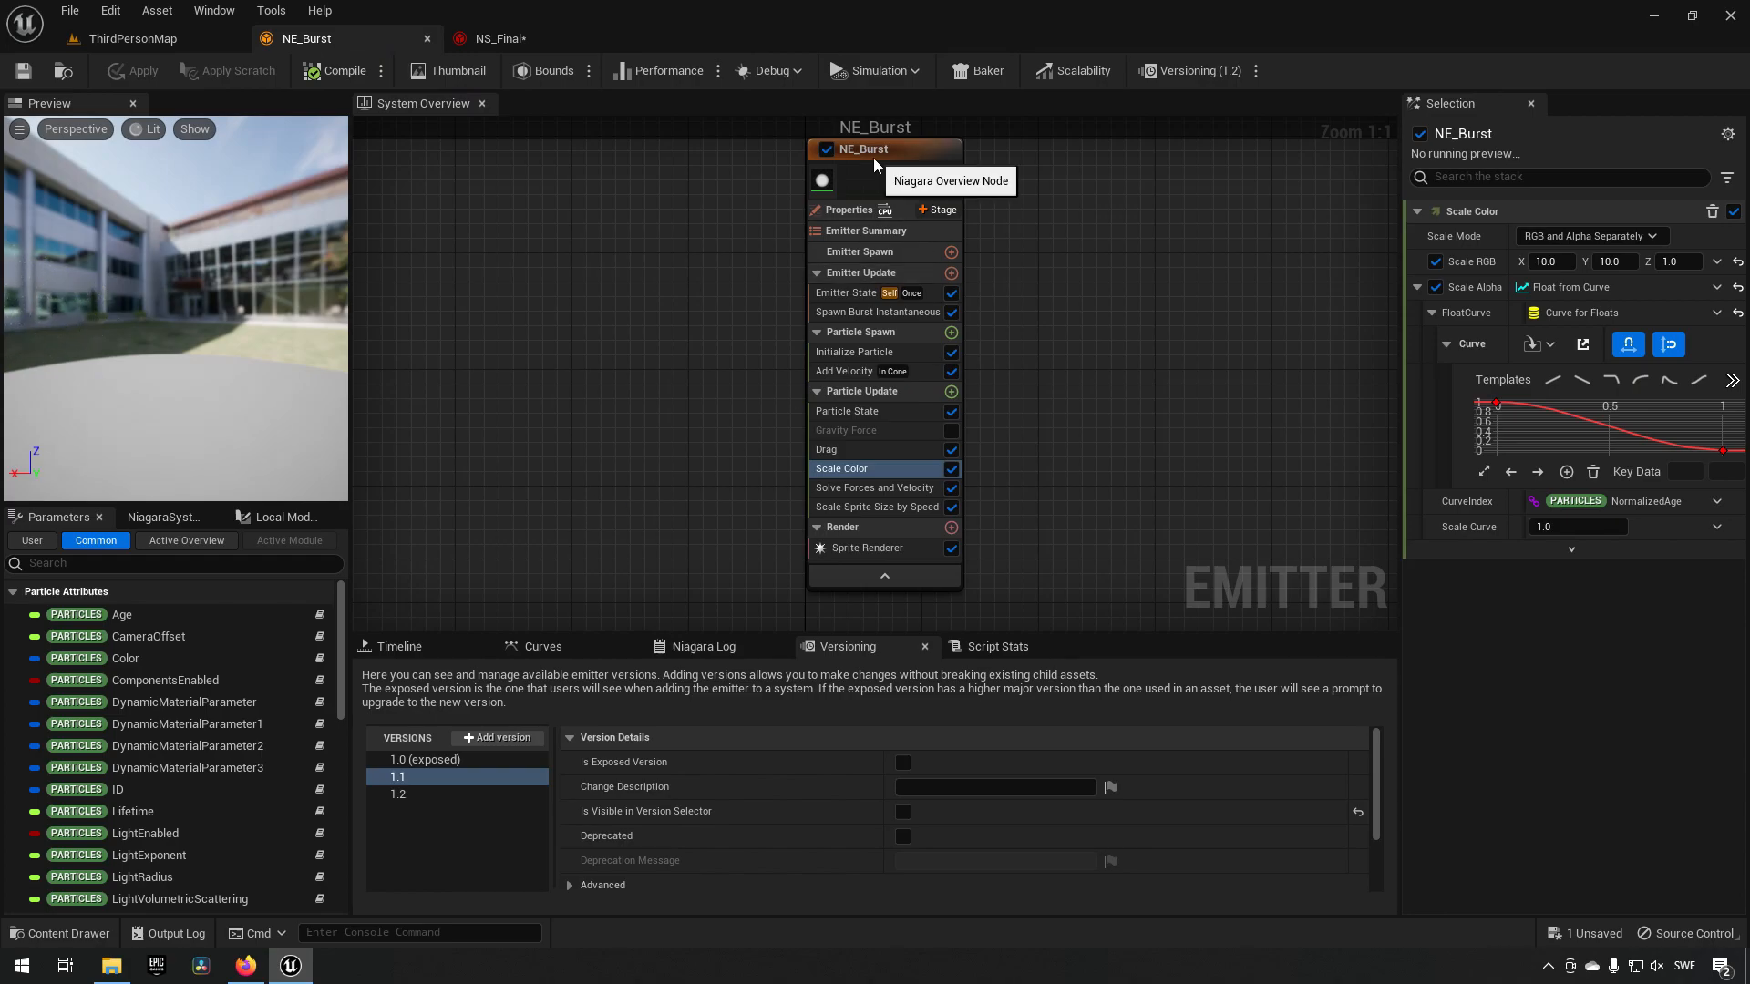
{"action": "mouse_move", "coordinate": [474, 662]}
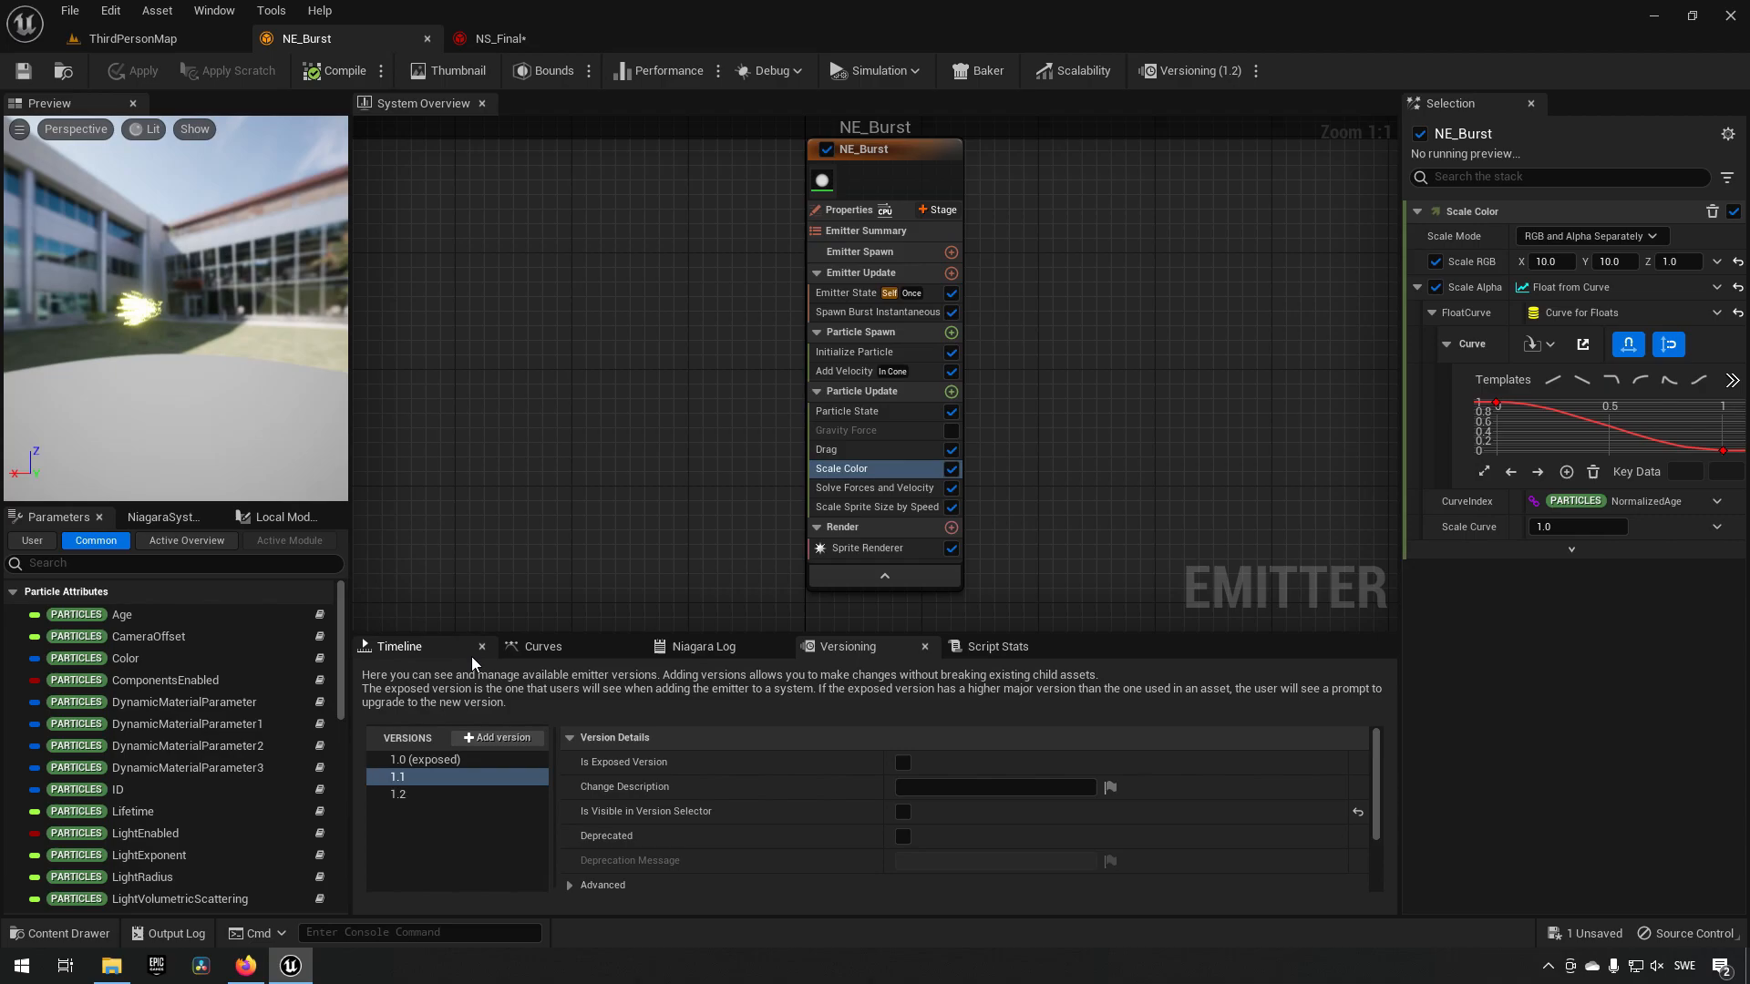
{"action": "left_click", "coordinate": [425, 759]}
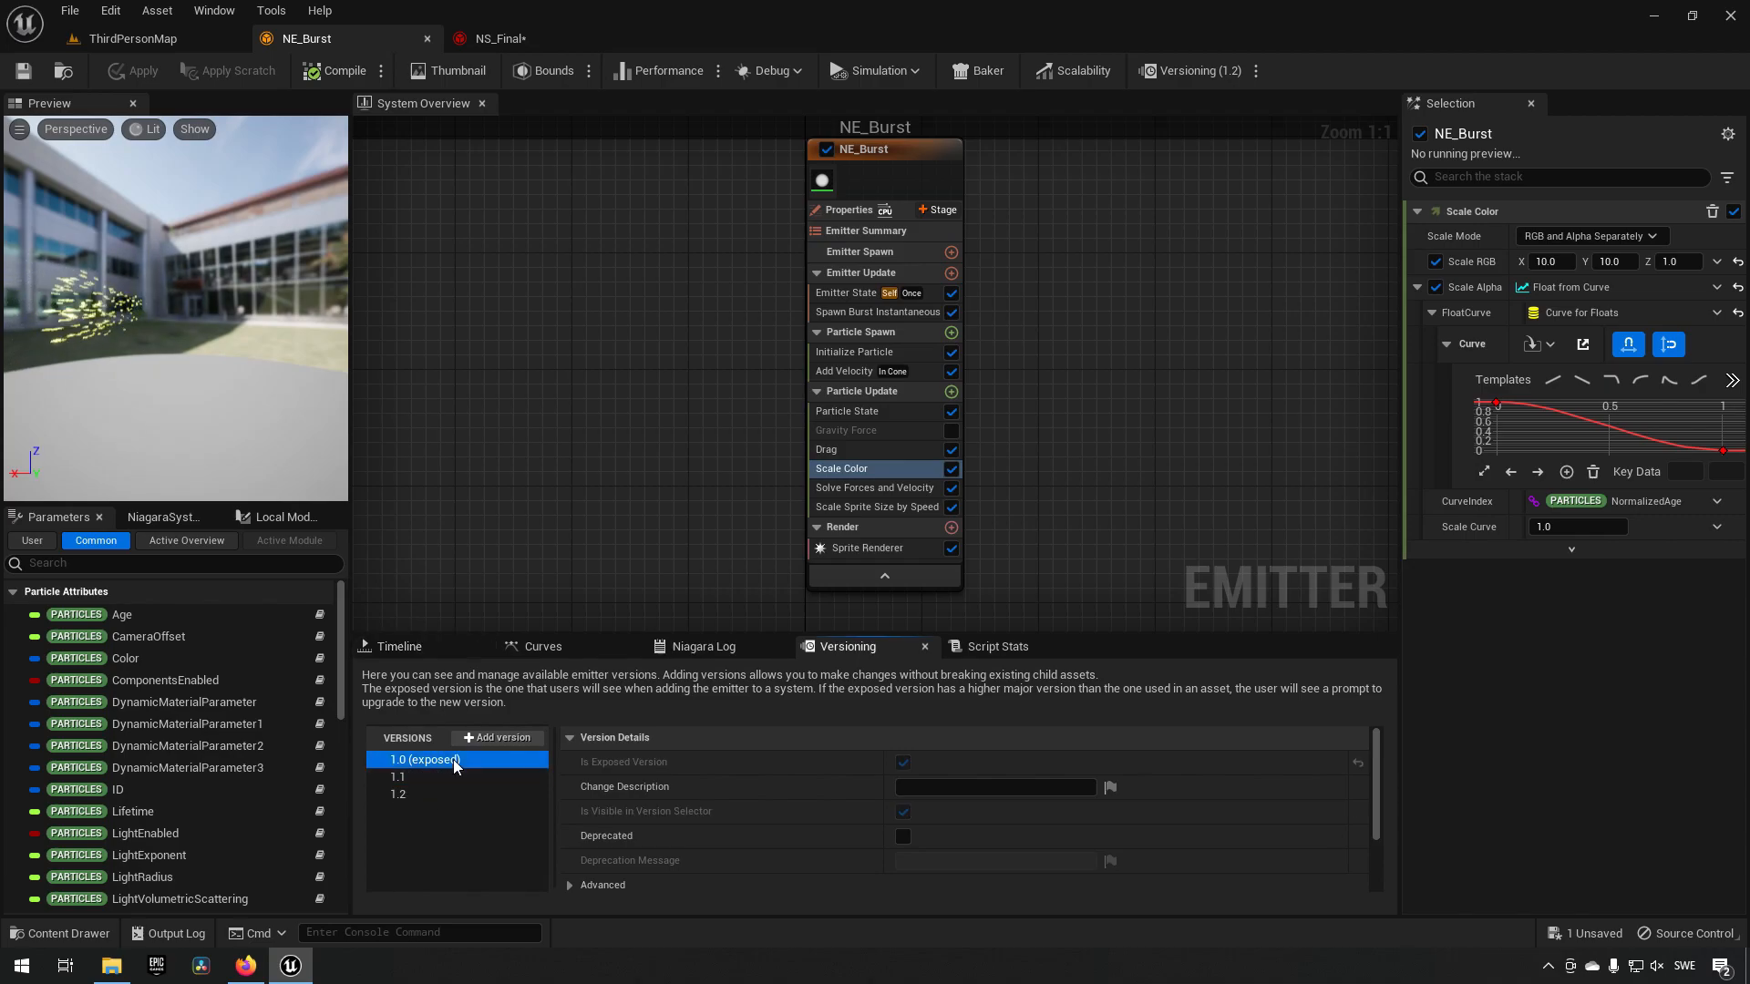
{"action": "left_click", "coordinate": [399, 777]}
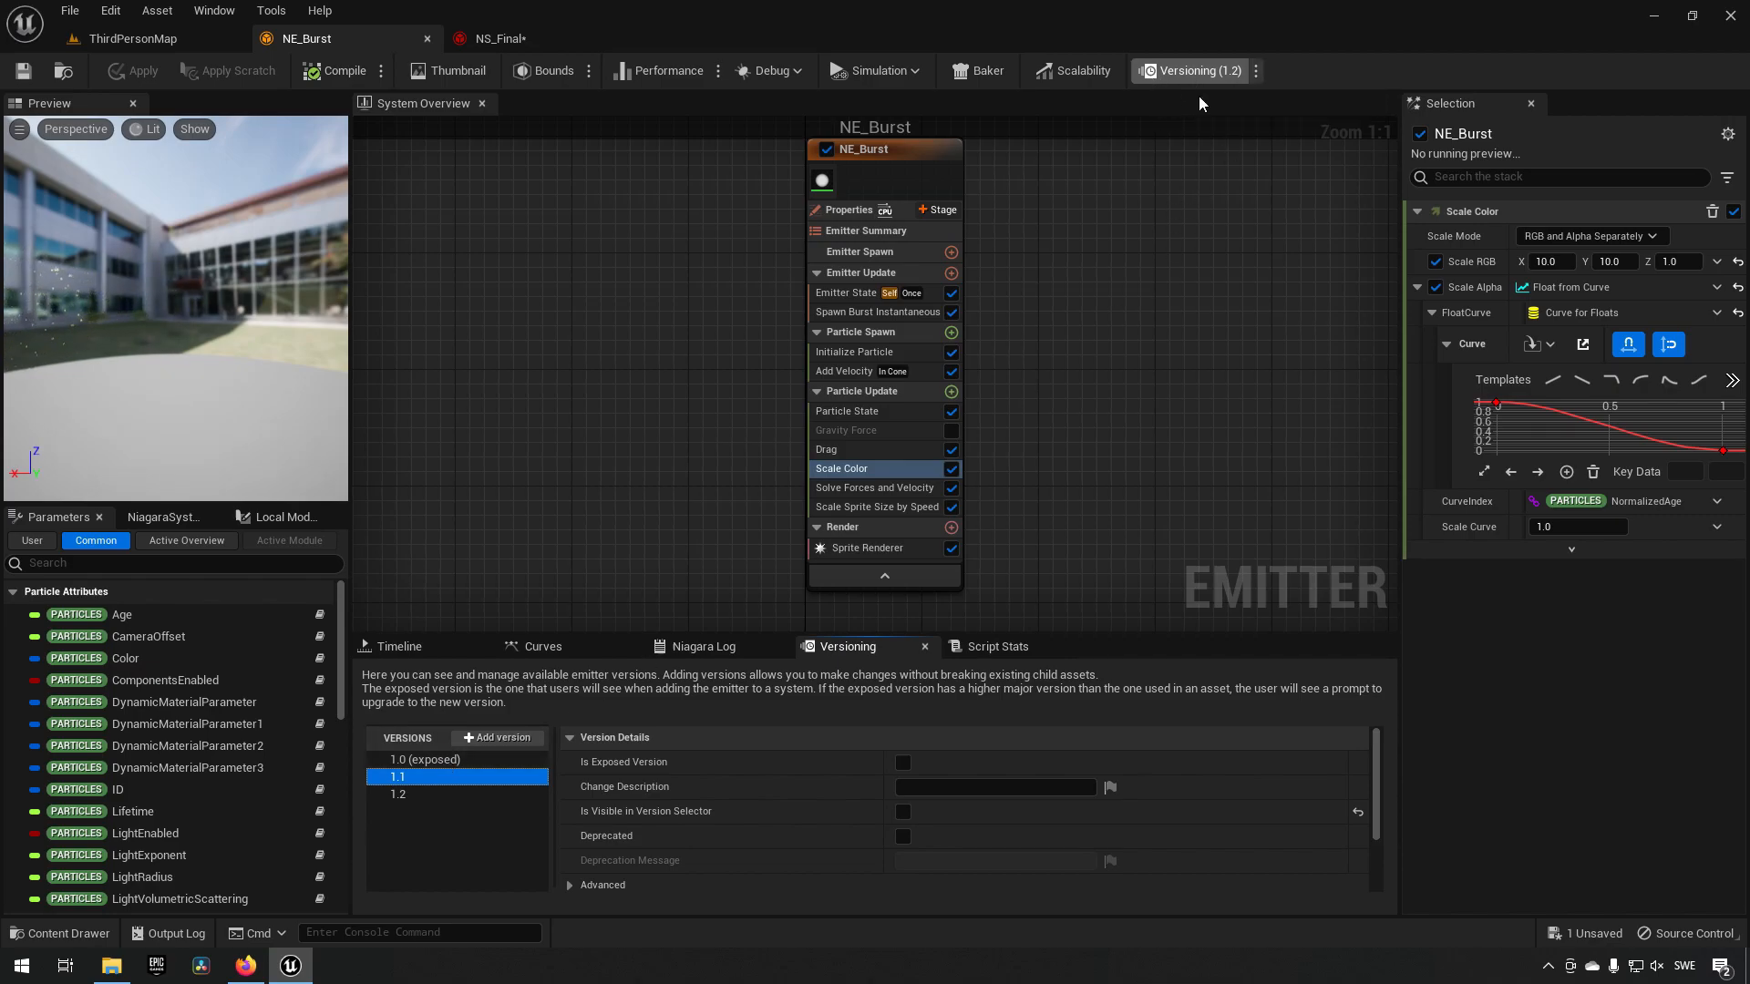
{"action": "mouse_move", "coordinate": [1190, 71]}
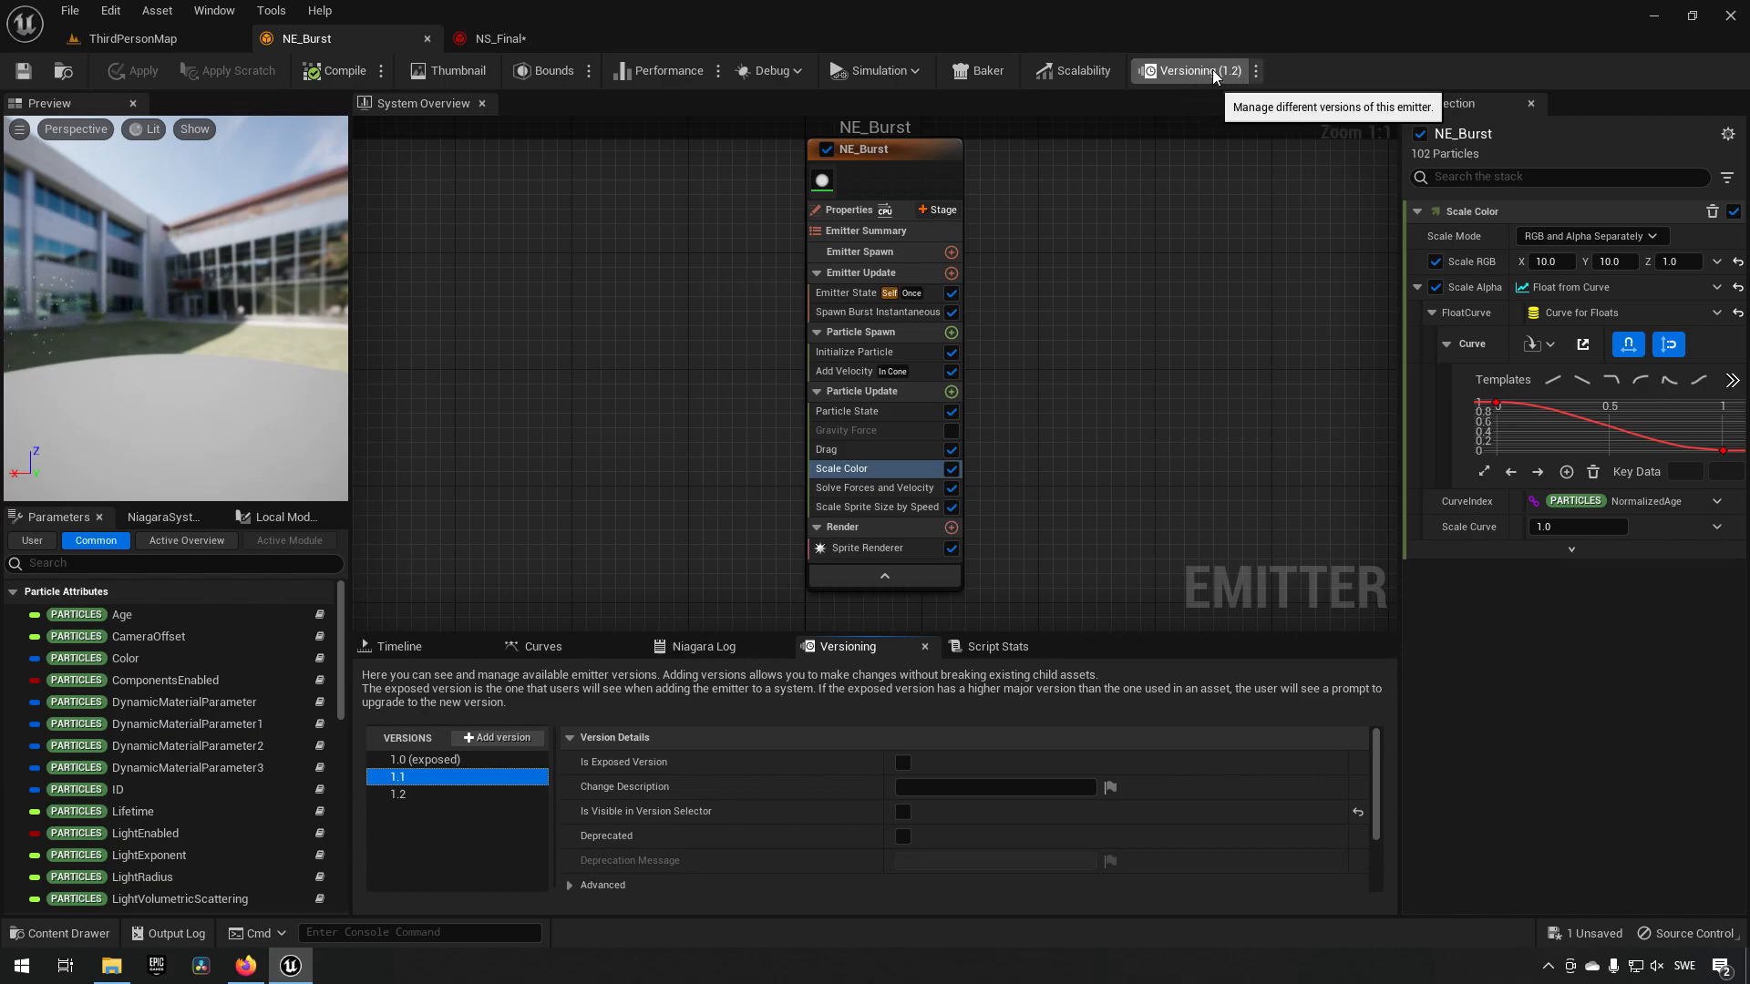
{"action": "mouse_move", "coordinate": [131, 316]}
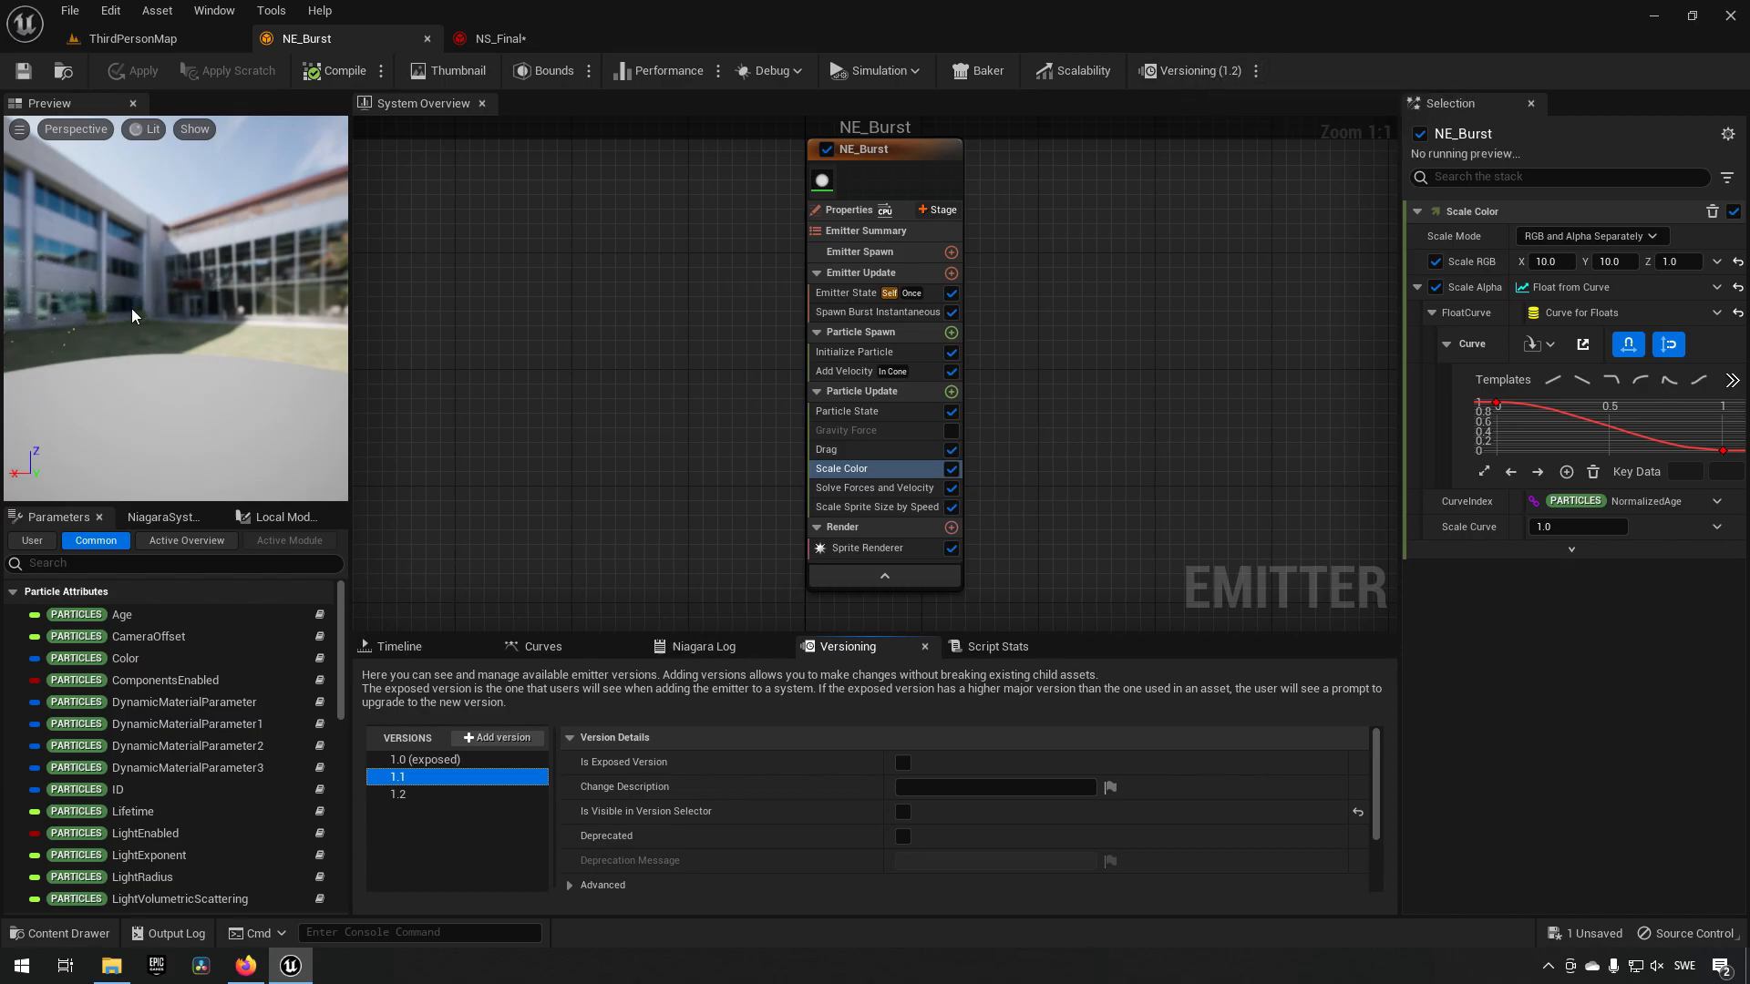
{"action": "mouse_move", "coordinate": [1256, 71]}
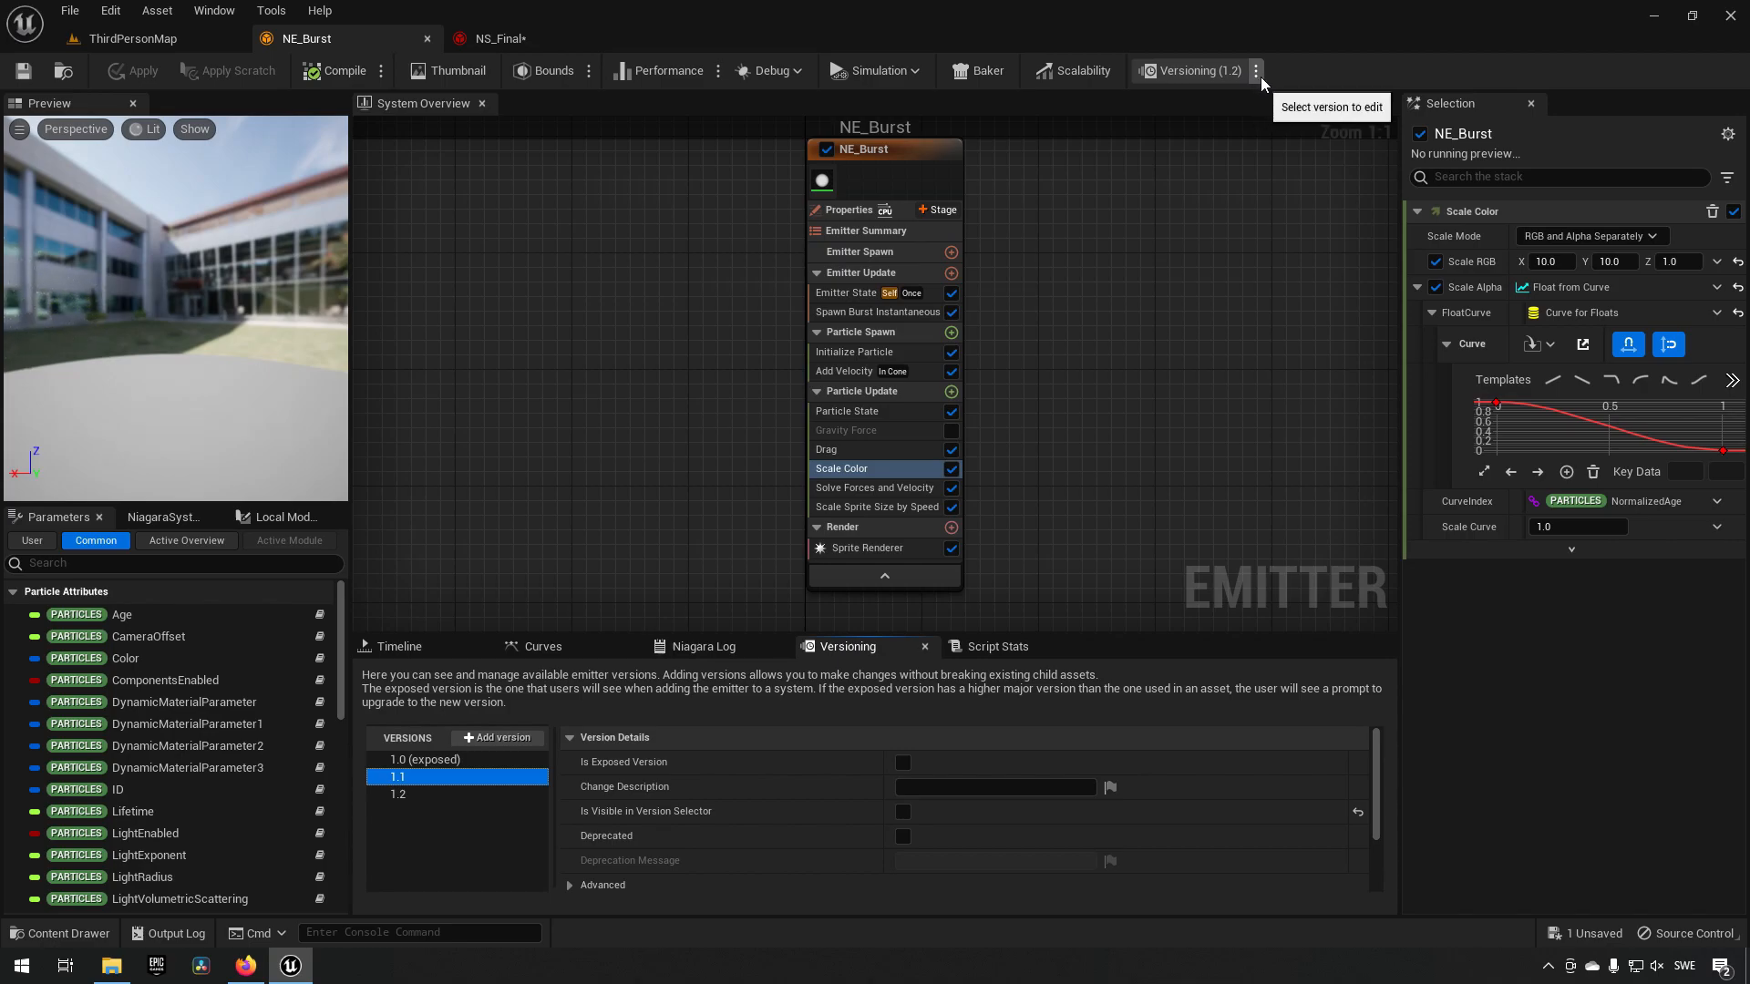
Step: Edit NE_Burst versions 1.1 and 1.0 in turn, settle on 1.2, and return to NS_Final
{"action": "left_click", "coordinate": [1256, 71]}
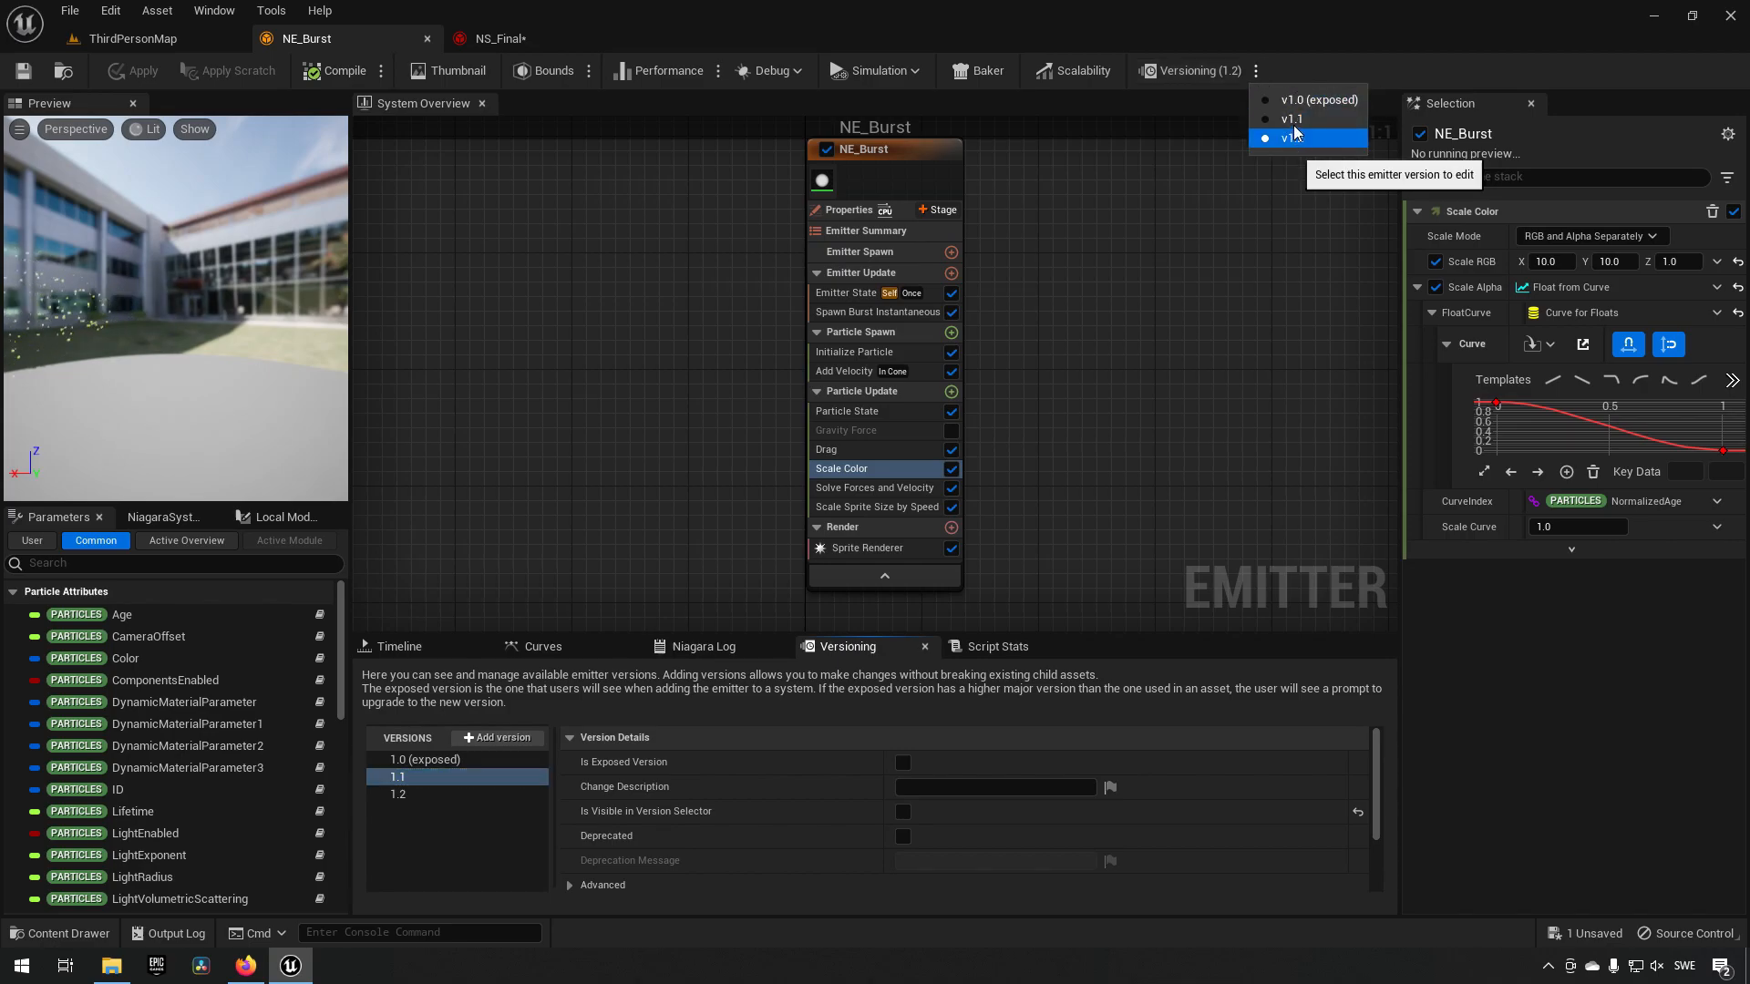
{"action": "left_click", "coordinate": [1291, 120]}
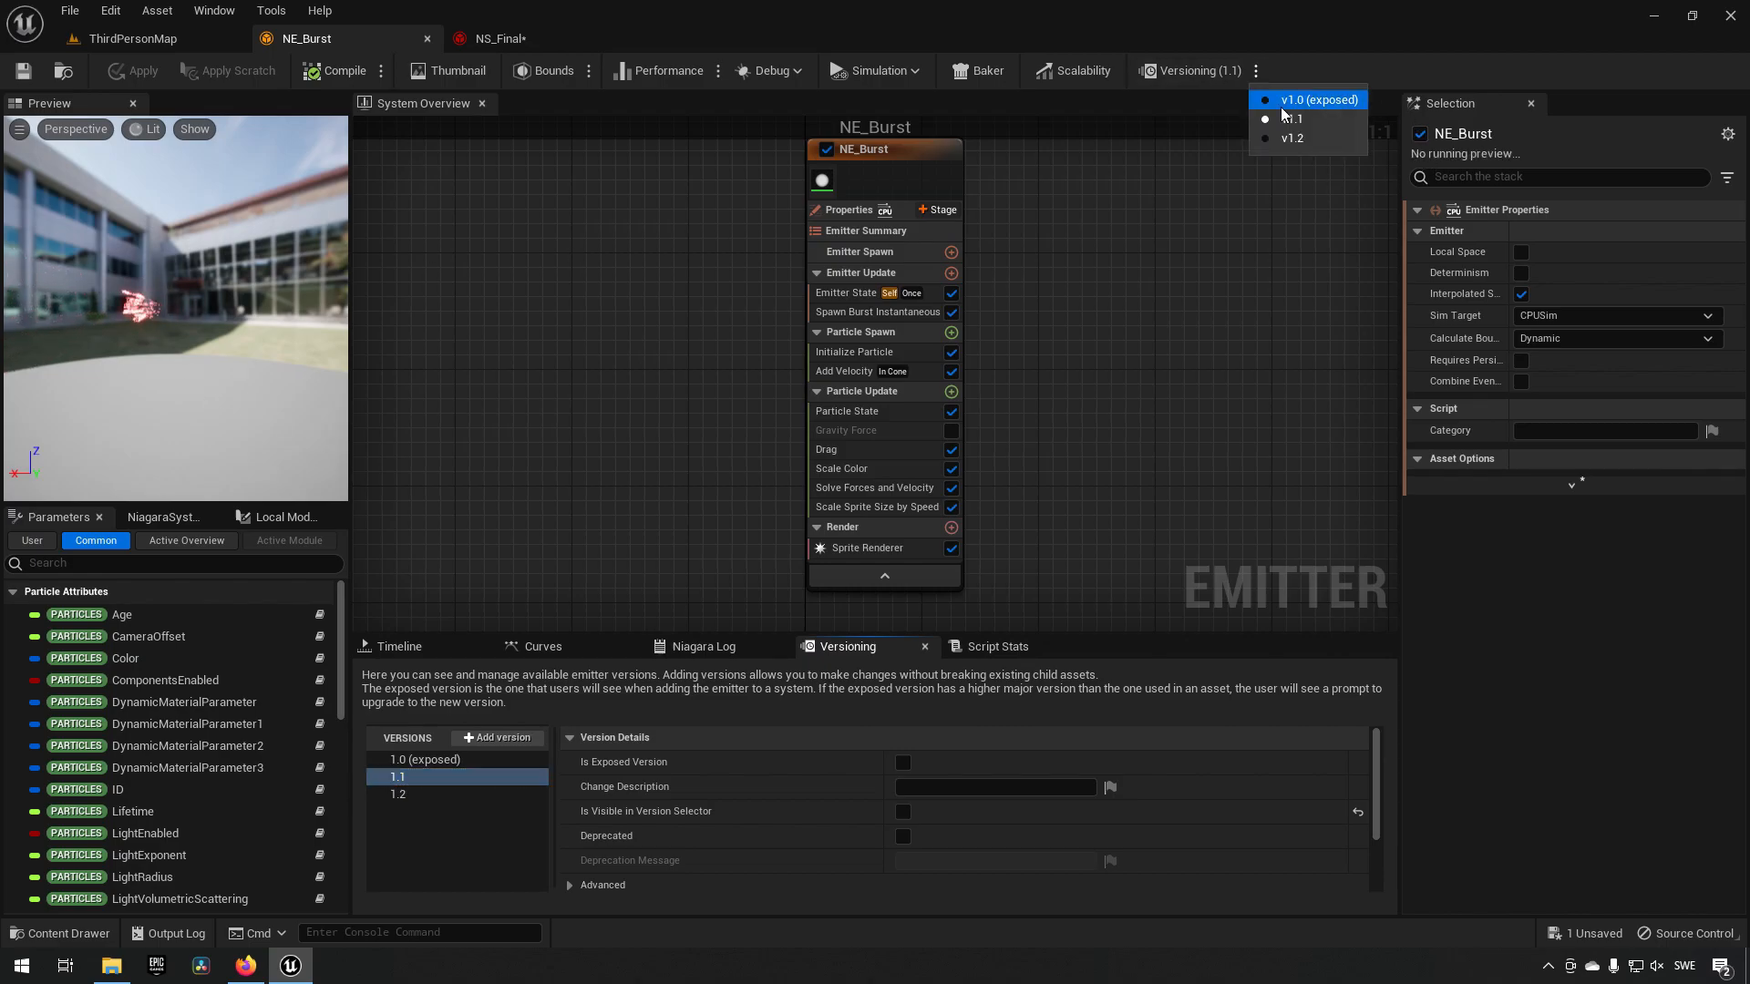
{"action": "left_click", "coordinate": [1316, 99]}
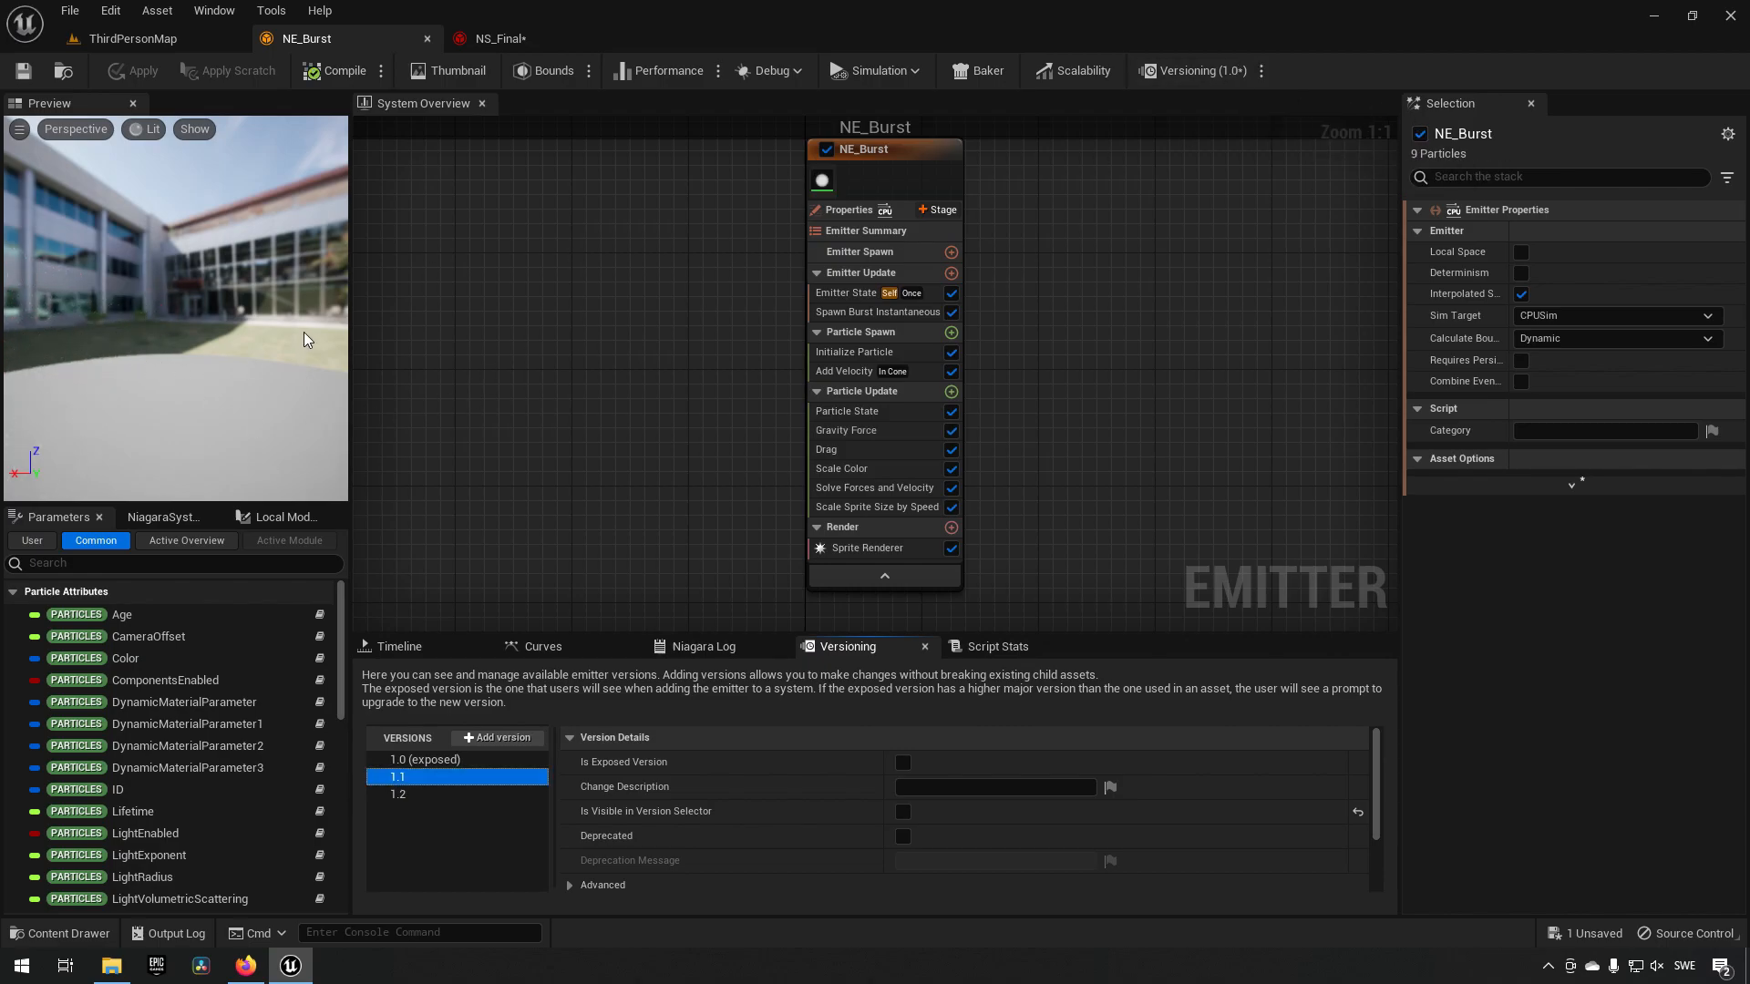
{"action": "left_click", "coordinate": [1261, 71]}
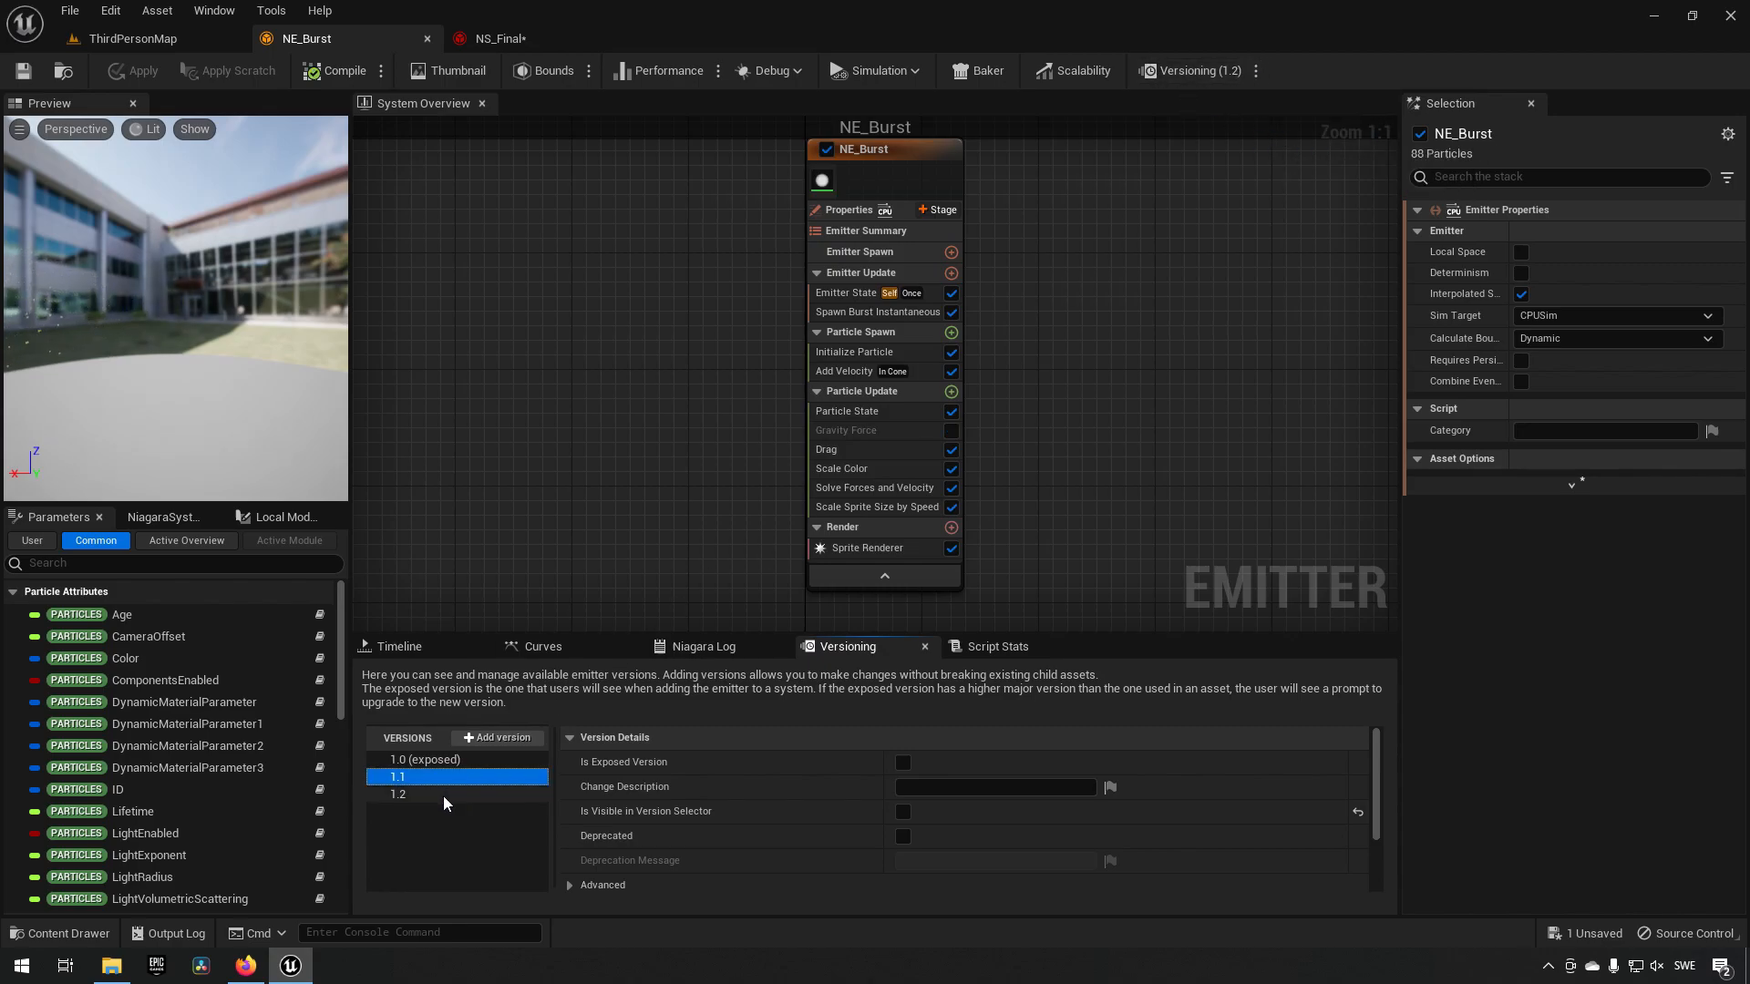
{"action": "mouse_move", "coordinate": [589, 594]}
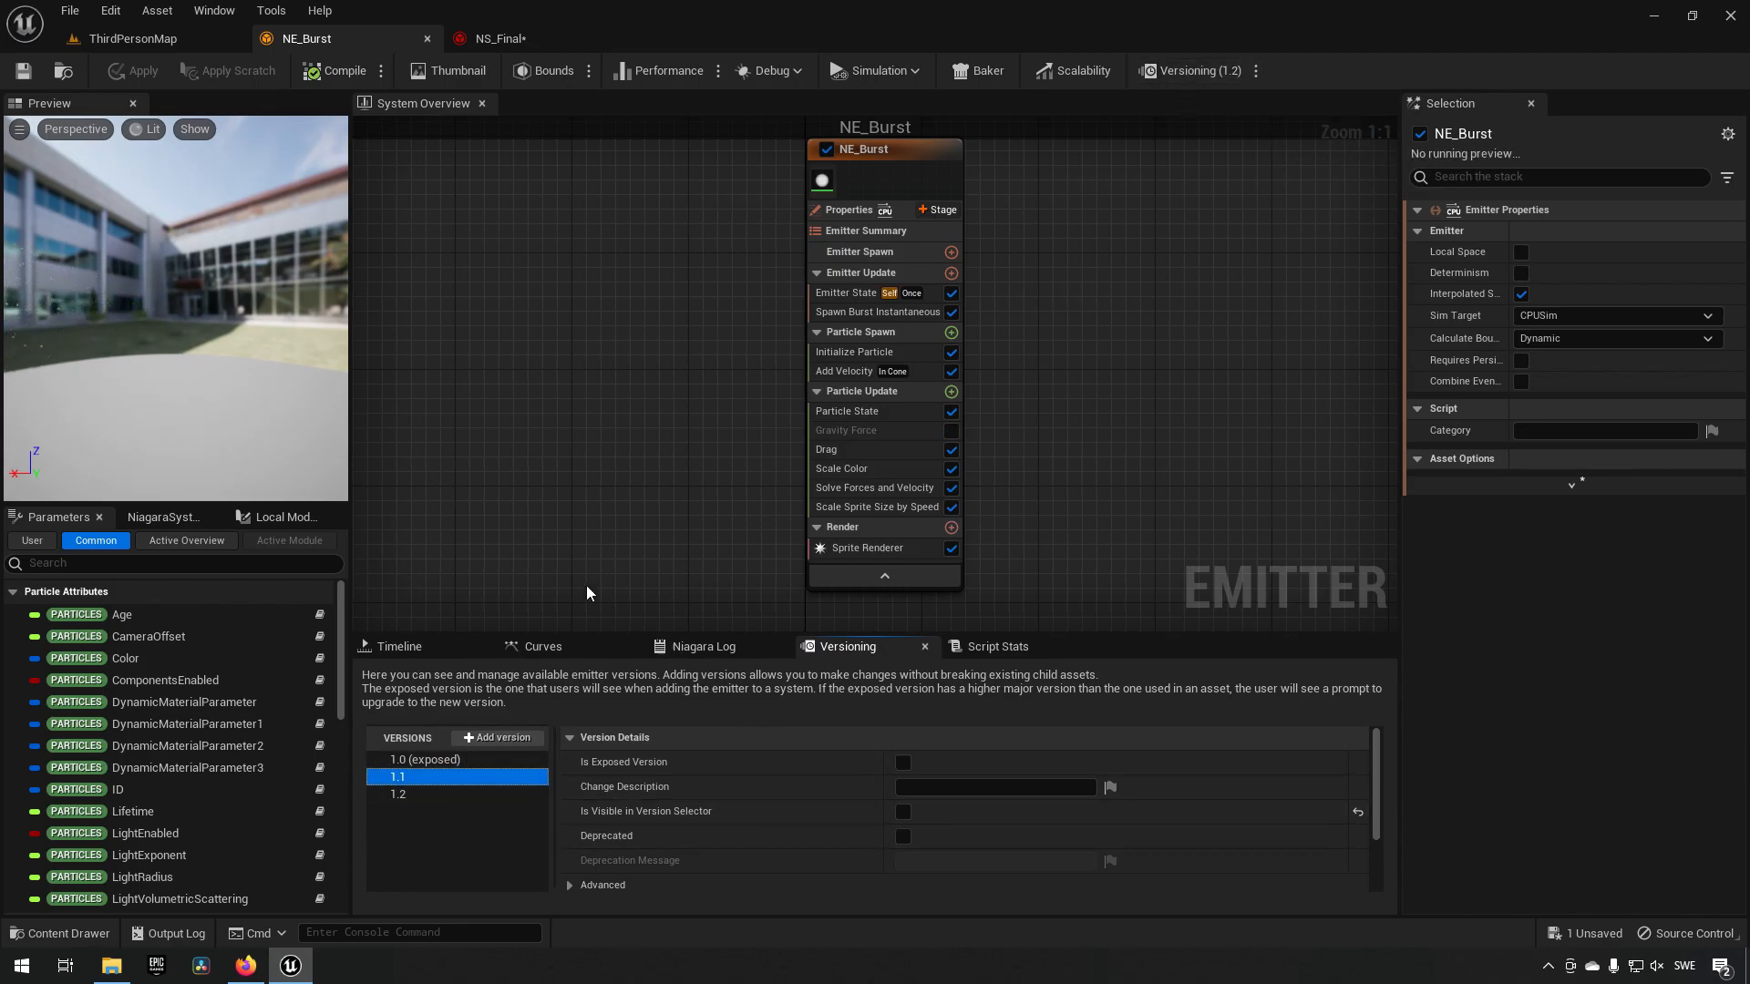
{"action": "left_click", "coordinate": [490, 38]}
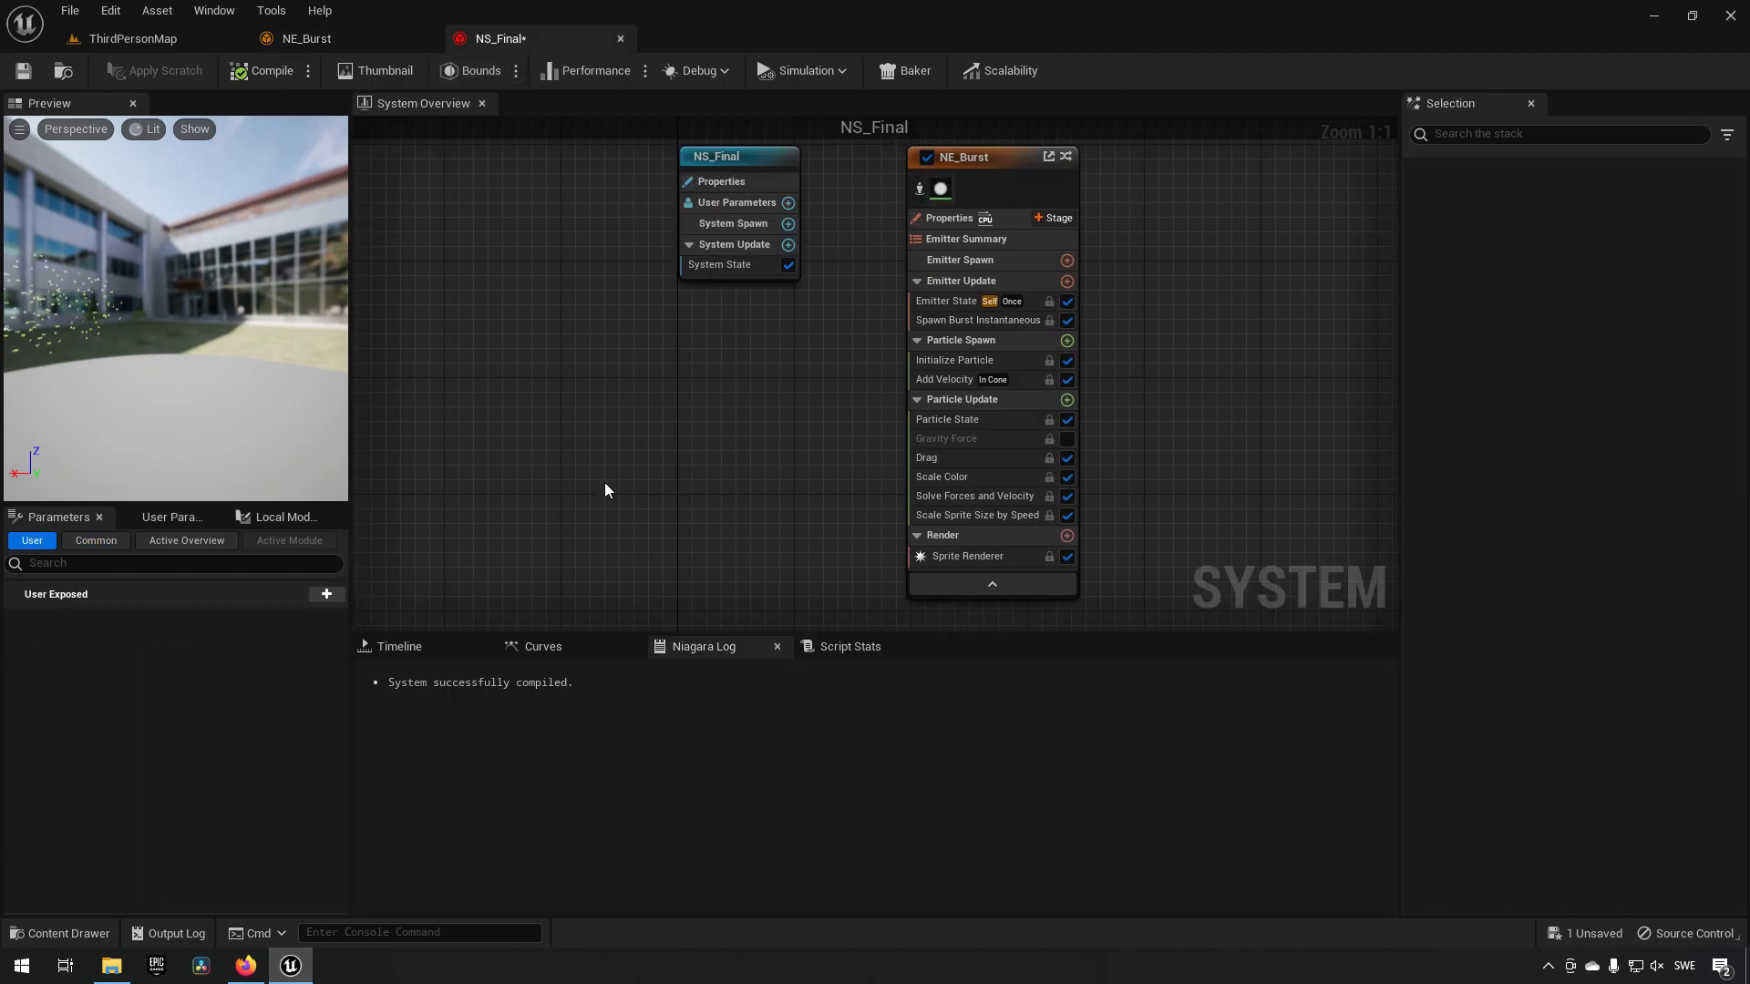